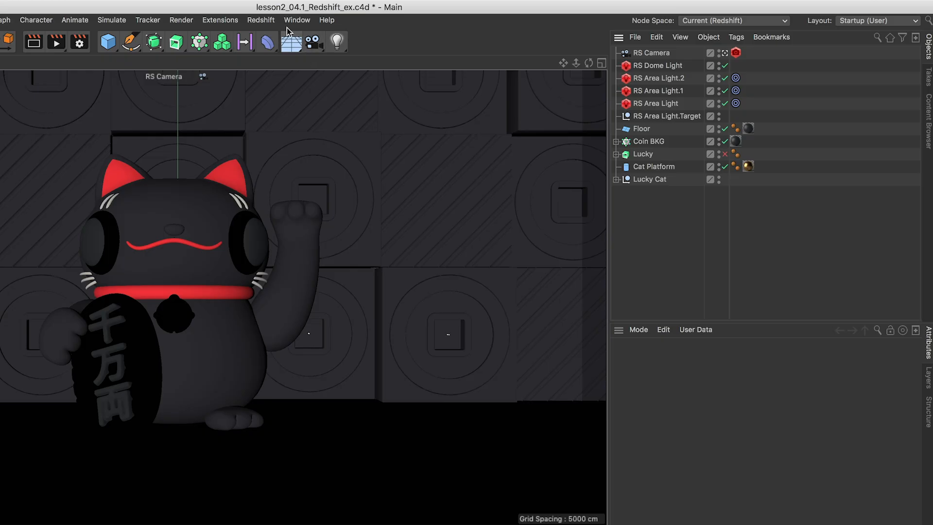
- Launch the Redshift RenderView from the Redshift menu to preview the lucky cat scene
left_click(260, 19)
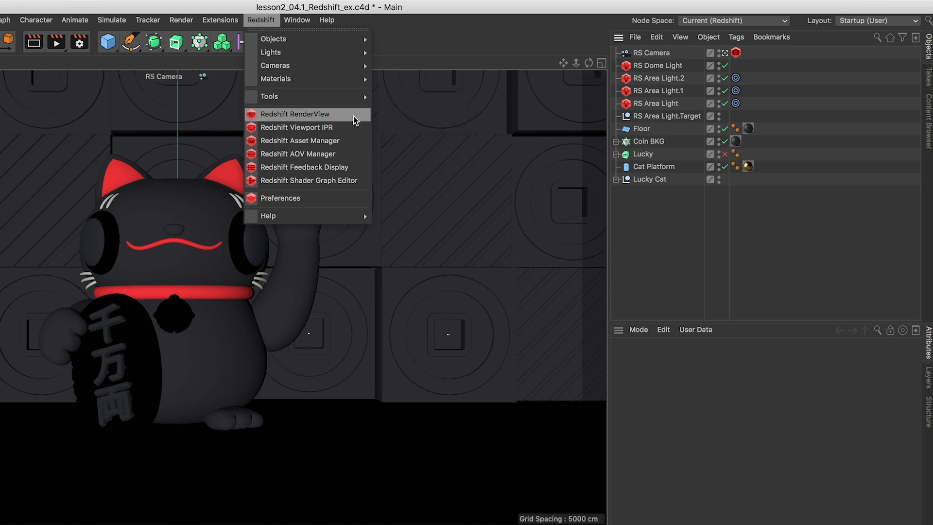
left_click(295, 113)
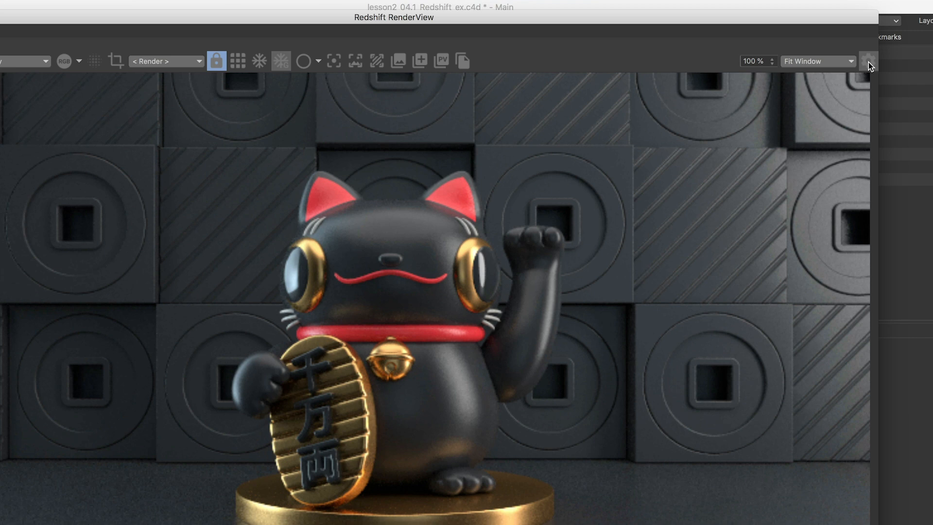
- Show the RenderView display settings, collapse LUT, compare Linear display mode and return to sRGB
left_click(868, 60)
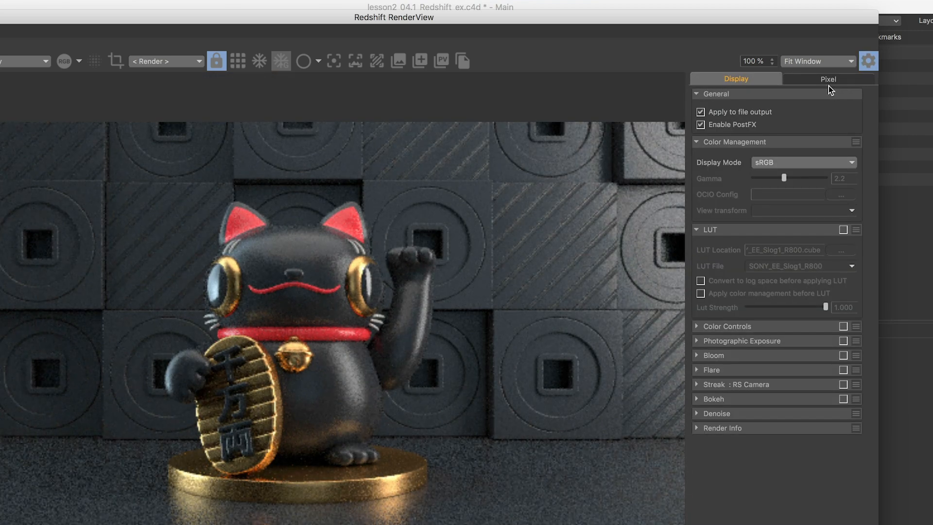
left_click(697, 229)
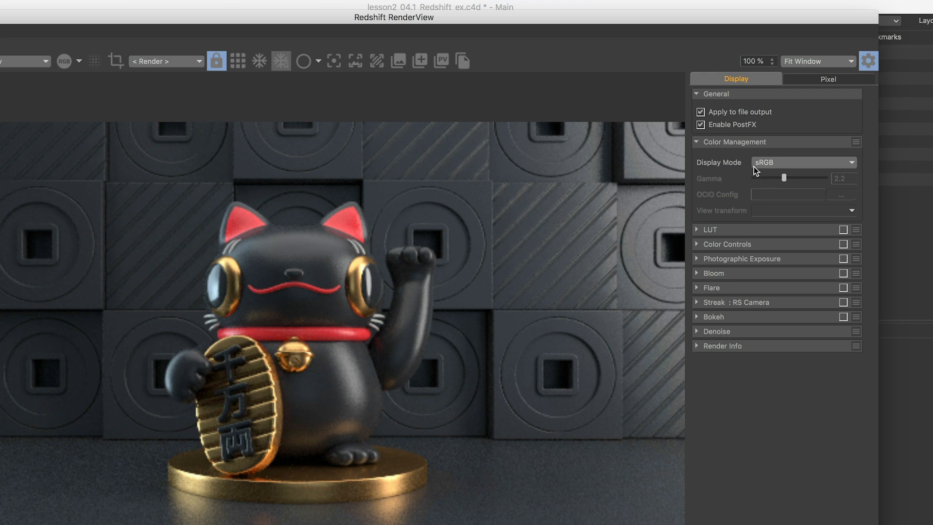
left_click(803, 162)
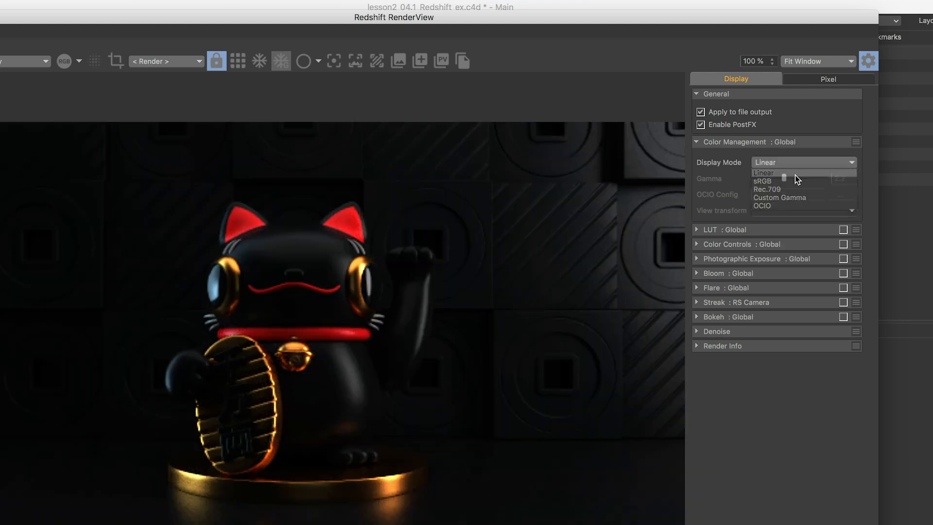
left_click(767, 180)
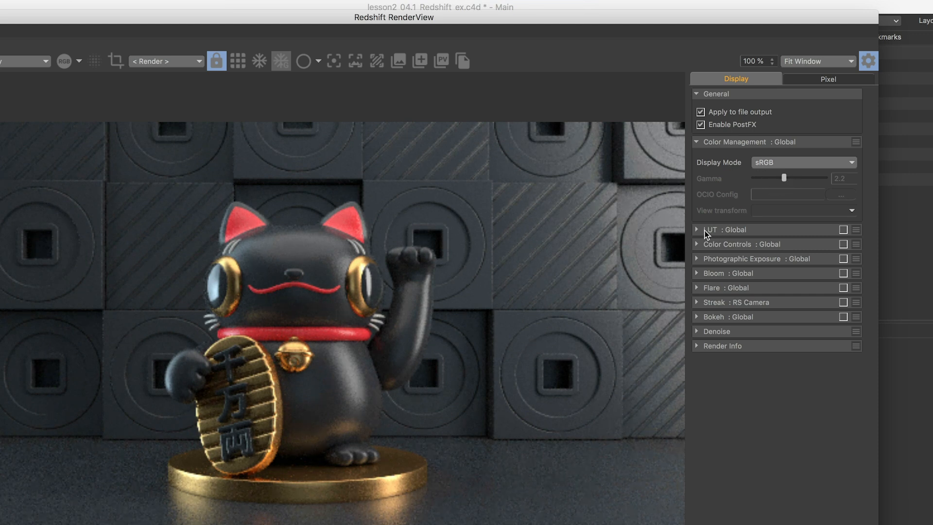
mouse_move(724, 233)
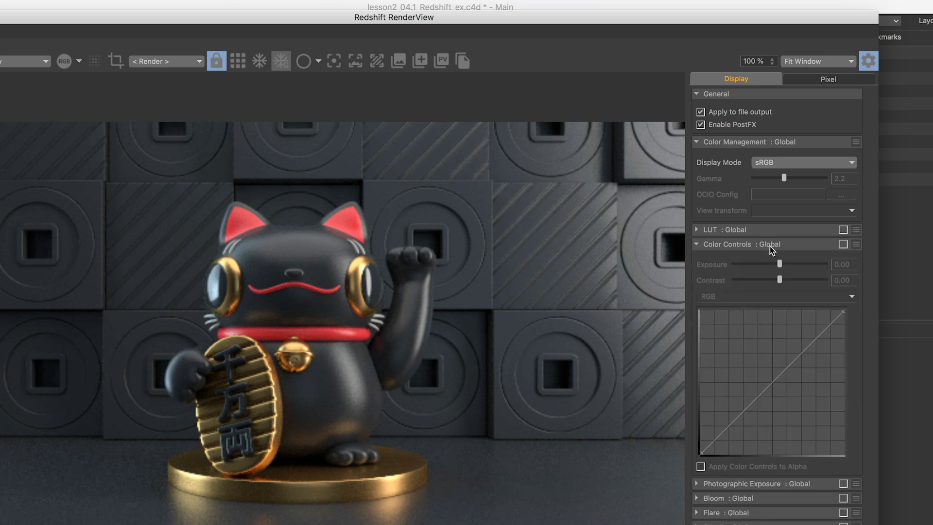
- Enable Color Controls and shape the RGB curve with lifted highlights and a shadow point
left_click(843, 244)
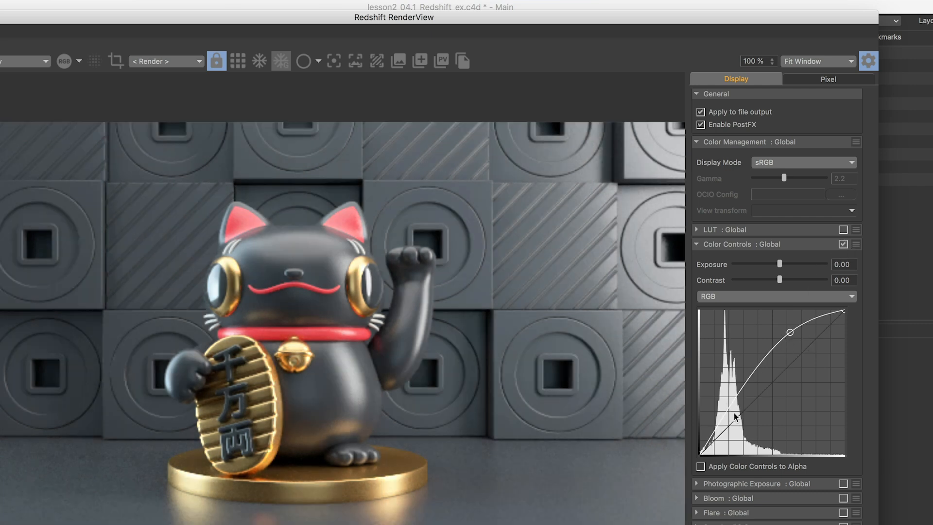
left_click_drag(739, 404, 740, 418)
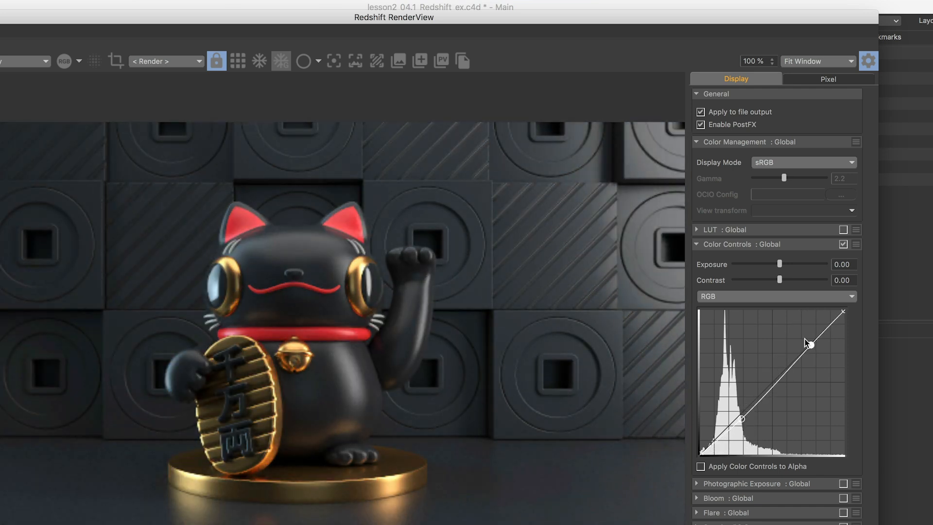
left_click_drag(810, 343, 801, 334)
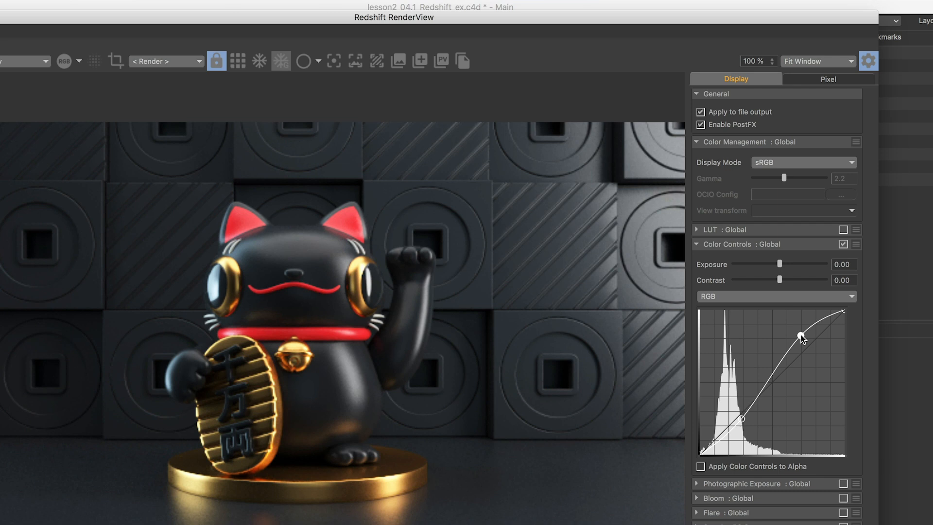
left_click_drag(800, 336, 744, 423)
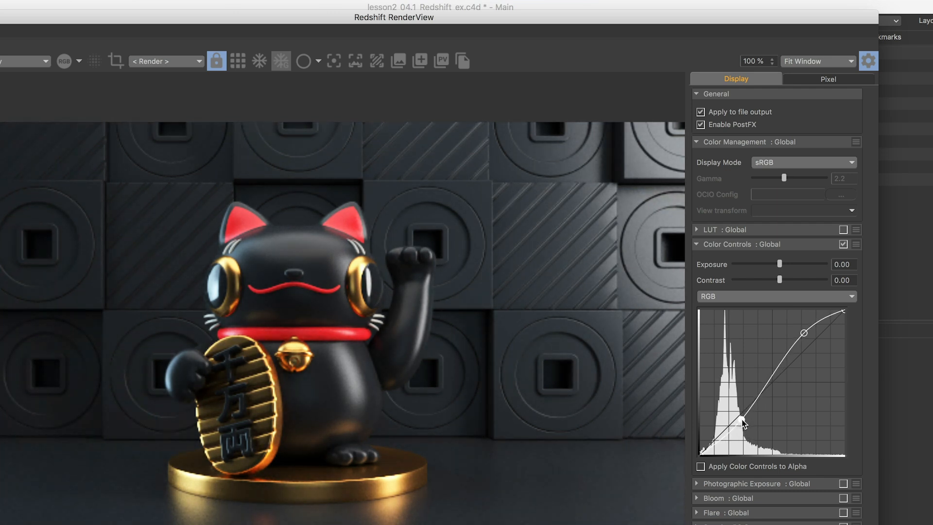
left_click_drag(745, 424, 746, 427)
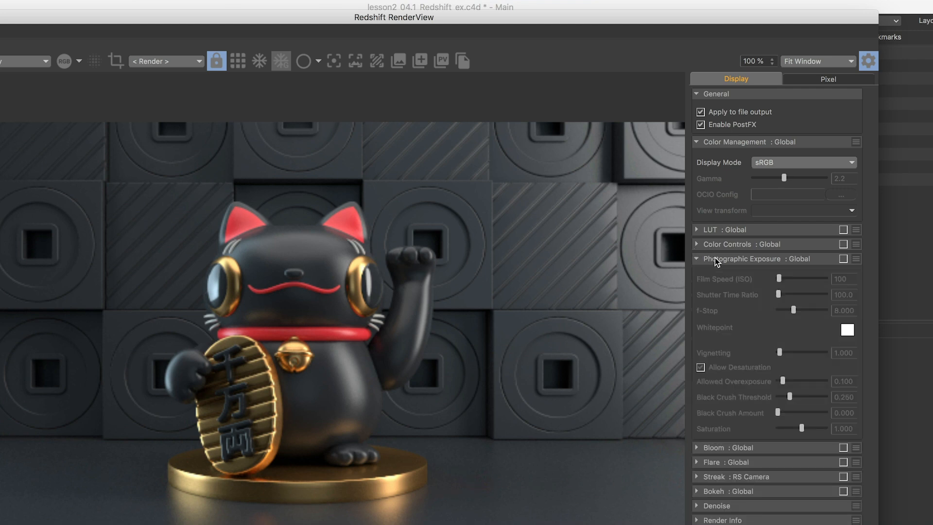
- Enable Photographic Exposure, try Film Speed and f-Stop changes, then collapse and disable it
left_click(844, 259)
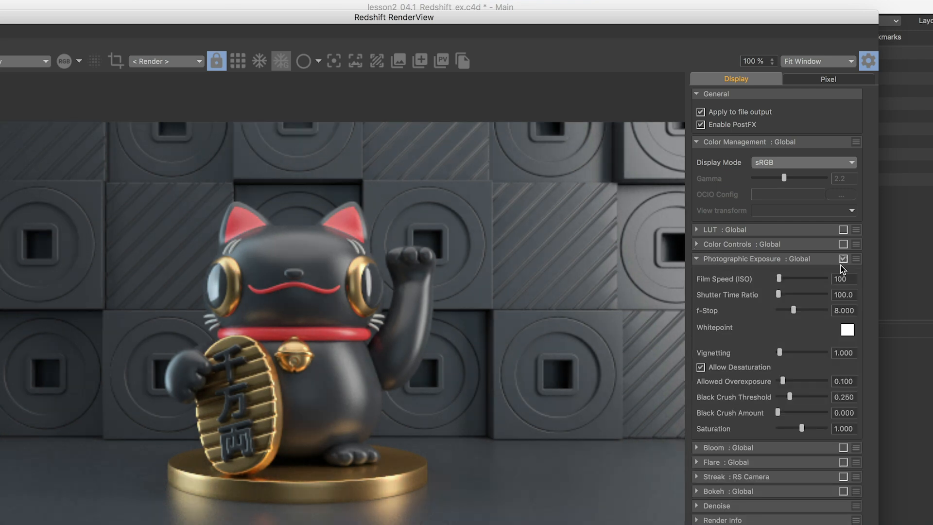
left_click_drag(794, 279, 810, 279)
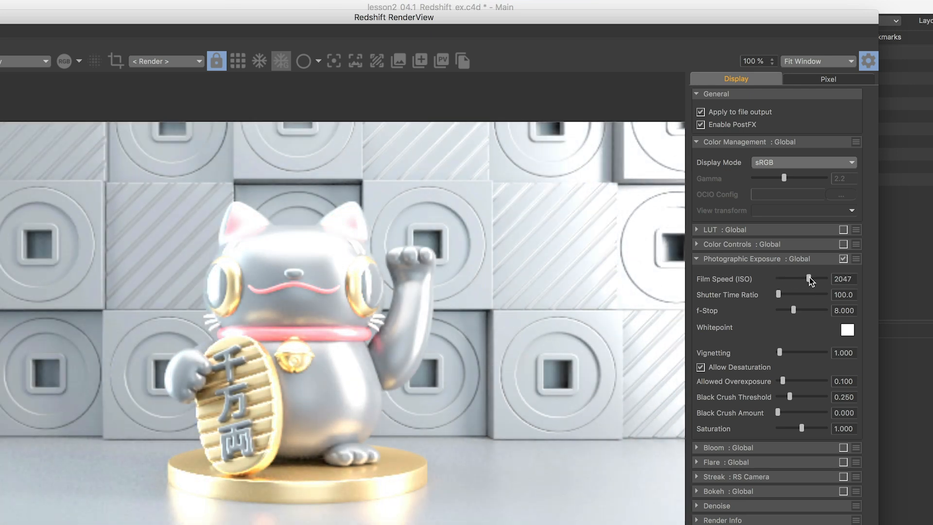
left_click_drag(816, 279, 777, 279)
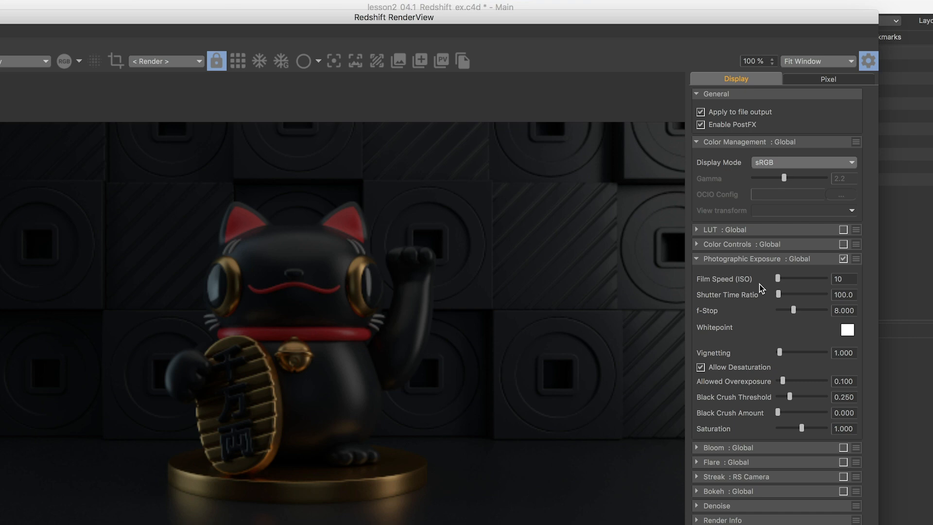
left_click_drag(810, 309, 779, 310)
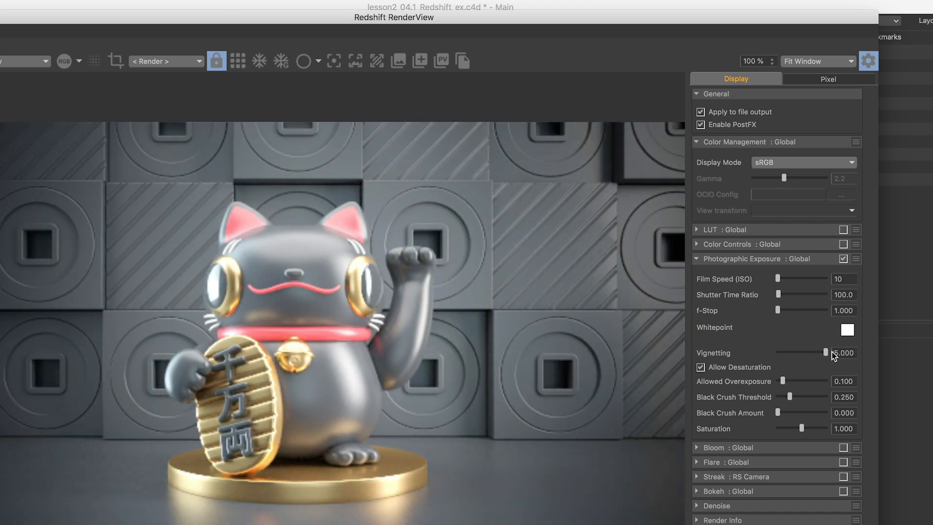
left_click(698, 258)
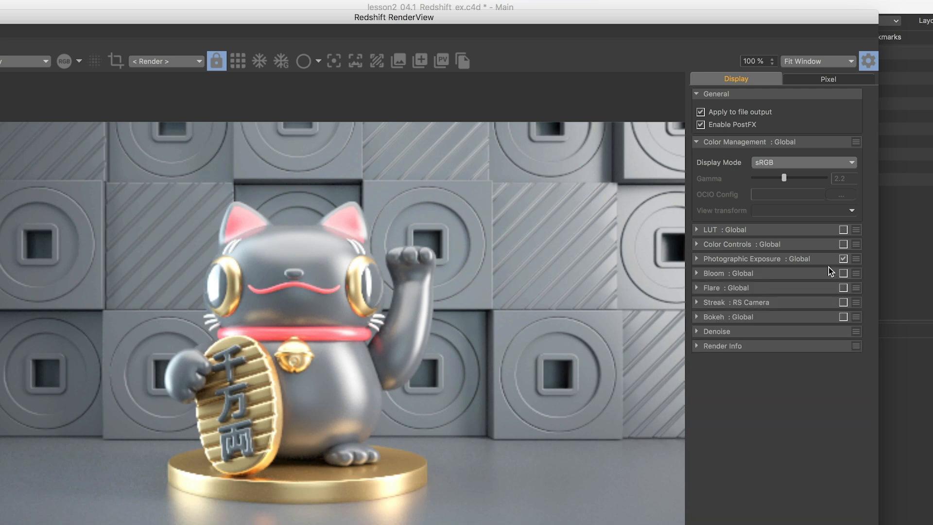
left_click(843, 259)
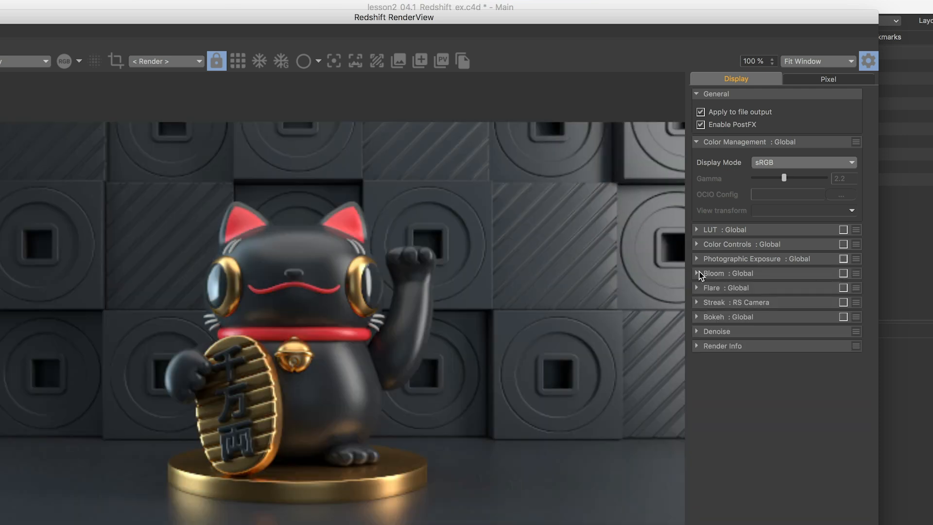
- Enable Bloom with threshold near zero, lower softness and boosted intensity, then disable it
left_click(844, 273)
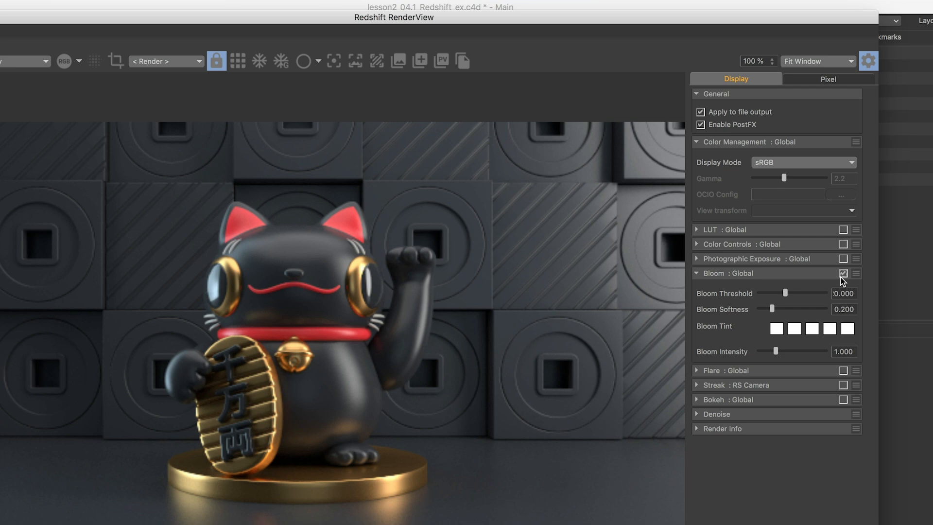
left_click_drag(786, 293, 764, 293)
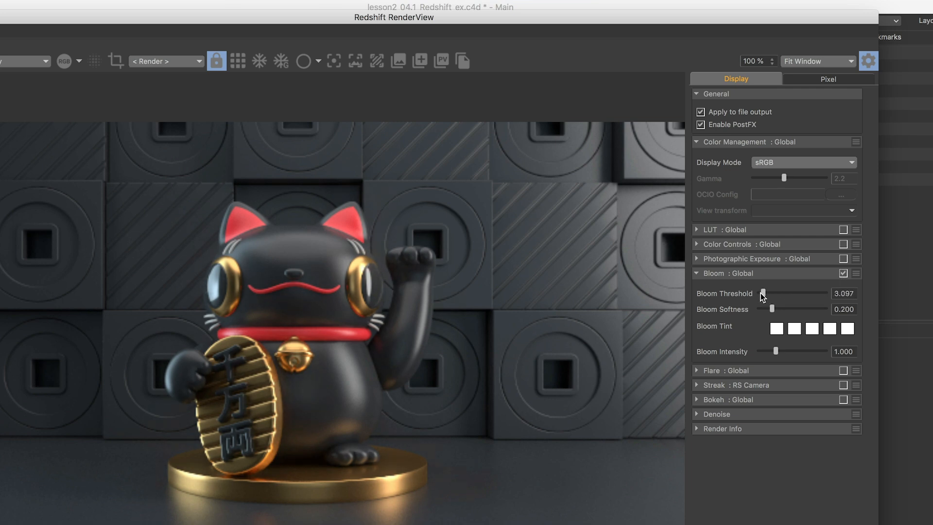
left_click_drag(764, 293, 759, 293)
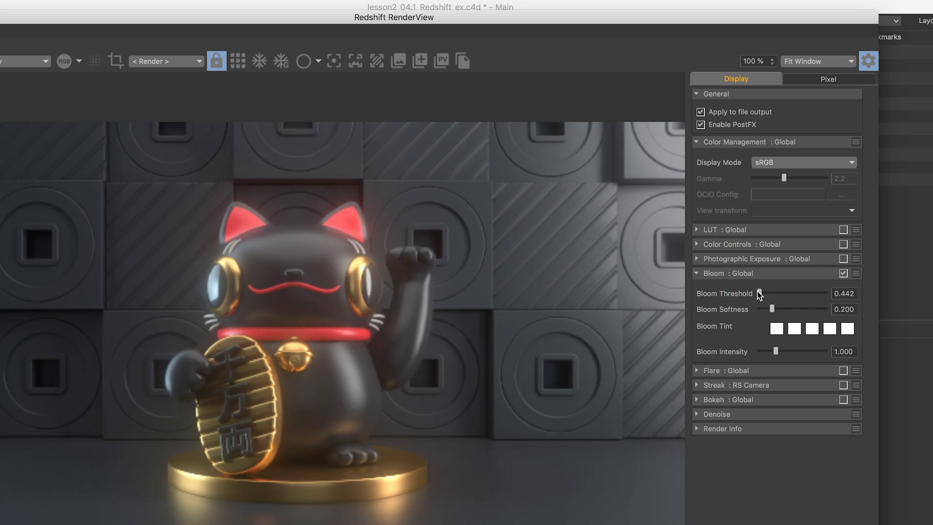
left_click_drag(759, 292, 760, 292)
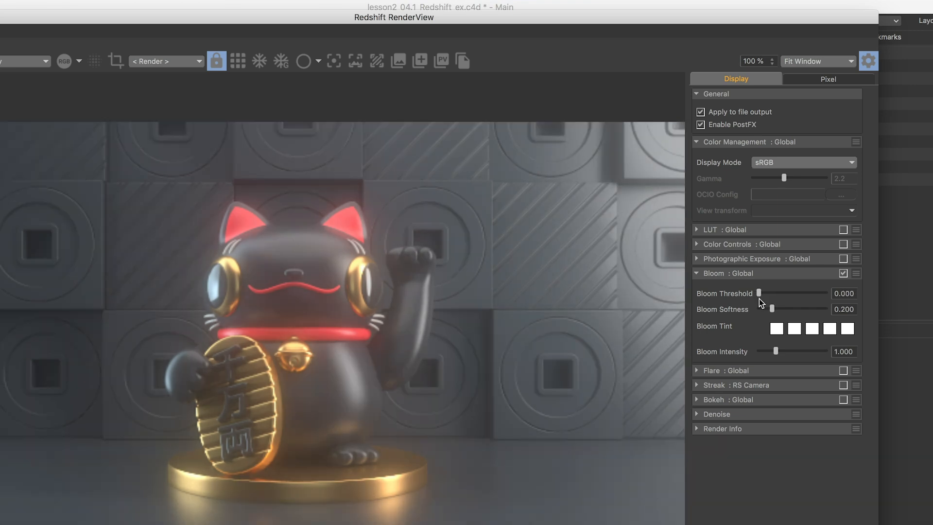
left_click_drag(773, 309, 770, 309)
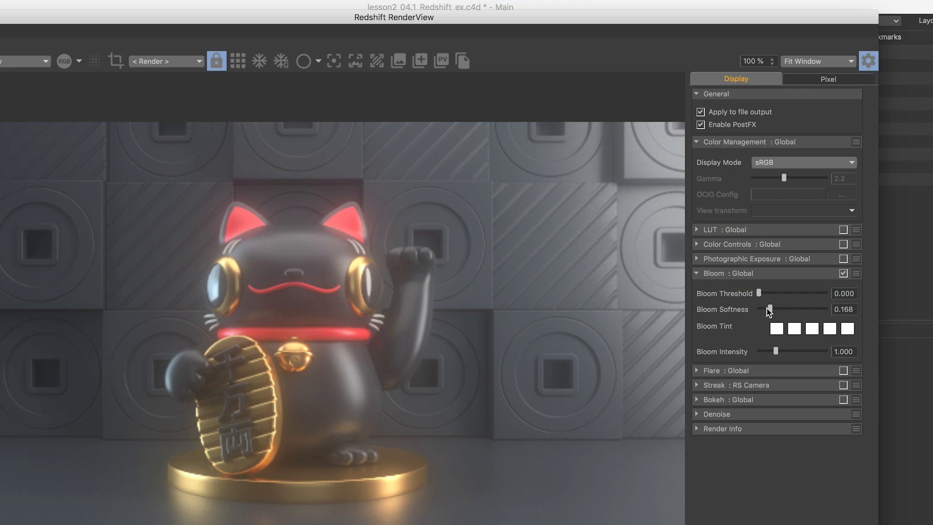
left_click_drag(776, 351, 760, 351)
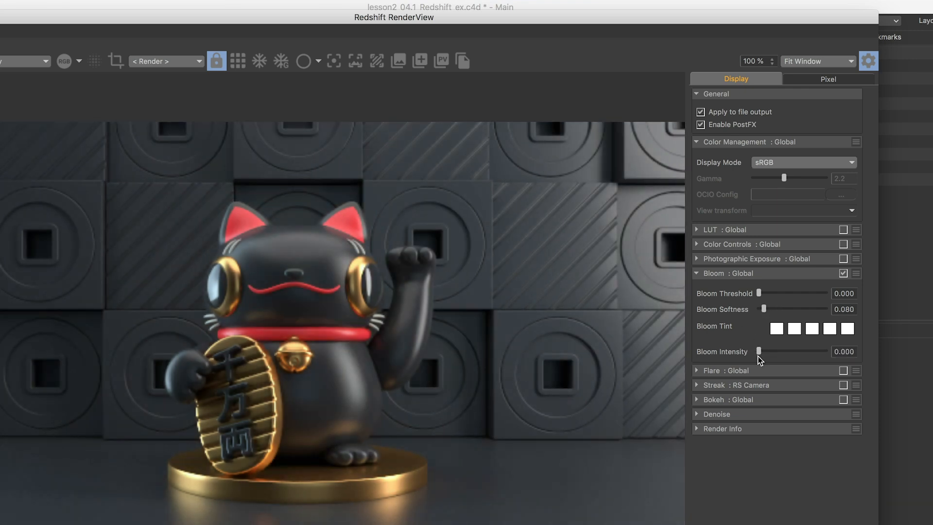
left_click_drag(758, 351, 826, 351)
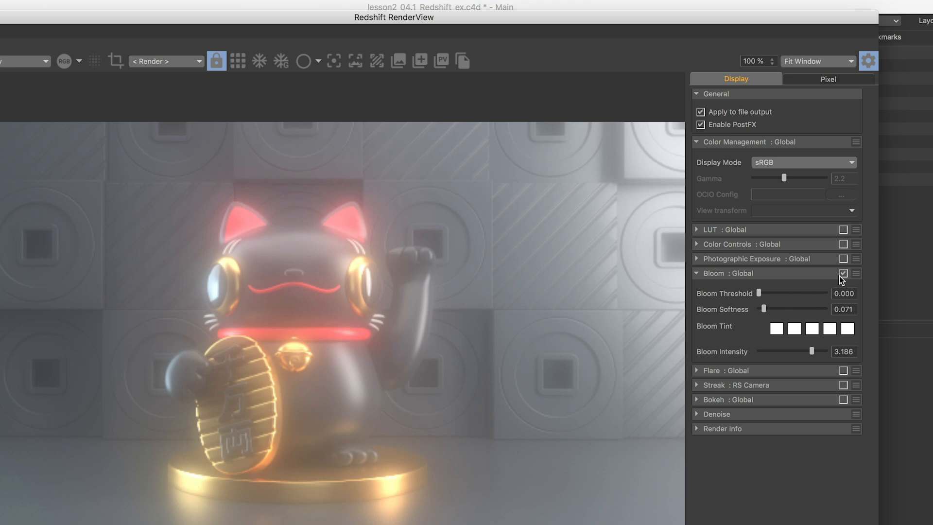
left_click(844, 273)
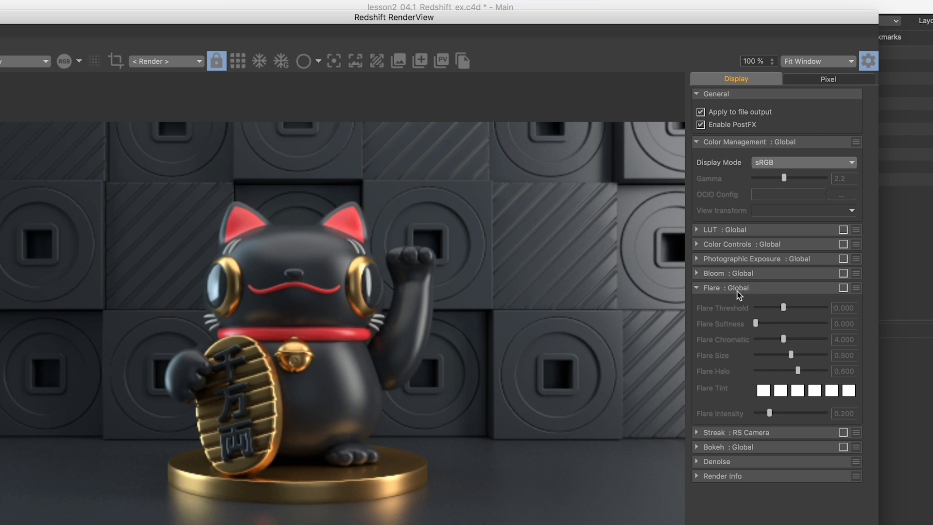
- Enable Flare, adjust its chromatic amount and another slider, disable it and expand Streak
left_click(844, 288)
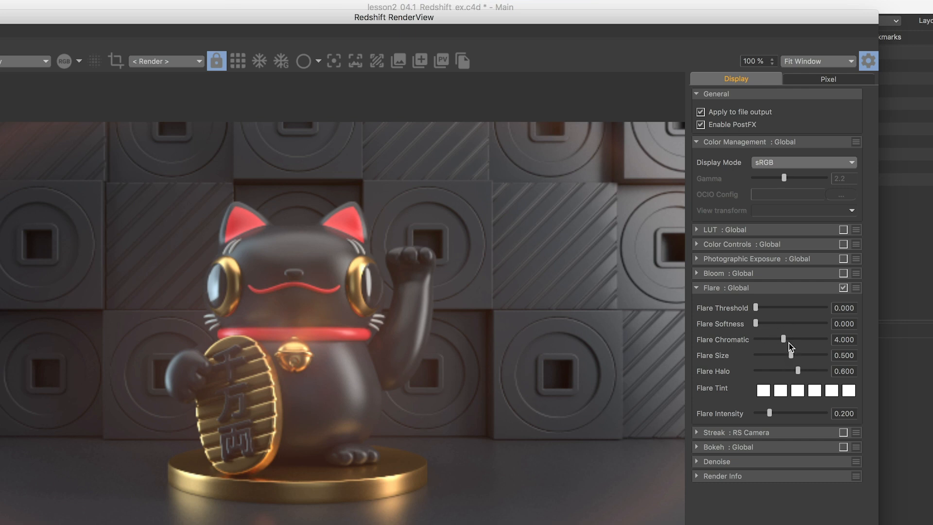
left_click_drag(783, 339, 790, 340)
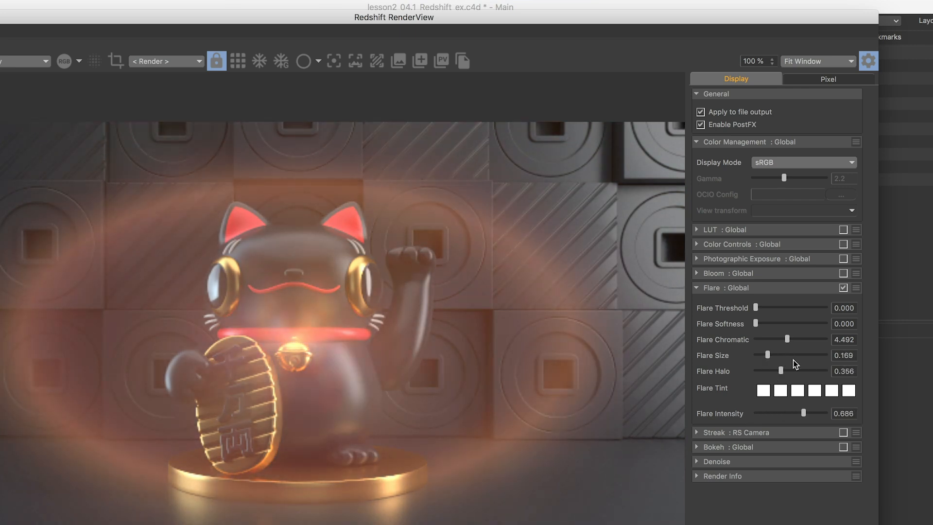
left_click_drag(765, 356, 794, 355)
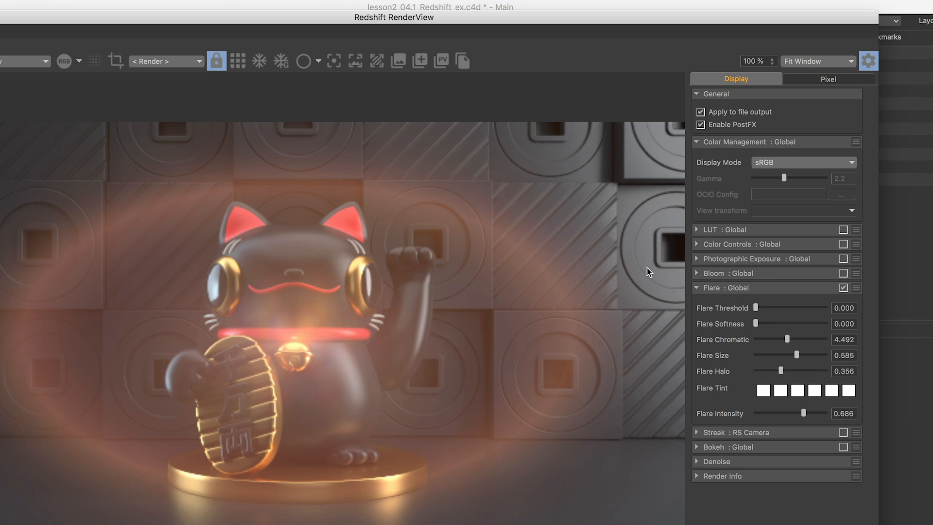
mouse_move(620, 351)
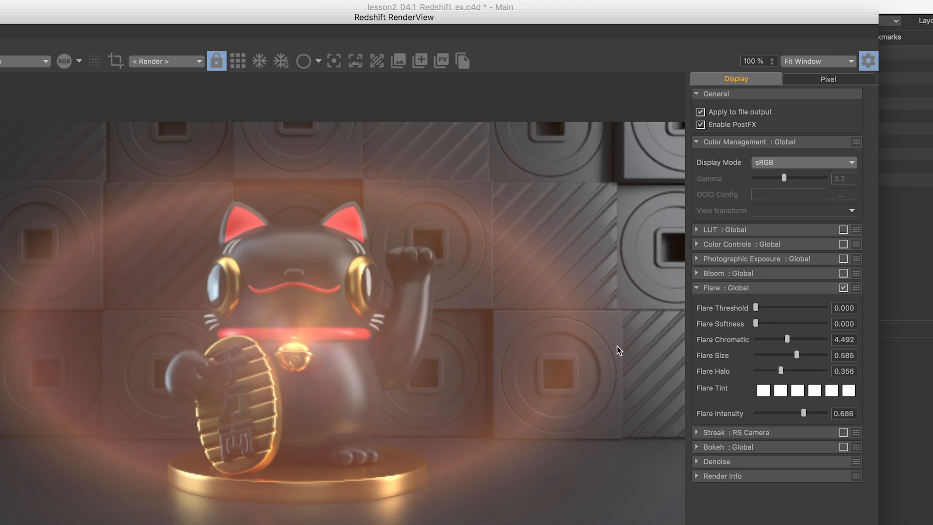
mouse_move(596, 360)
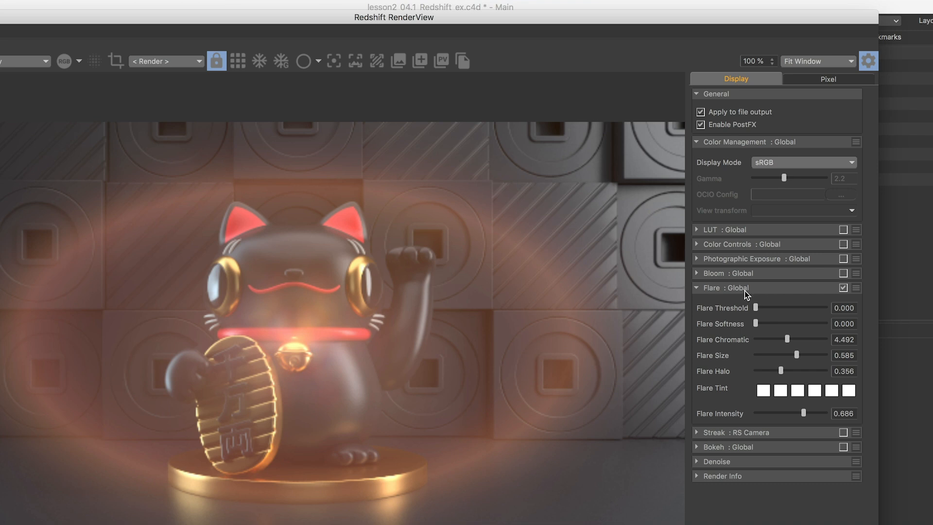
left_click(844, 288)
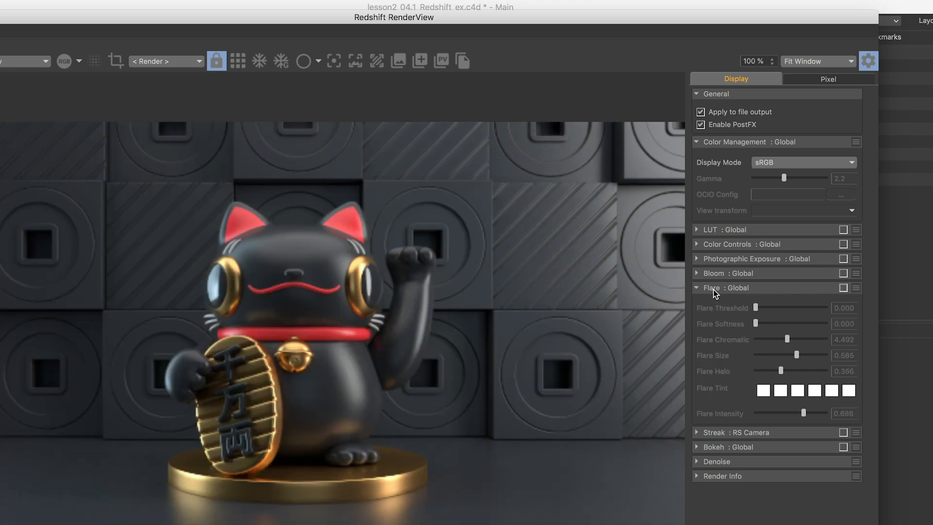
left_click(697, 303)
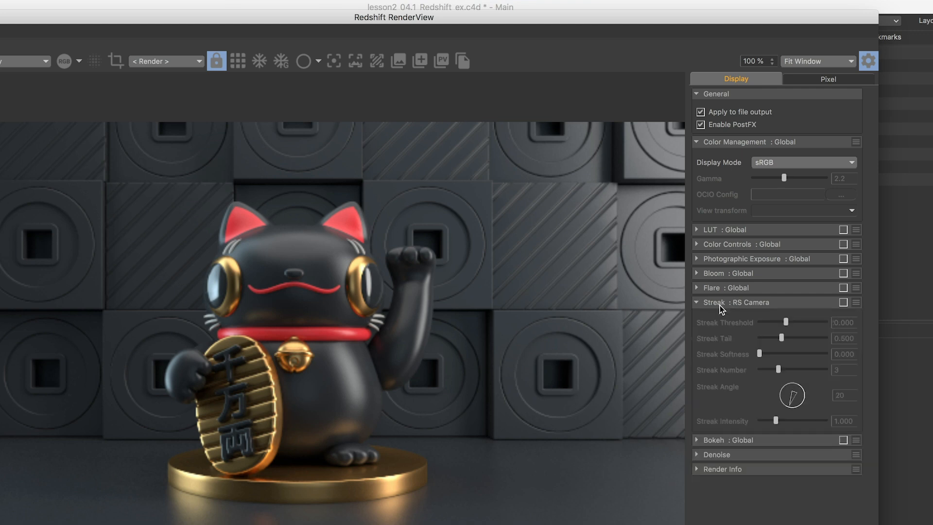
- Enable Streak with zero threshold, higher intensity and an adjusted tail, then switch it off
left_click(844, 302)
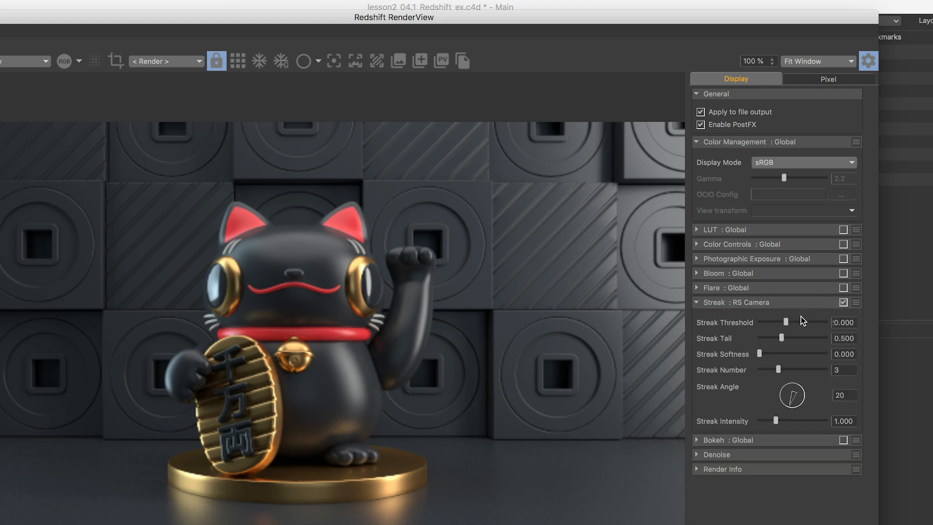
left_click_drag(784, 322, 765, 322)
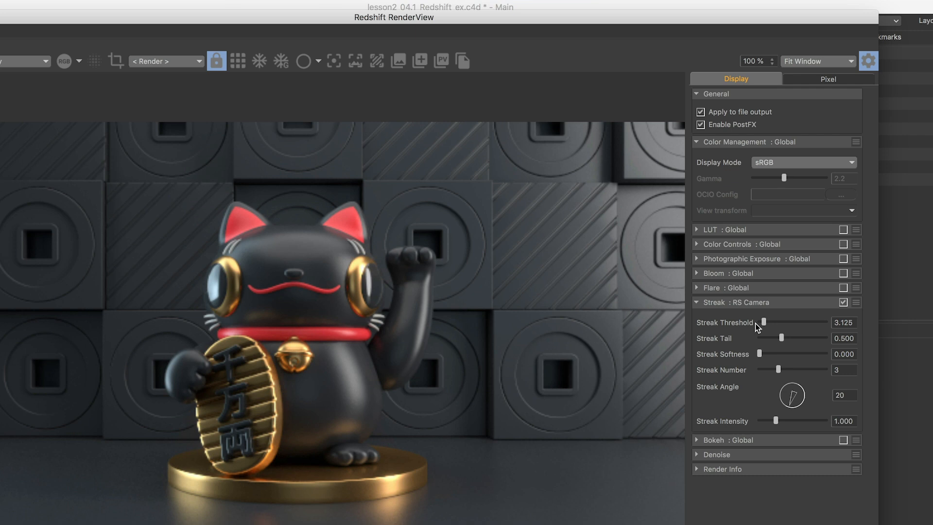
left_click_drag(765, 322, 758, 322)
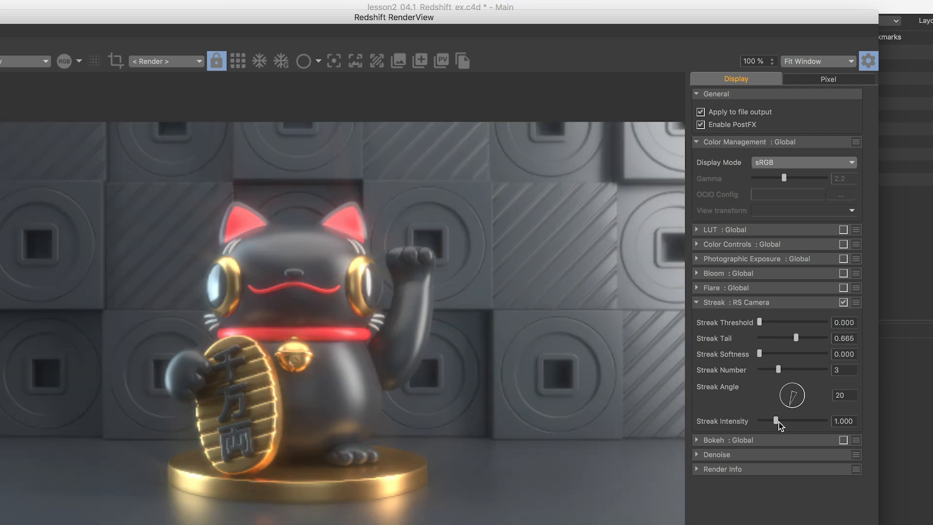
left_click_drag(775, 421, 794, 421)
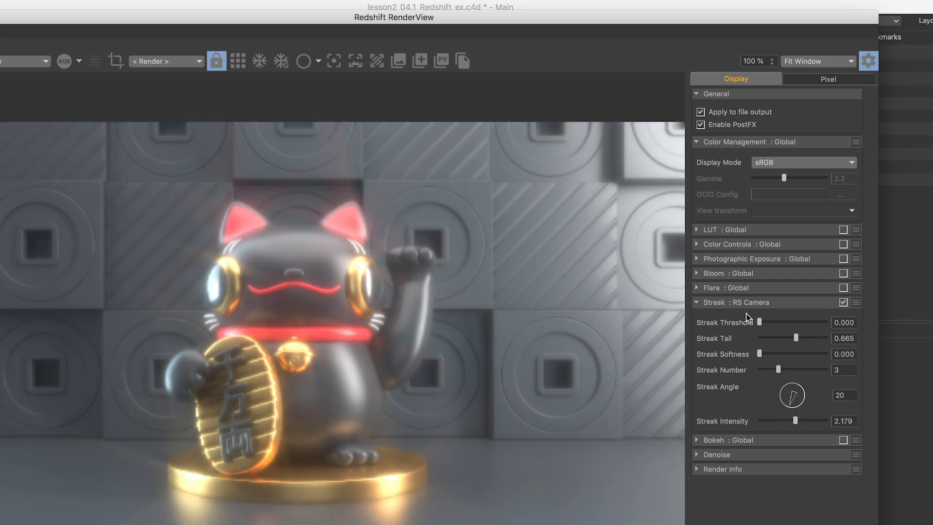
left_click_drag(821, 338, 774, 338)
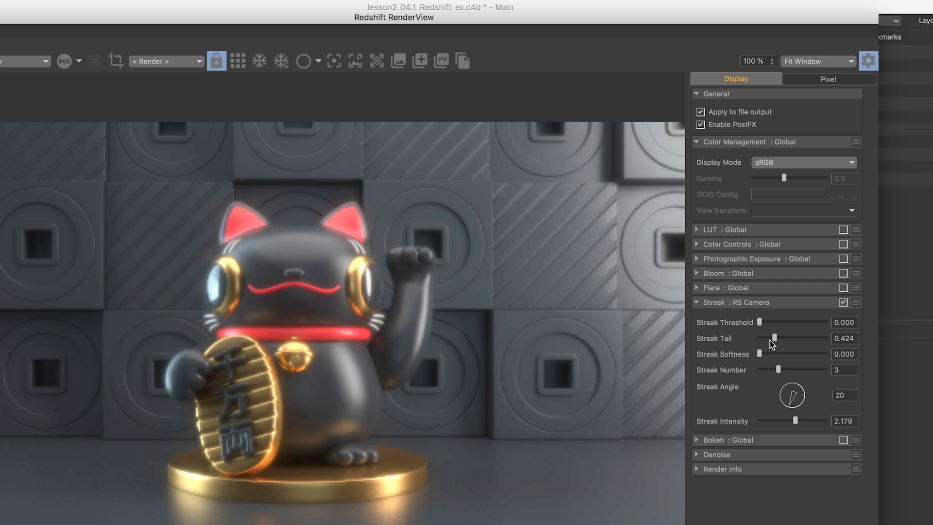
left_click_drag(775, 339, 778, 339)
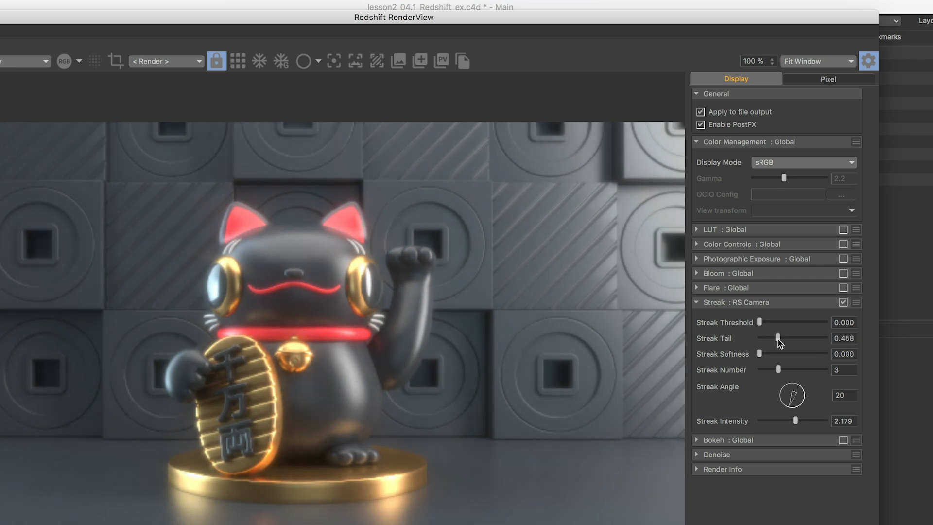
left_click_drag(774, 338, 785, 339)
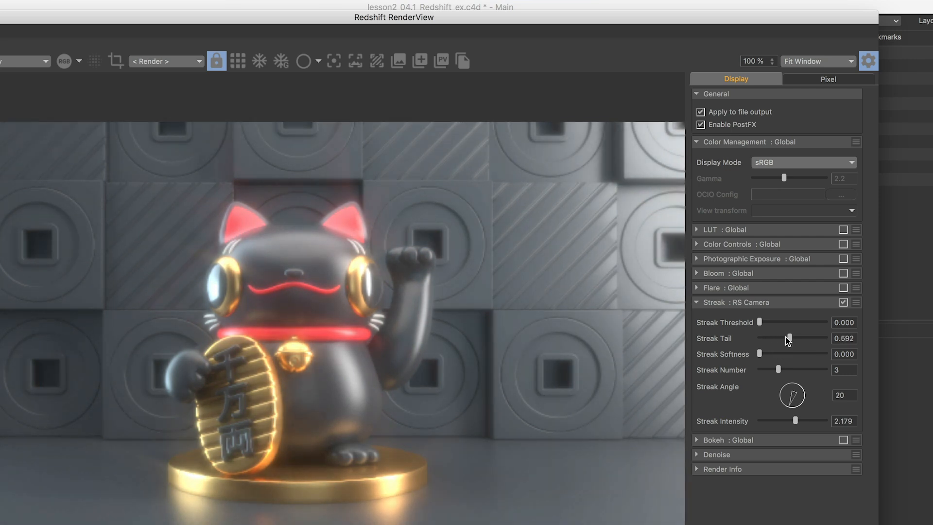
left_click(698, 301)
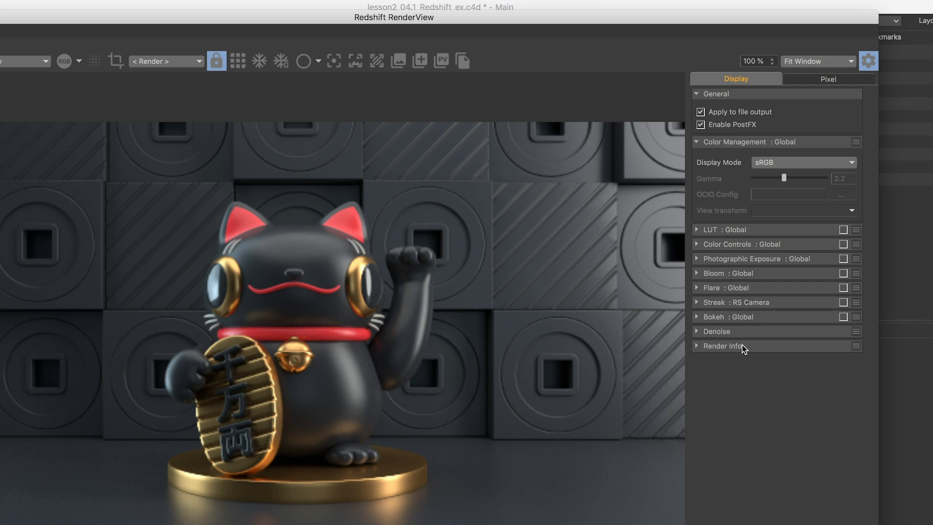
- Enable the LUT effect with SONY_EE_Slog1_R800 and inspect the LUT Location folder path
left_click(697, 229)
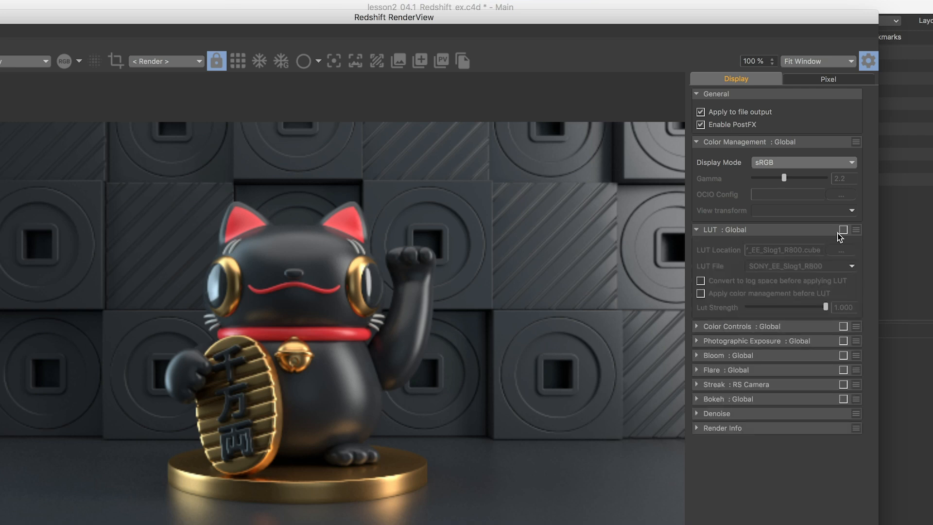
left_click(844, 229)
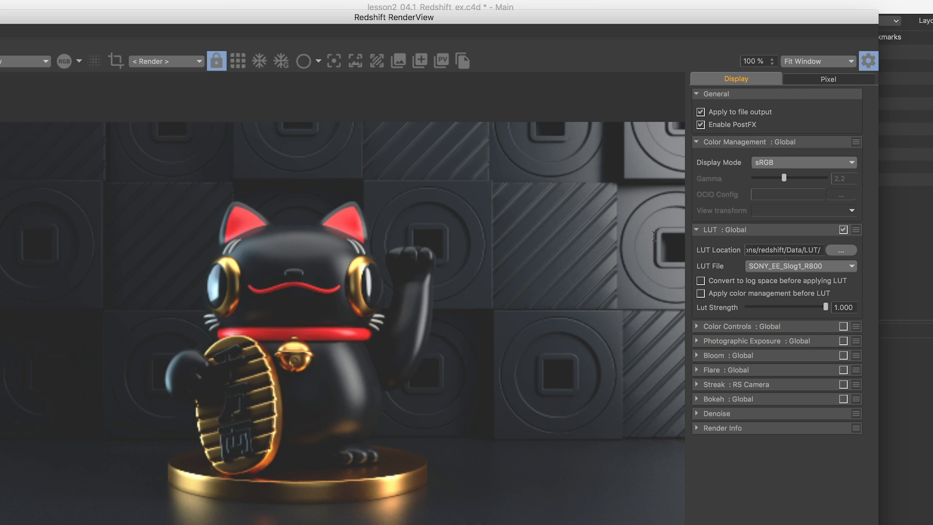
left_click(785, 250)
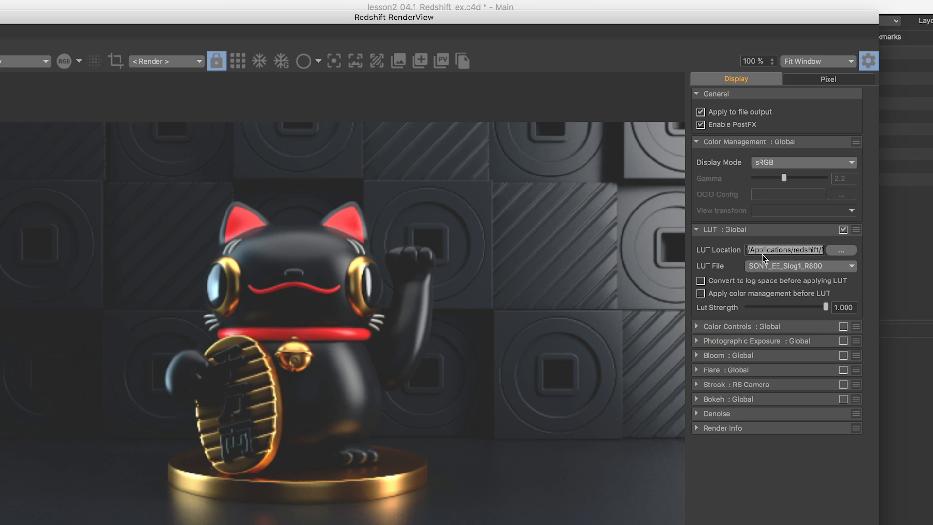
left_click(786, 250)
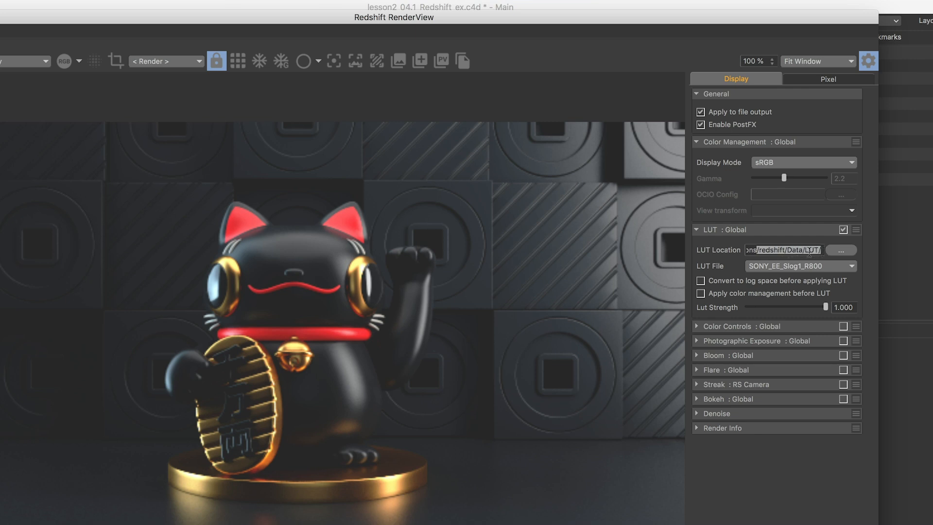
left_click(785, 249)
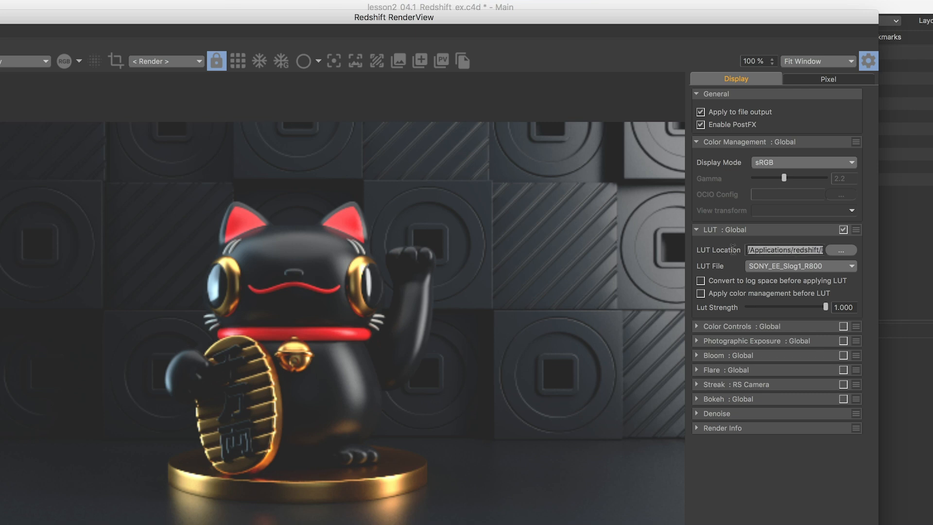
left_click(782, 250)
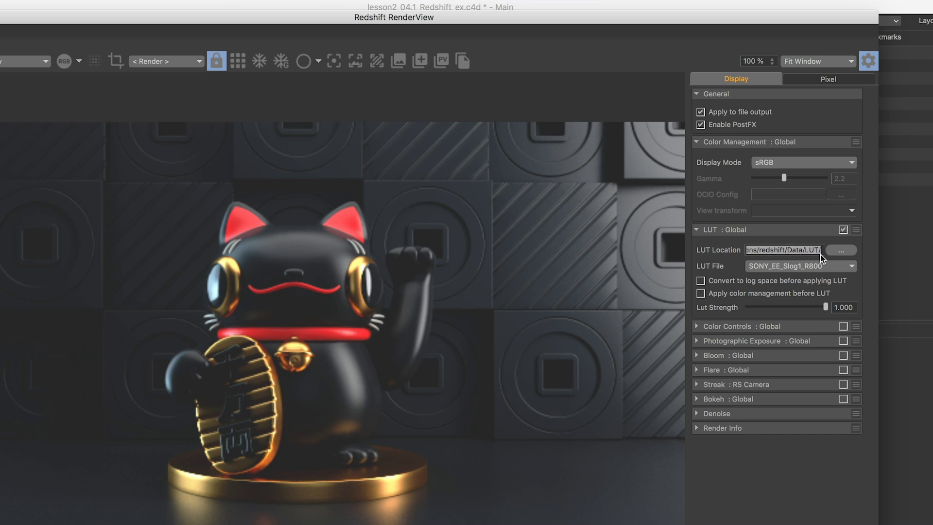
- Browse from the LUT Location button up to the LUT folder, expand AdanmqLUTS and start a search
left_click(842, 250)
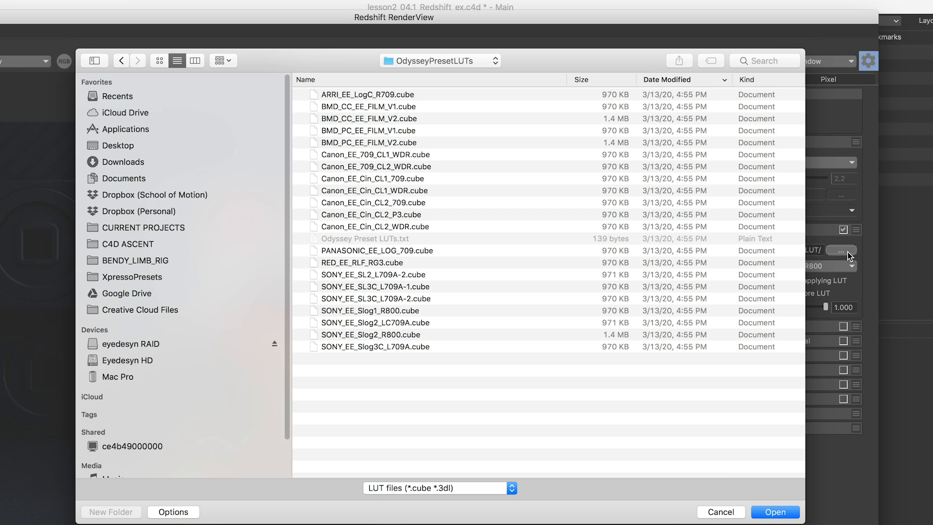
mouse_move(454, 268)
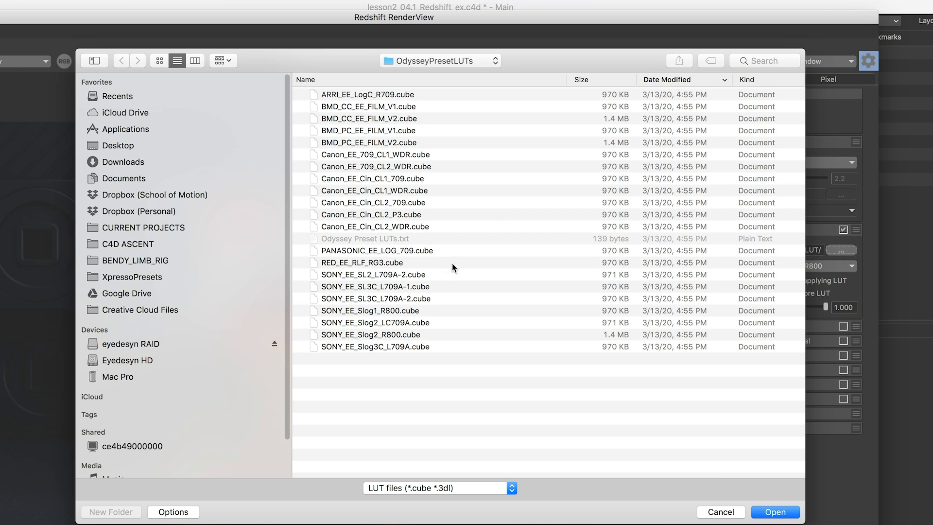
mouse_move(396, 496)
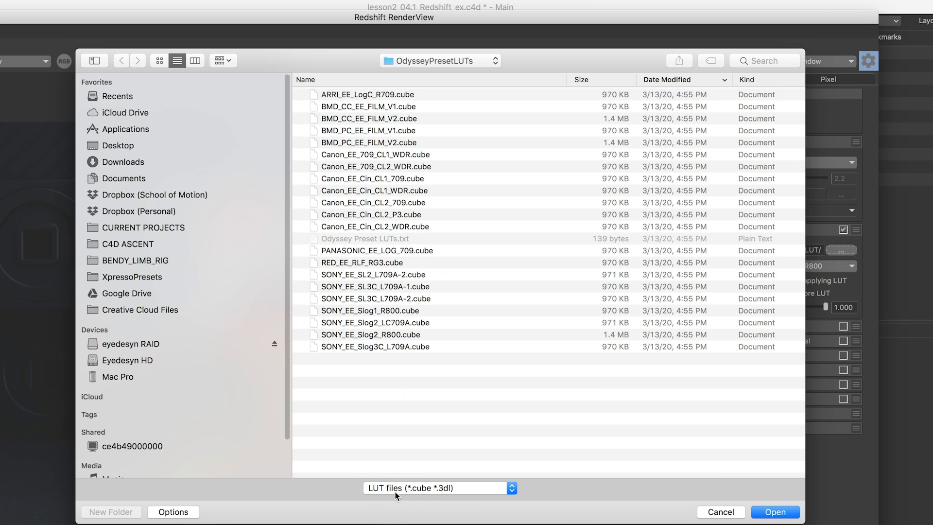
mouse_move(442, 496)
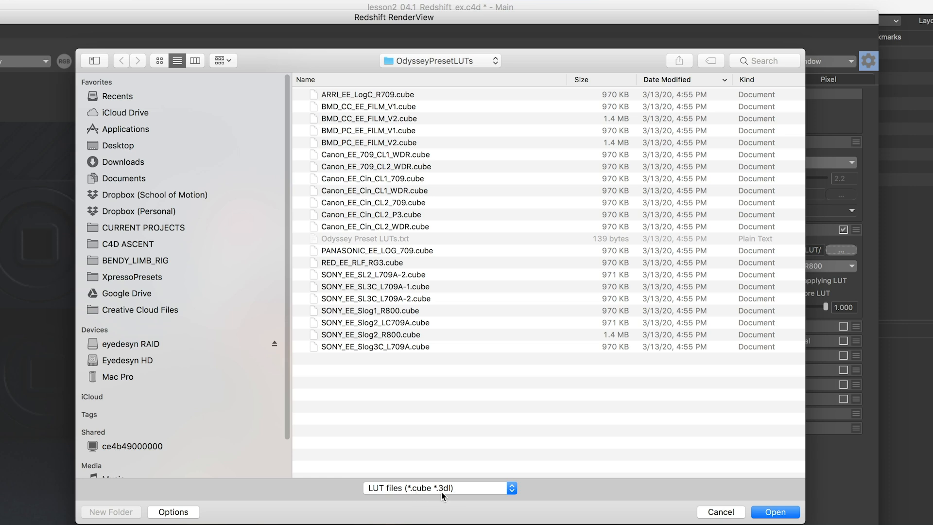
mouse_move(440, 48)
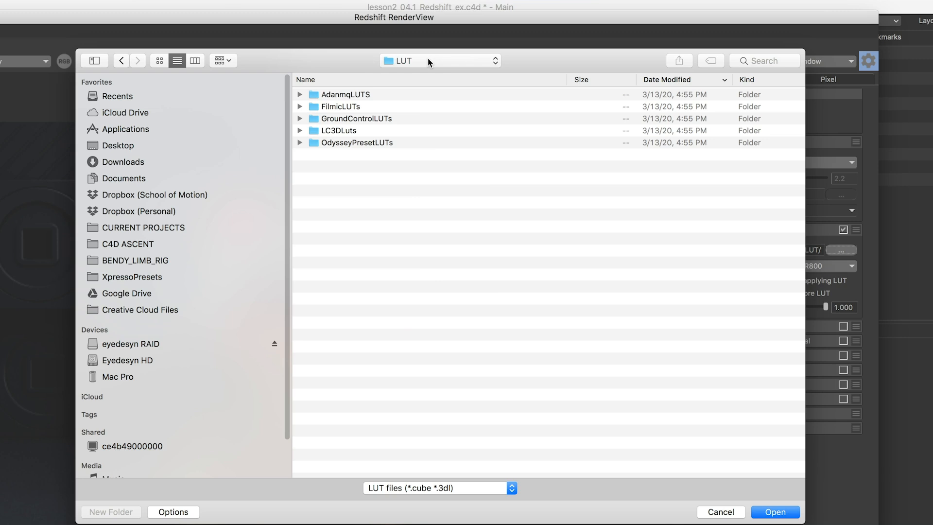
left_click(440, 60)
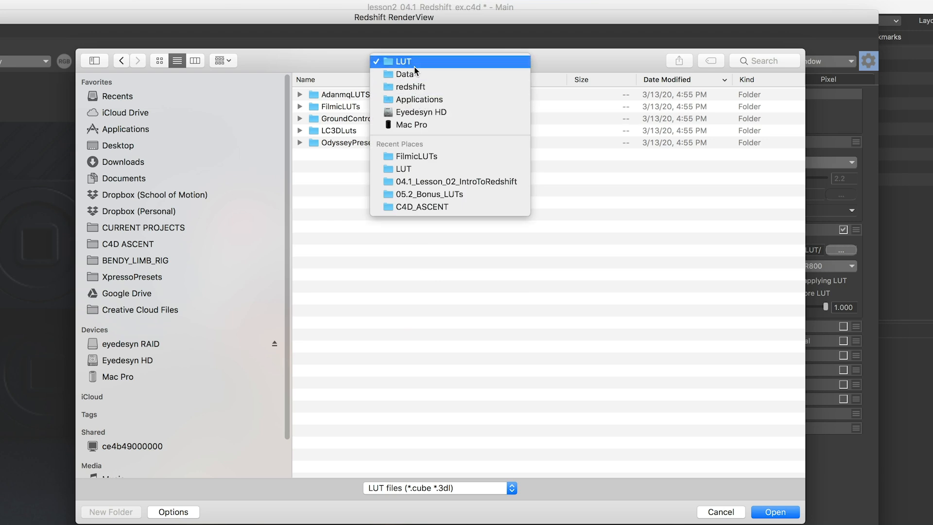
left_click(402, 60)
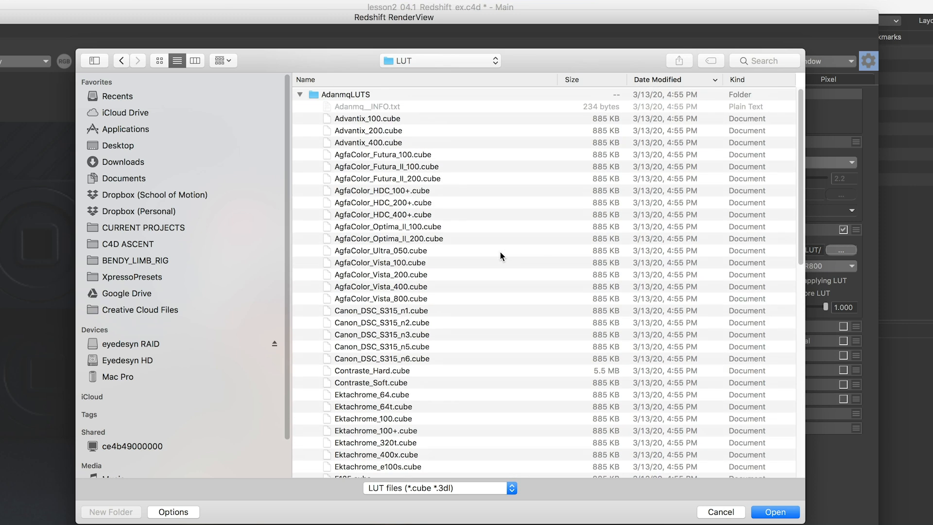
left_click(765, 60)
type(".")
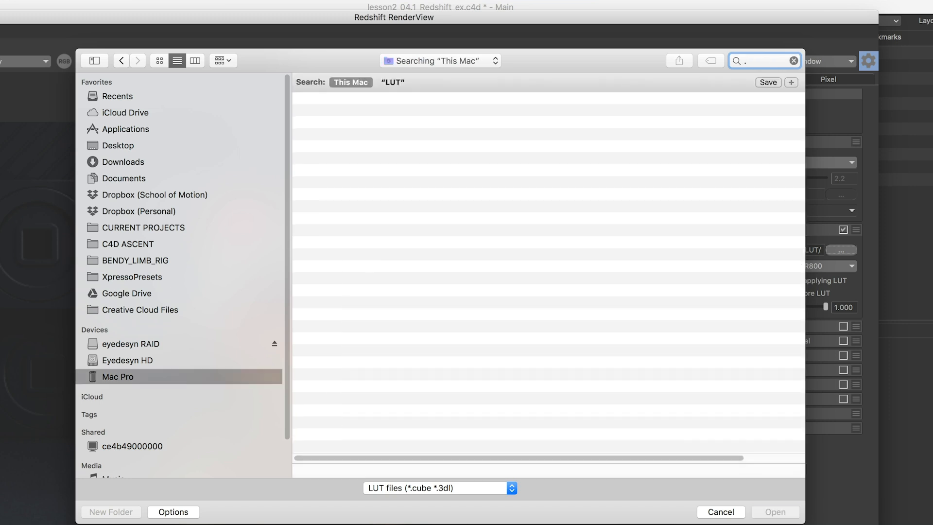
- Search 'cube', load Kim_Amland_Photographic_02.cube and ease Lut Strength to about 0.89
type("cube")
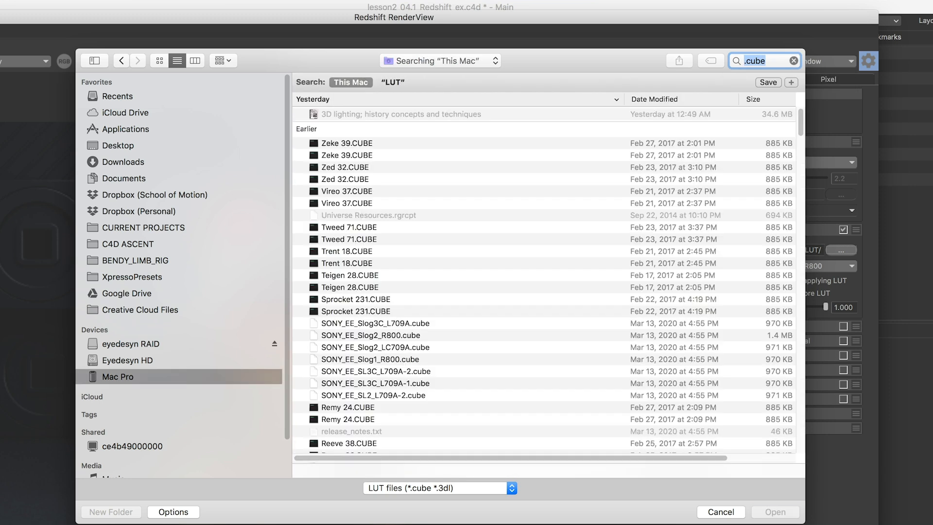
left_click(349, 191)
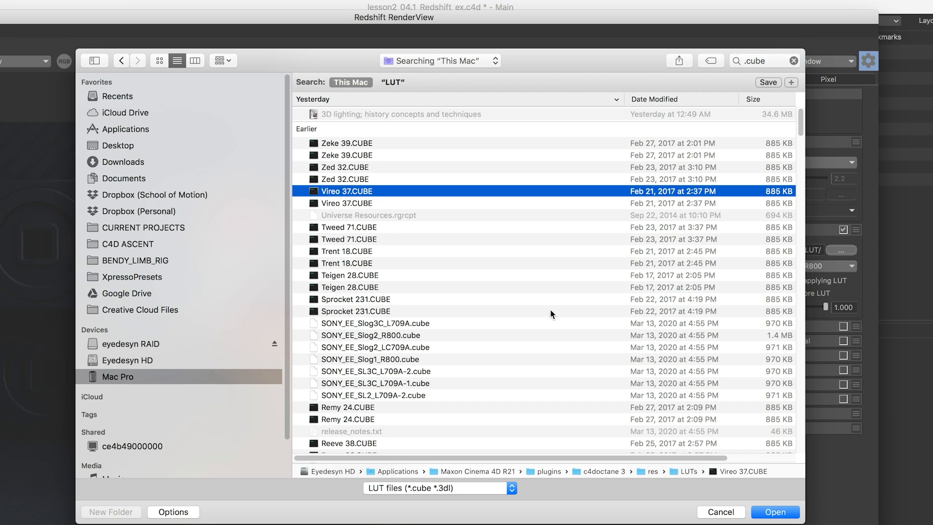
mouse_move(574, 356)
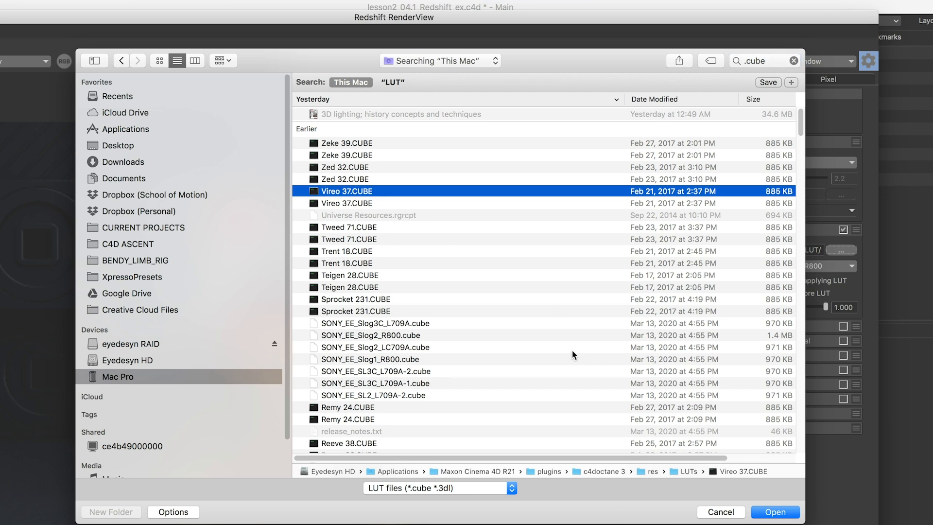
scroll("down", 3)
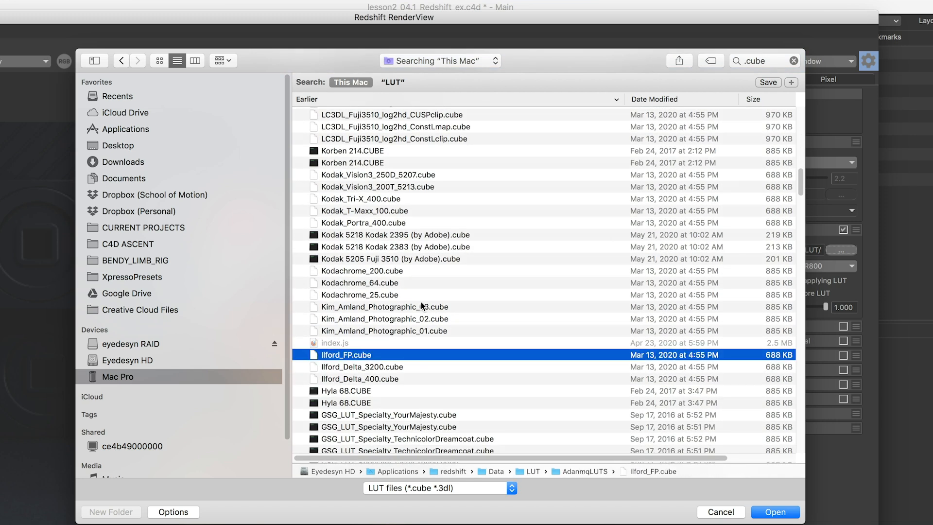
left_click(385, 319)
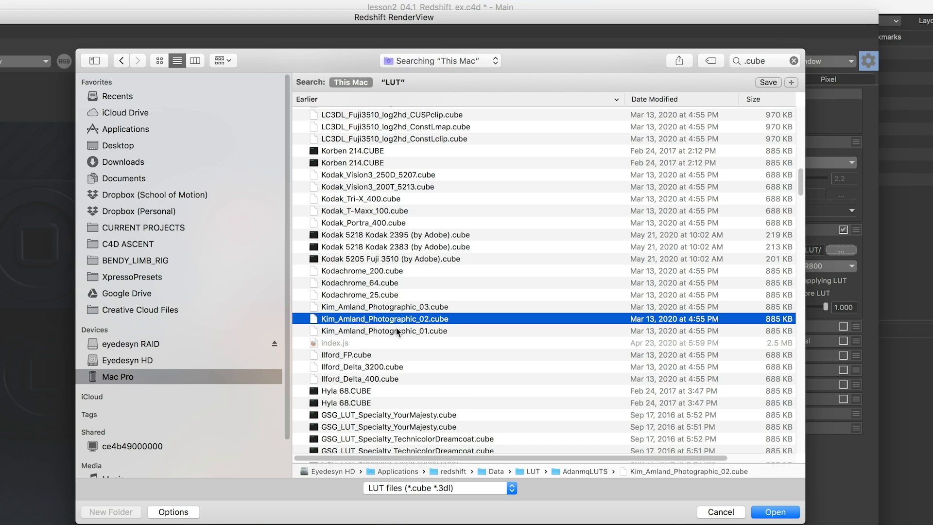
left_click(774, 512)
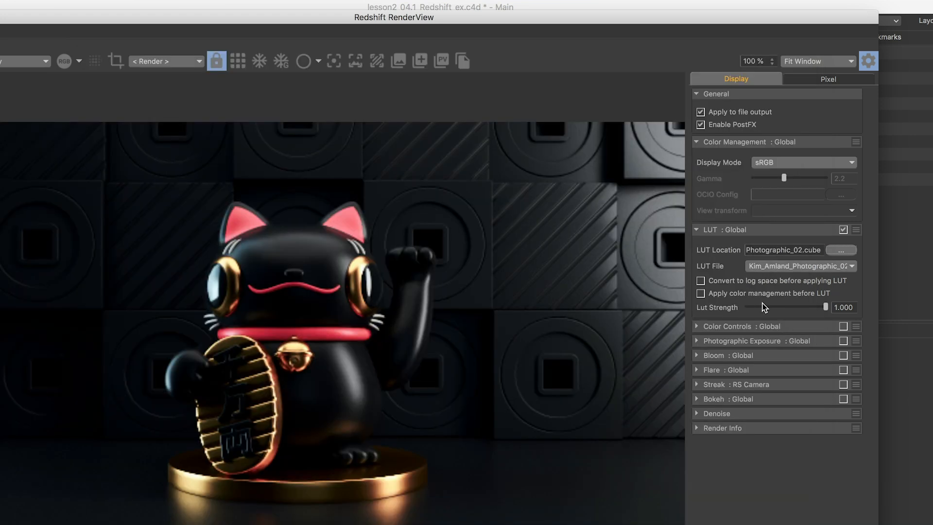
left_click_drag(826, 307, 816, 308)
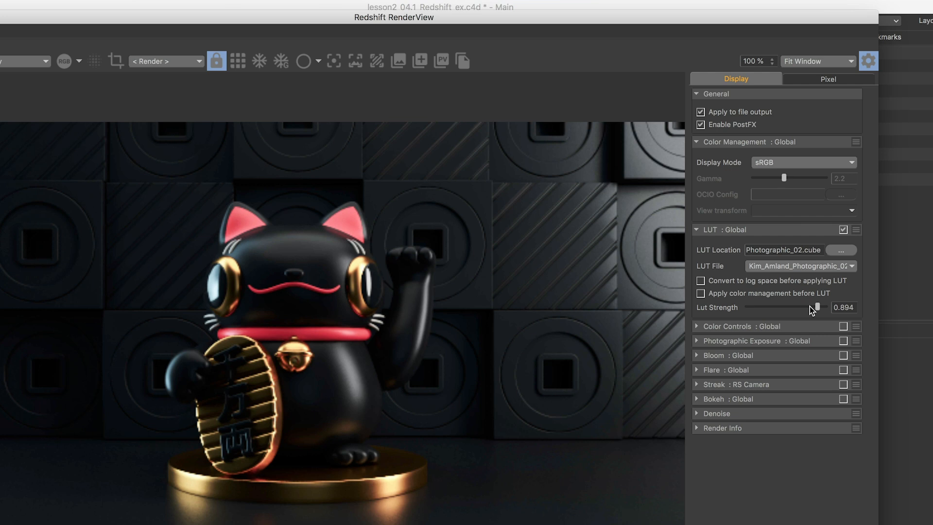
left_click(800, 266)
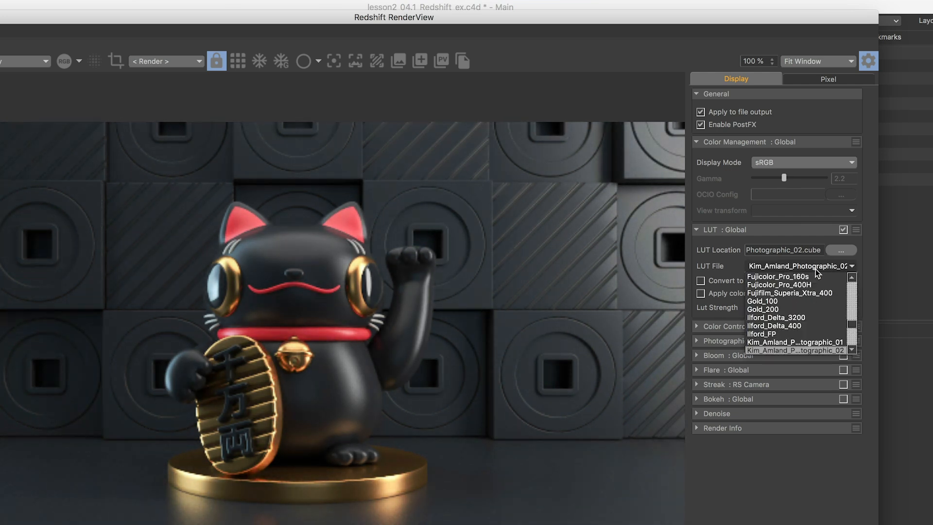
- Try the Ektachrome_100 and AgfaColor_Optima_II_200 LUTs, then switch the grade to Portra_160v
scroll("down", 3)
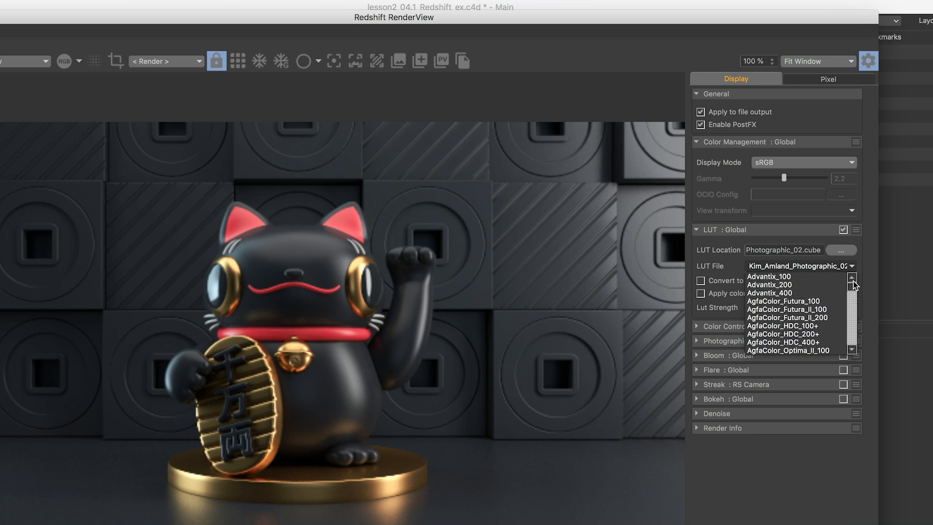
left_click(768, 284)
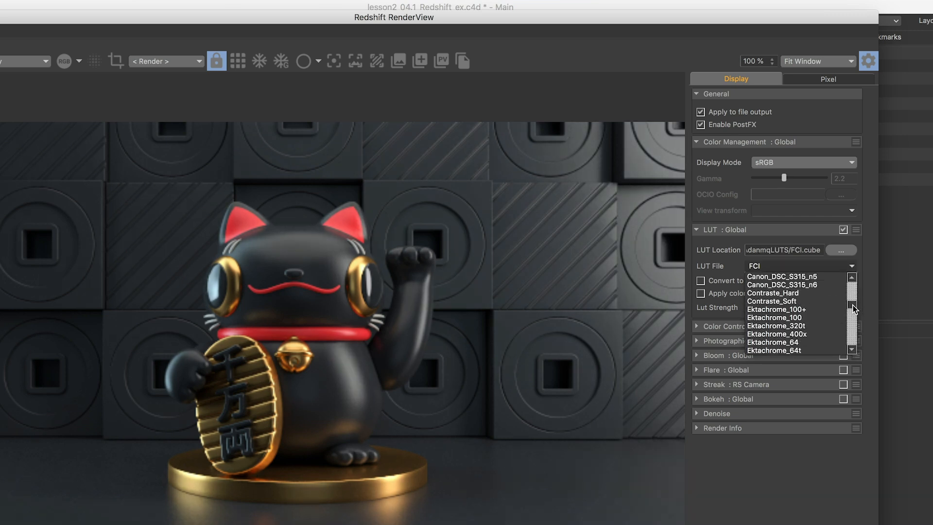
left_click(775, 317)
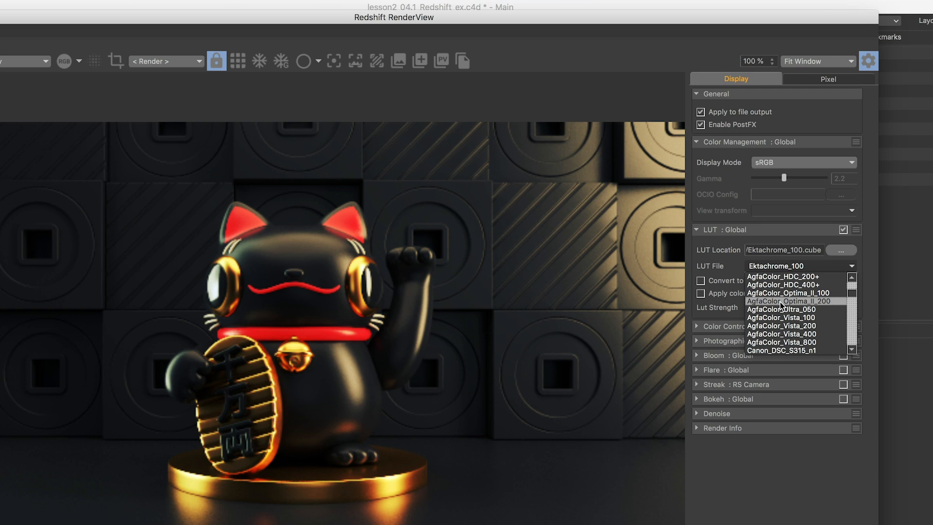
left_click(786, 301)
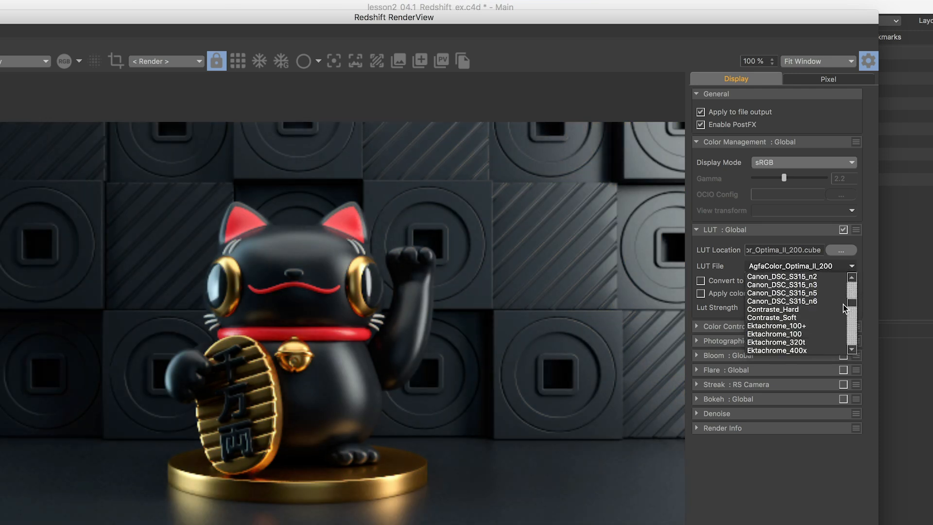
left_click(780, 341)
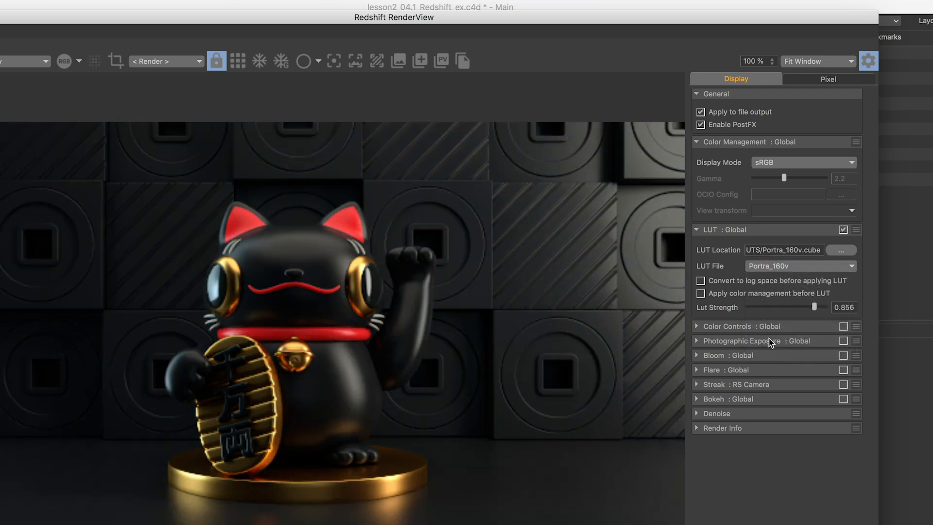
- Experiment with the Portra_160v strength and settle it at about 0.58
left_click_drag(808, 307, 824, 307)
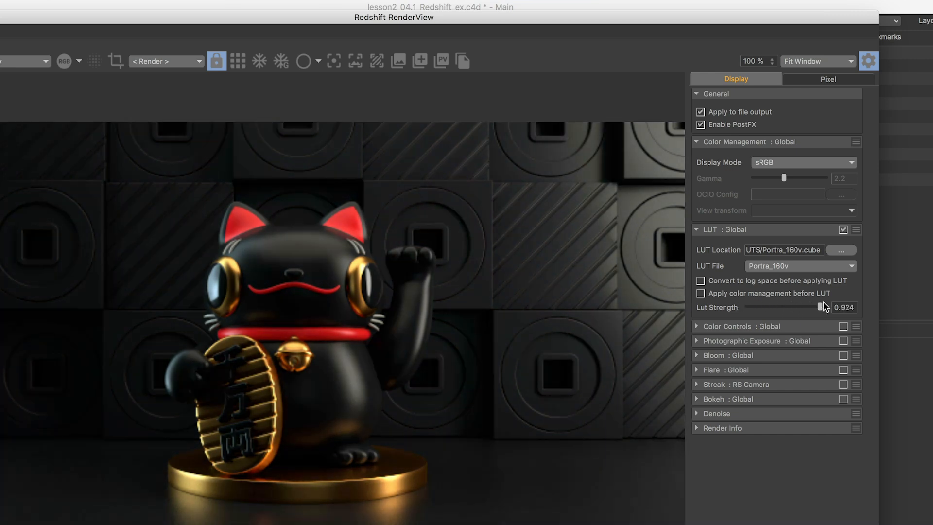
left_click_drag(825, 307, 800, 307)
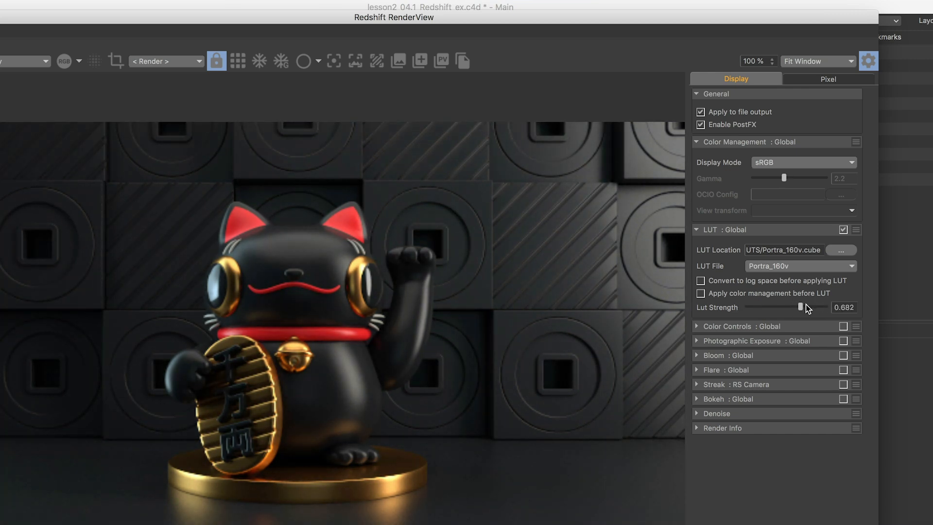
left_click_drag(801, 307, 826, 307)
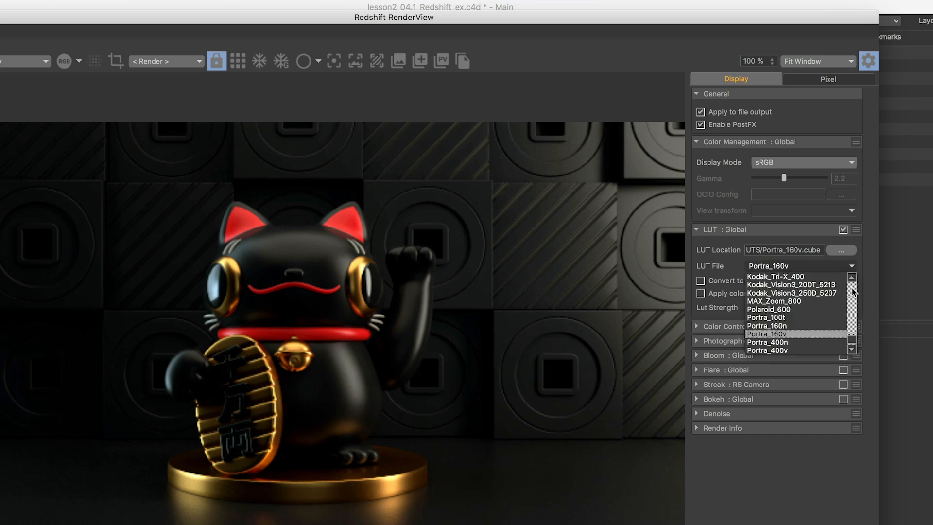
left_click(774, 276)
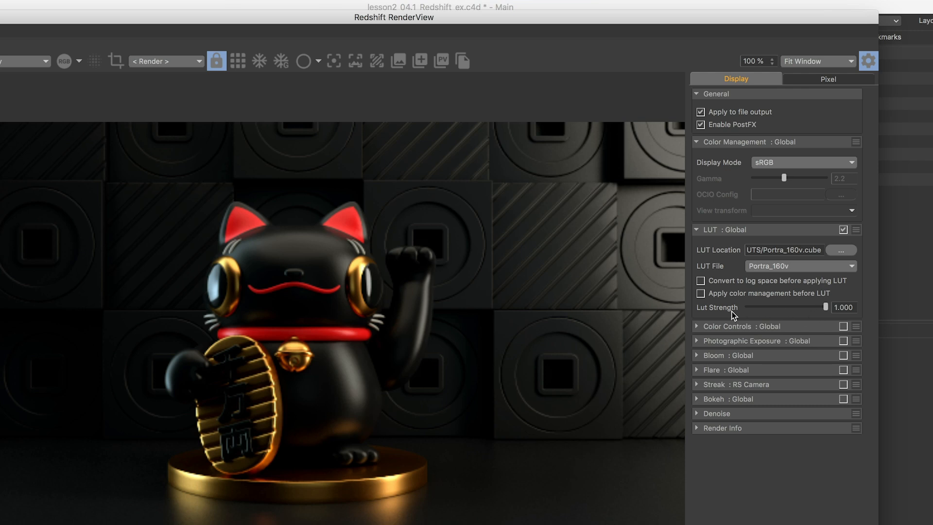
left_click_drag(826, 306, 791, 307)
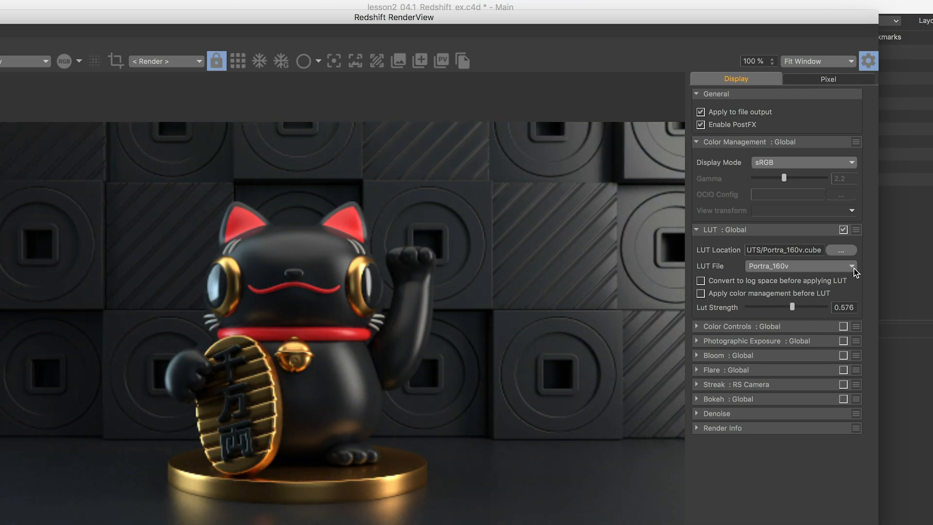
mouse_move(842, 254)
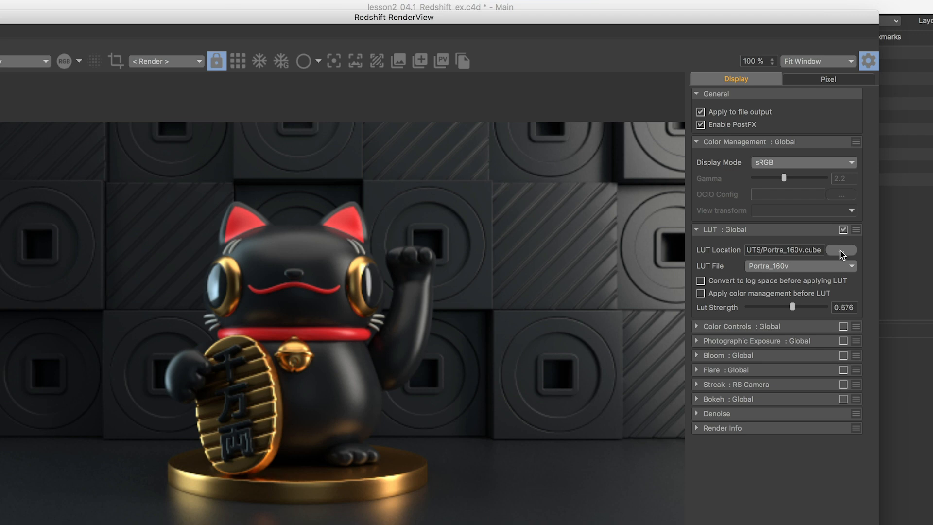
- Load GSG_LUT_Specialty_BeachHaze.cube from disk via a .cube search as the render's LUT
left_click(842, 250)
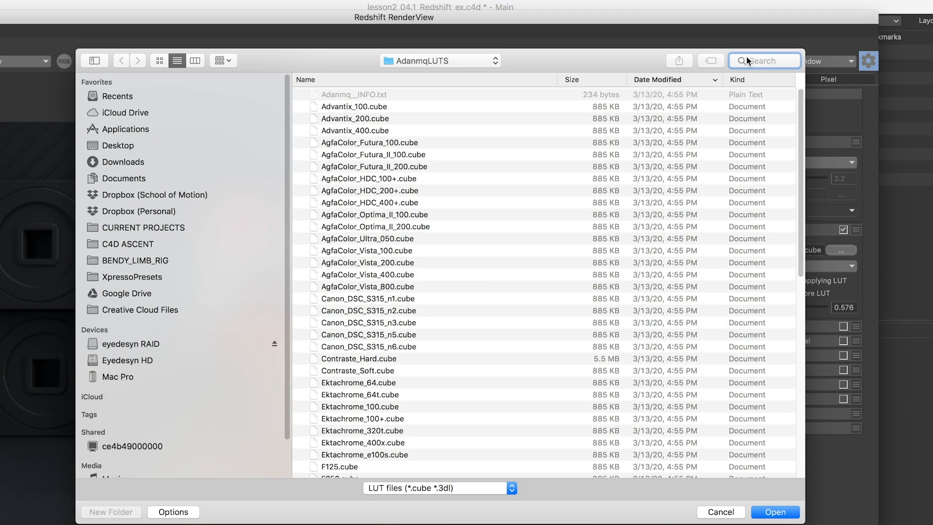
type(".cube")
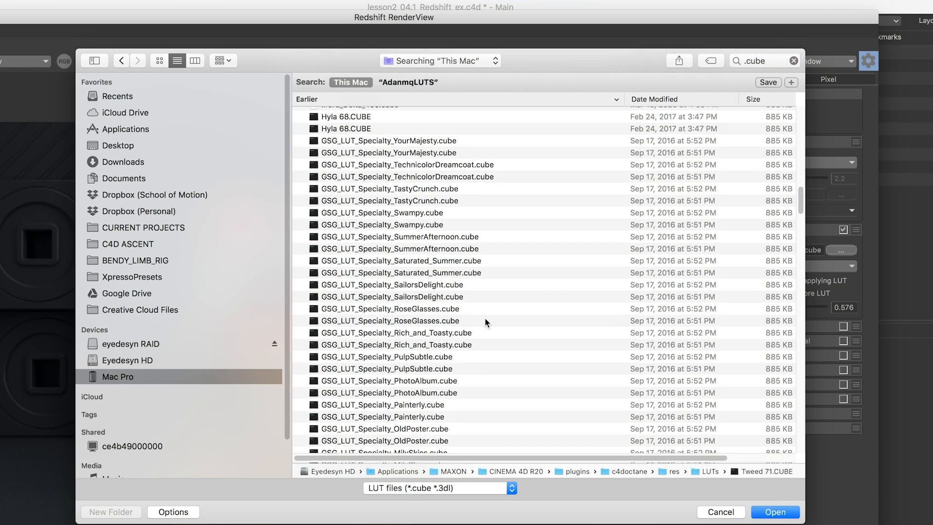
left_click(389, 319)
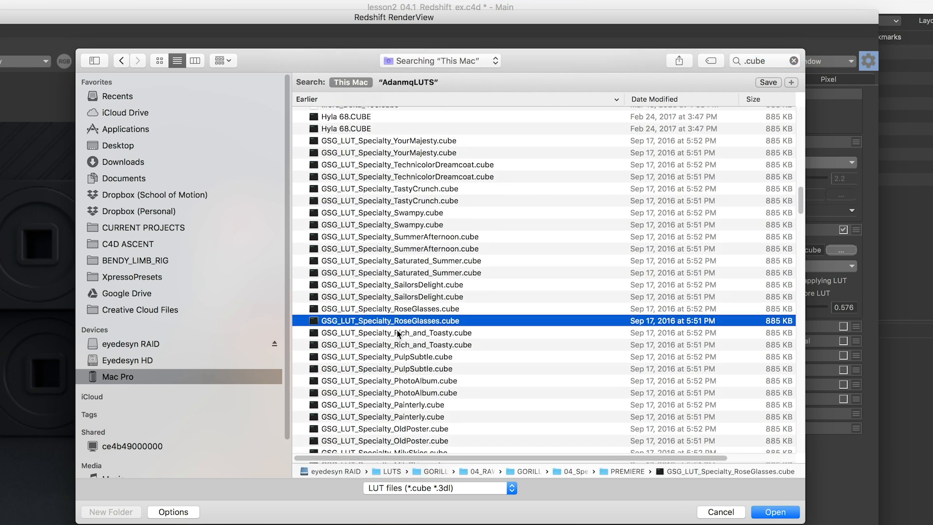
scroll("down", 3)
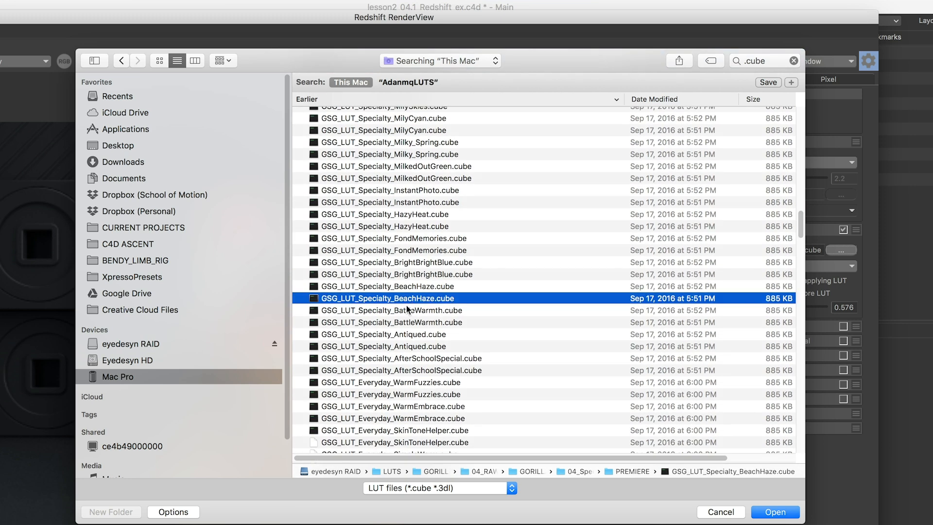
left_click(774, 512)
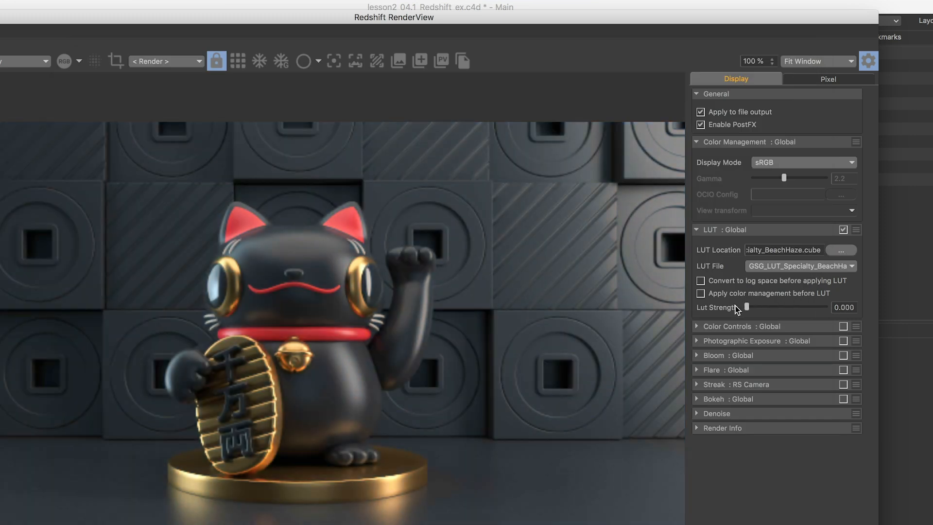
- Fade in the BeachHaze tint, then try BattleWarmth at full strength from the specialty list
left_click_drag(748, 308, 791, 307)
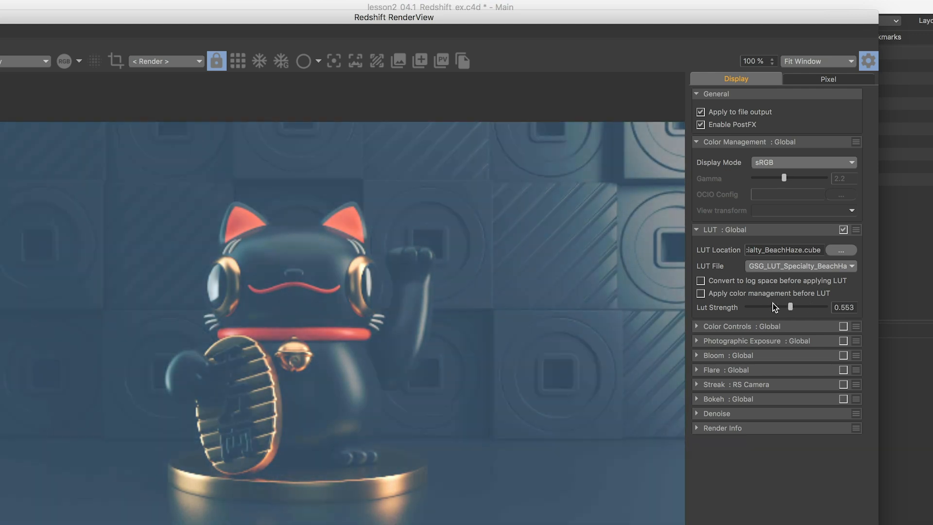
left_click_drag(791, 306, 813, 306)
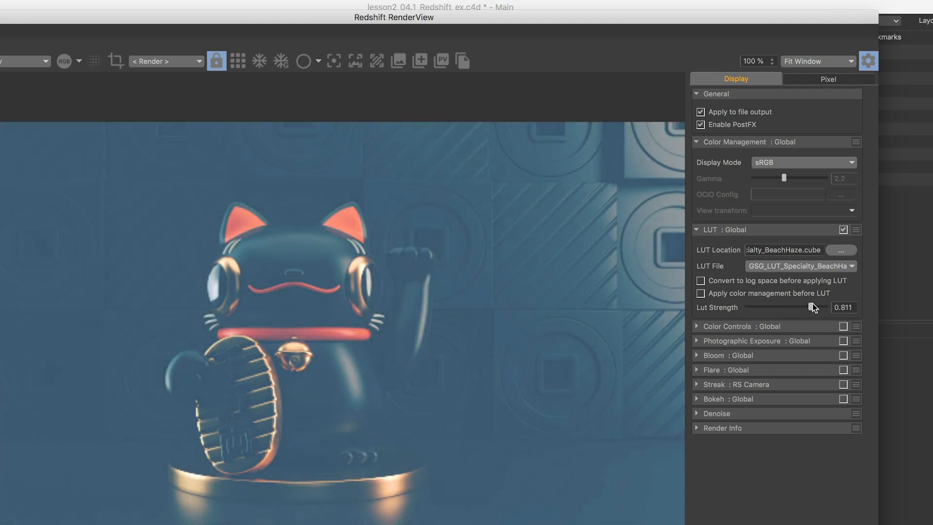
left_click(797, 265)
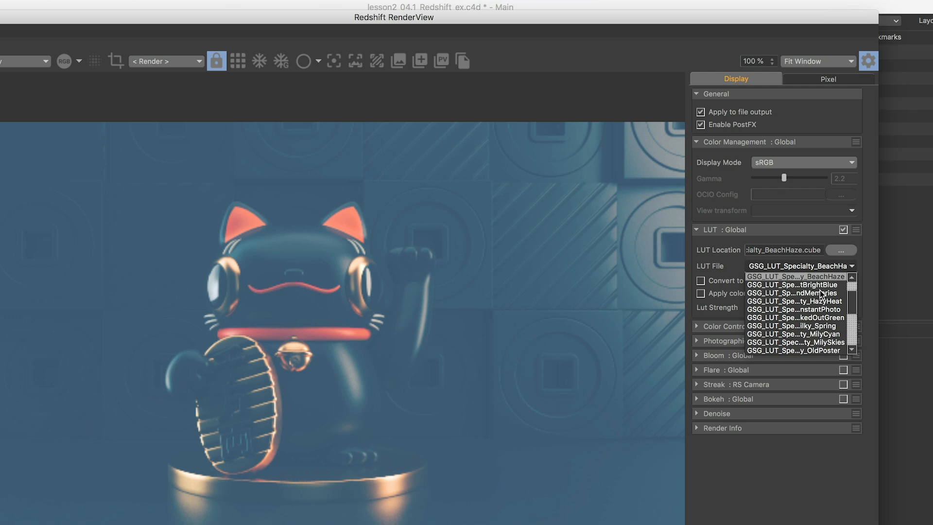
scroll("down", 3)
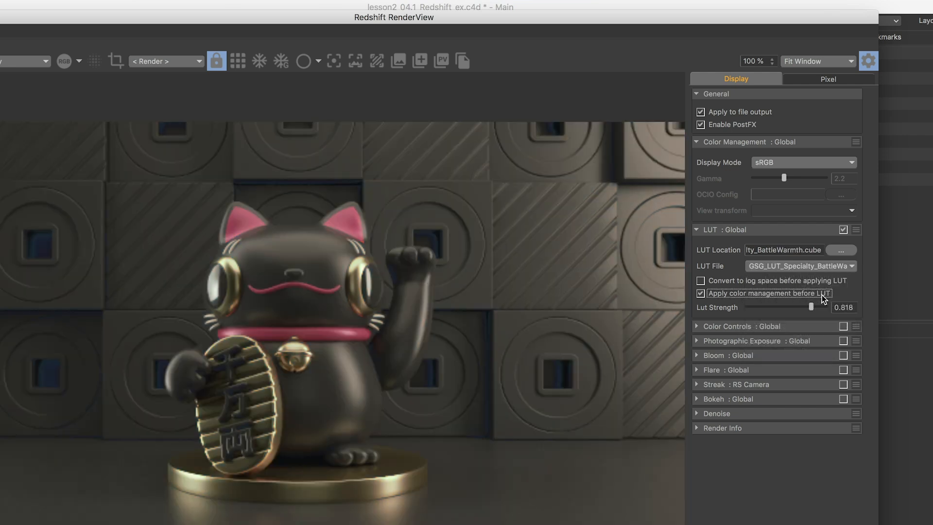
left_click_drag(812, 308, 826, 307)
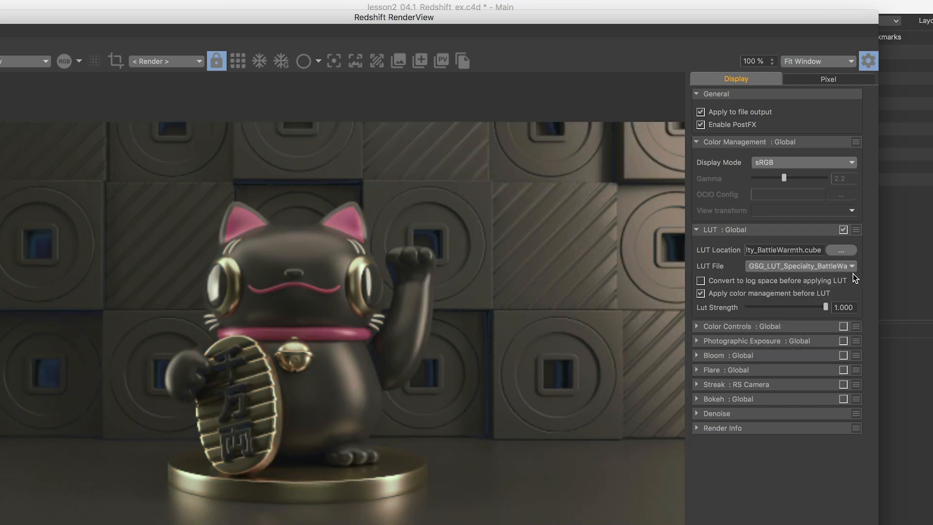
left_click(800, 265)
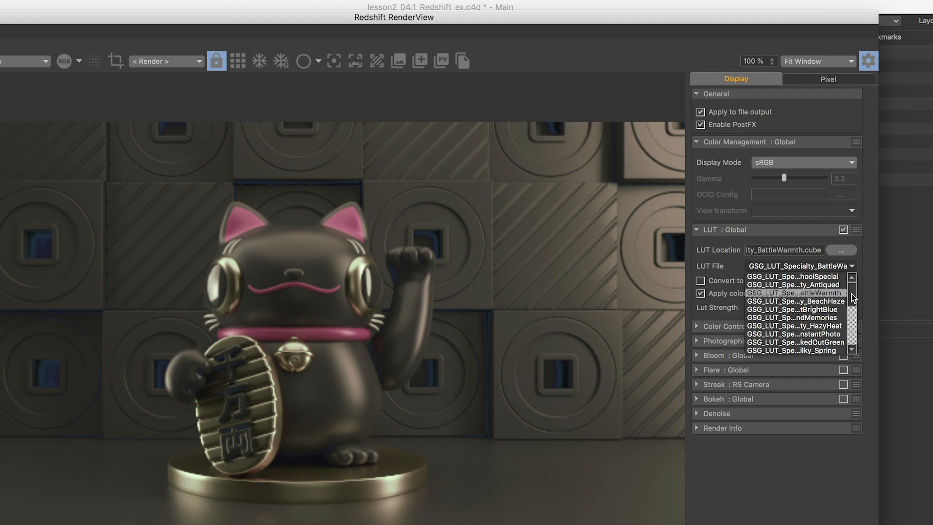
scroll("down", 3)
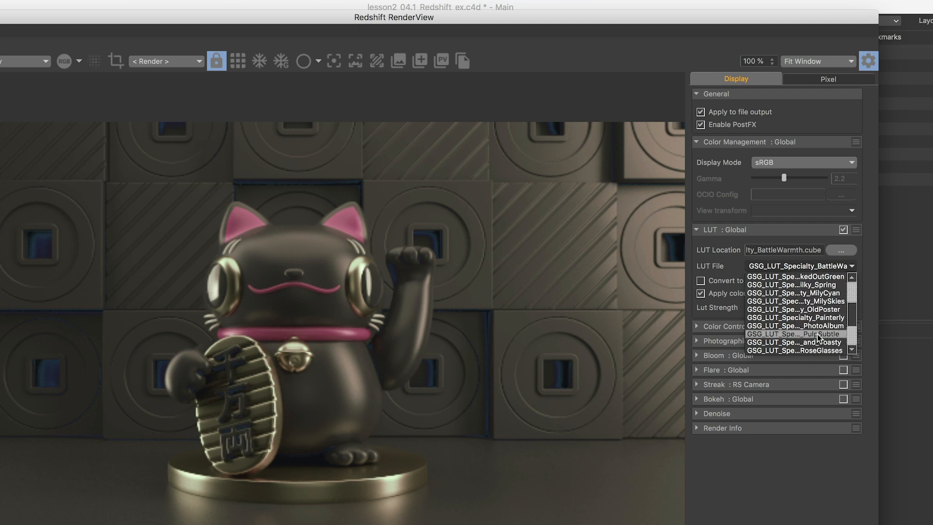
- Try YourMajesty and SummerAfternoon, then settle on the green Swampy LUT at about 0.88 strength
left_click(797, 333)
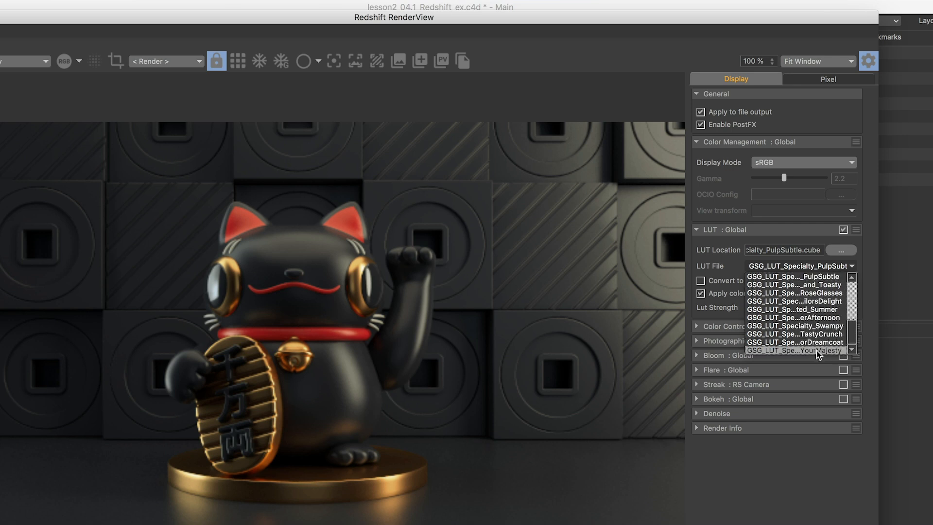
left_click(795, 351)
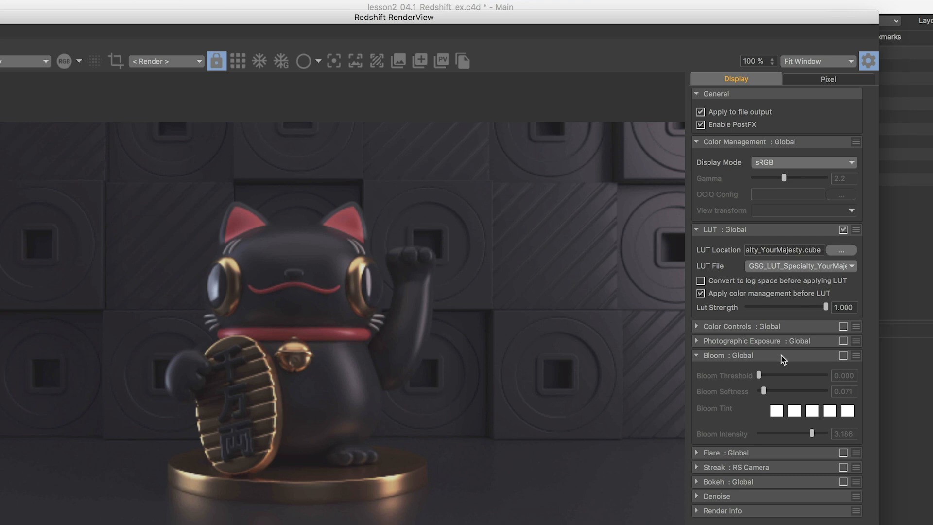
left_click(854, 267)
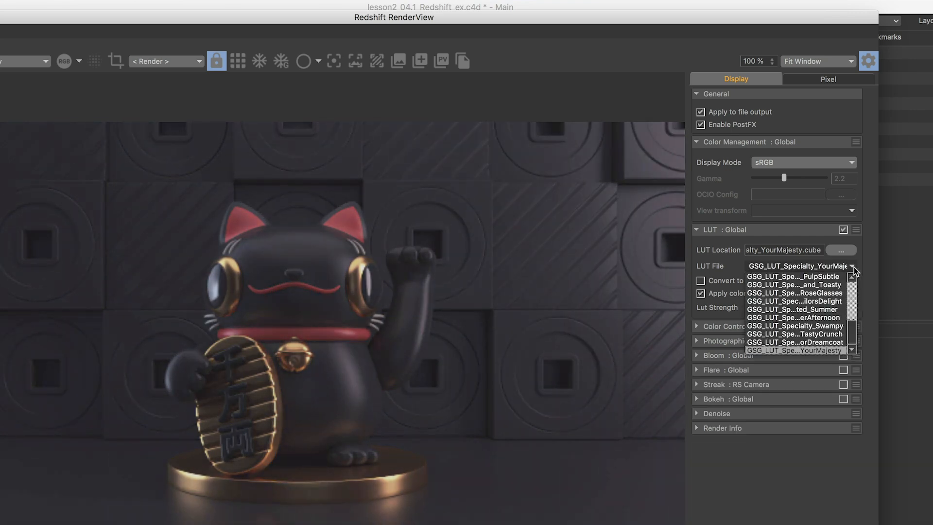
left_click(793, 317)
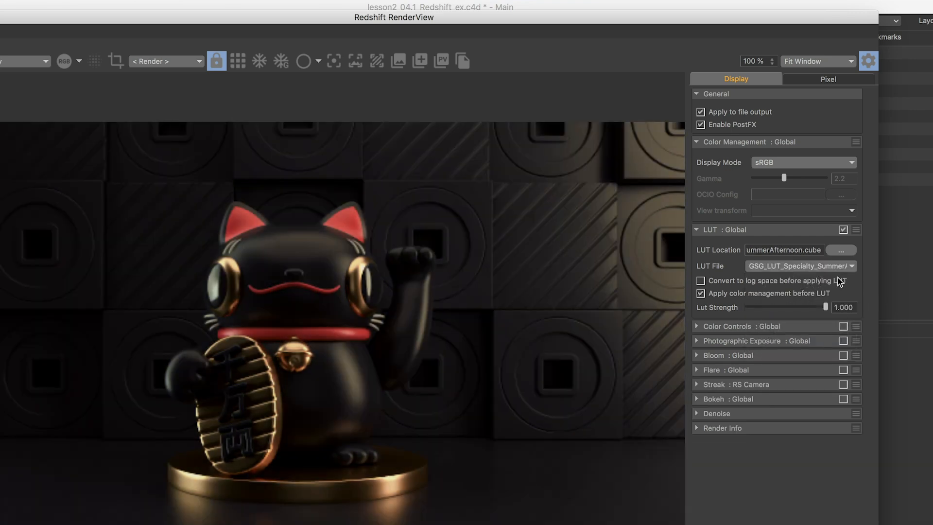
left_click(800, 266)
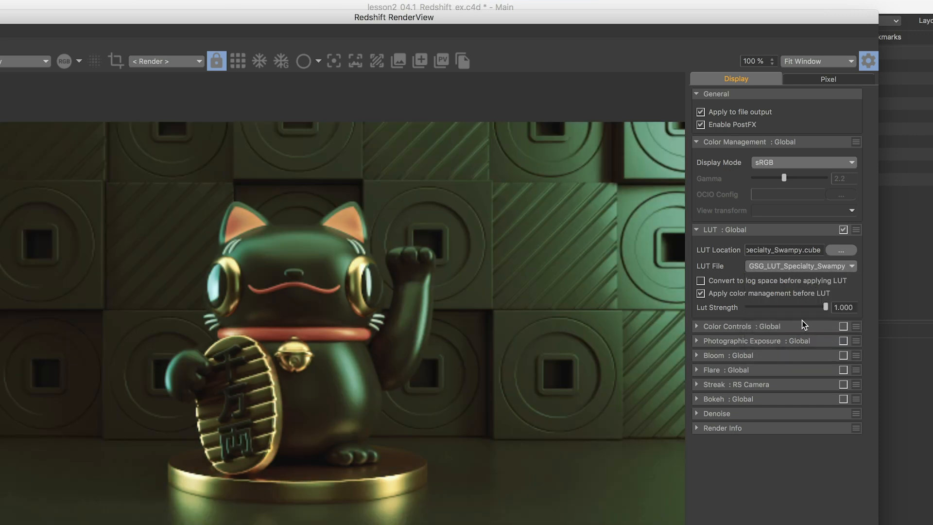
left_click_drag(827, 307, 817, 307)
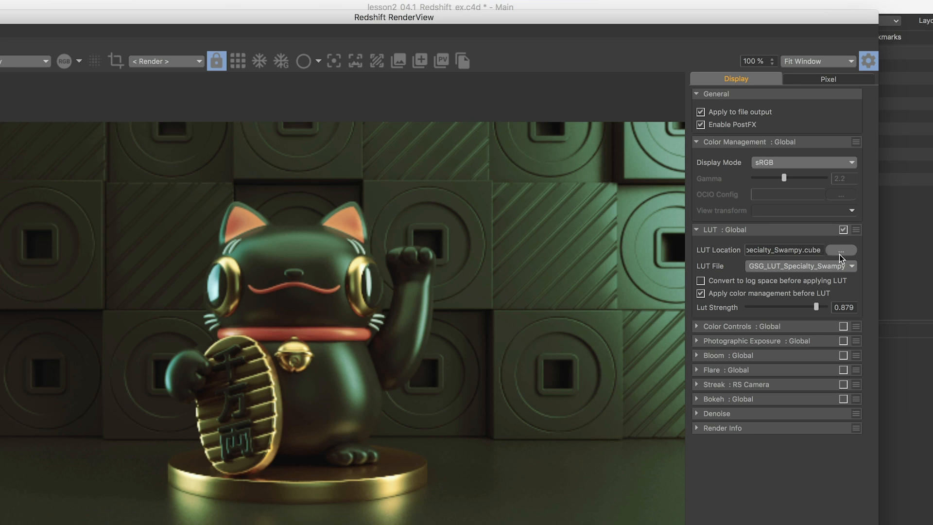
- Load Vireo 37.CUBE from disk, test the strength near 0.79 and restore it to full
left_click(840, 250)
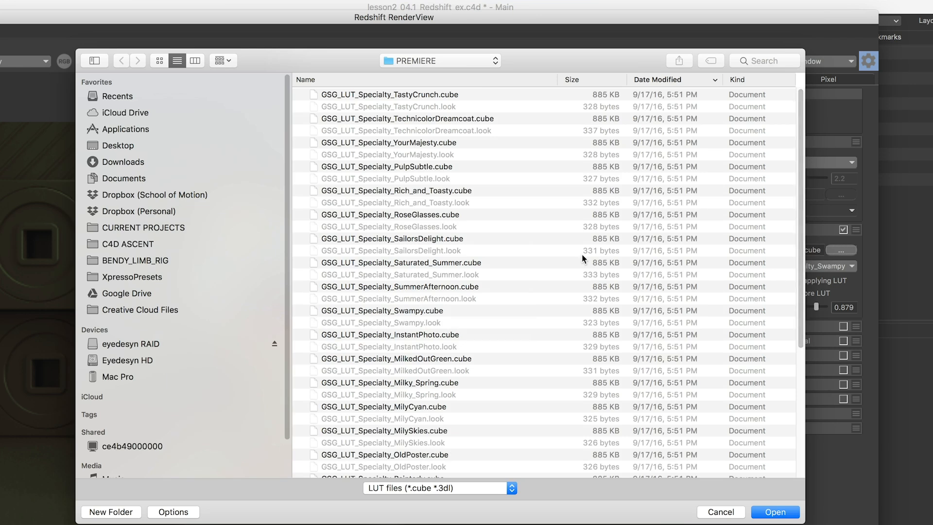
left_click(440, 60)
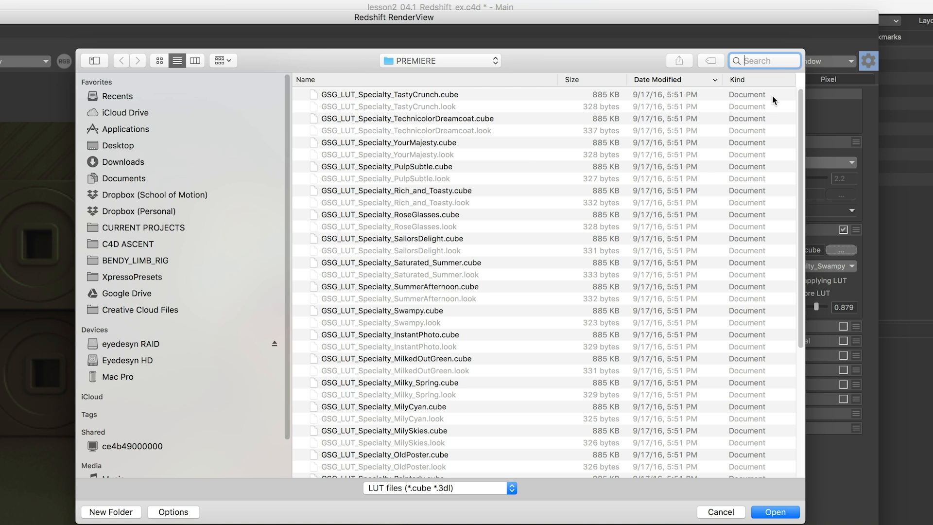
left_click(764, 60)
type(".")
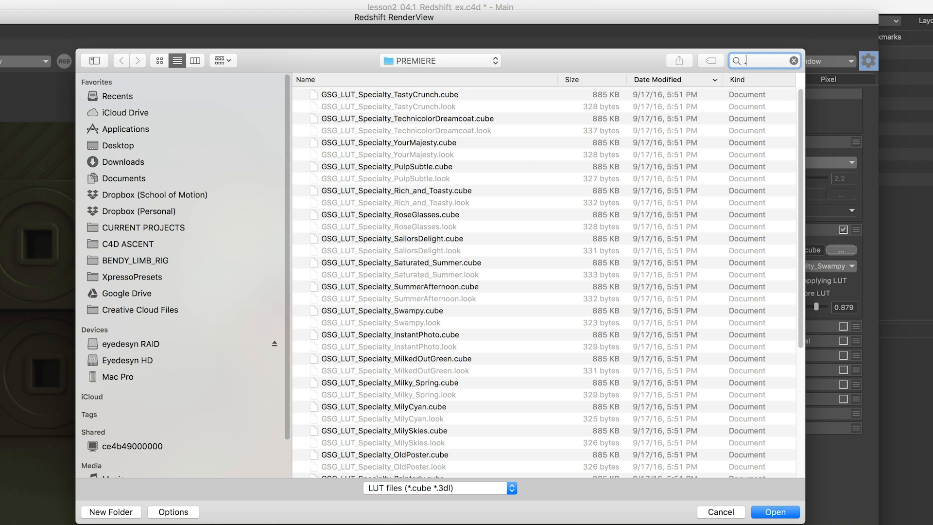
left_click(774, 512)
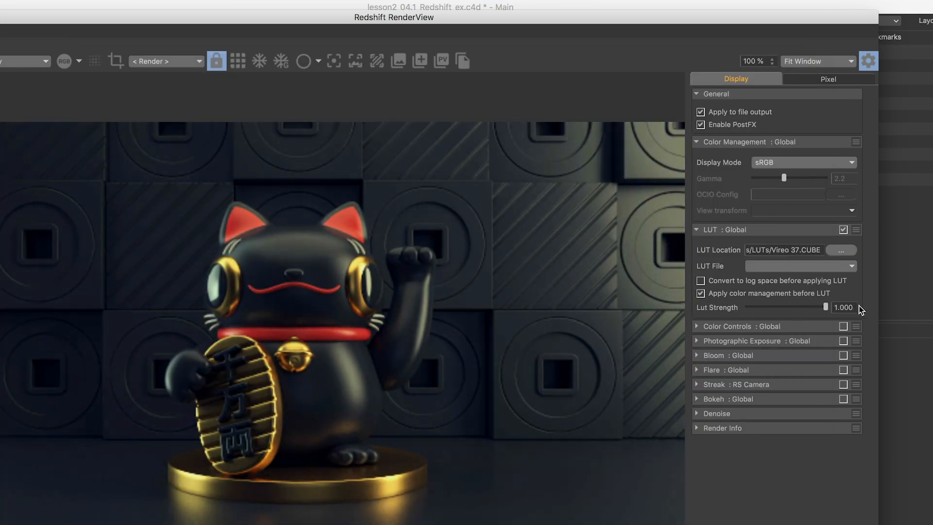
left_click_drag(825, 307, 809, 307)
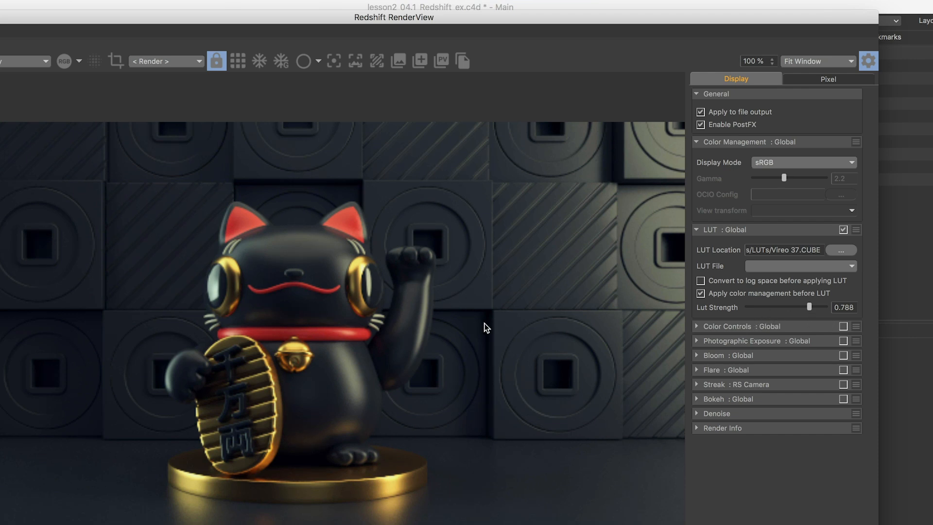
left_click_drag(809, 307, 826, 307)
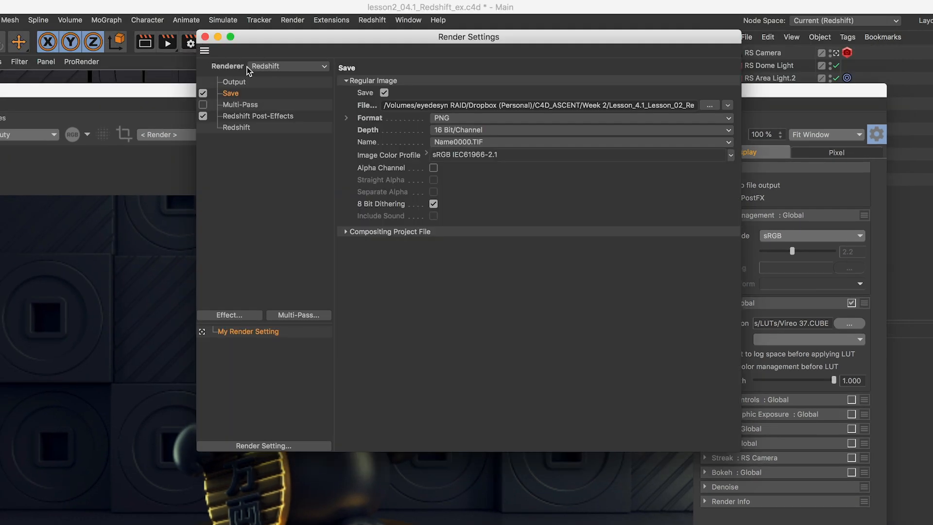
- Inspect the Redshift Post-Effects LUT file path in Render Settings, then close the window
left_click(191, 42)
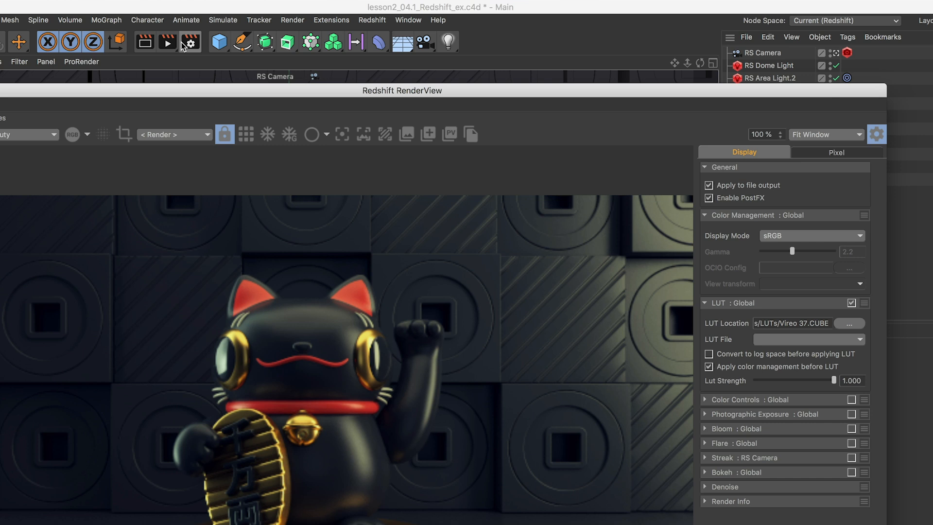
left_click(167, 42)
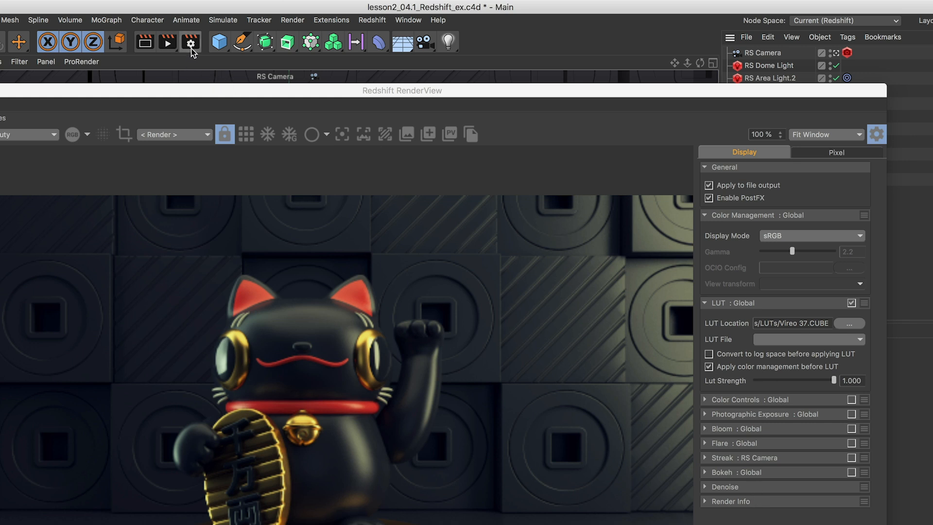
left_click(190, 42)
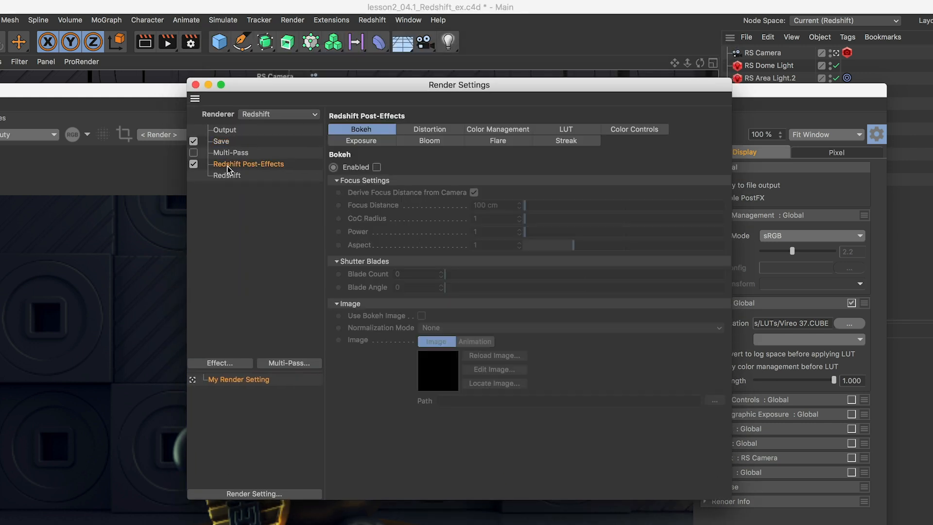
left_click(564, 129)
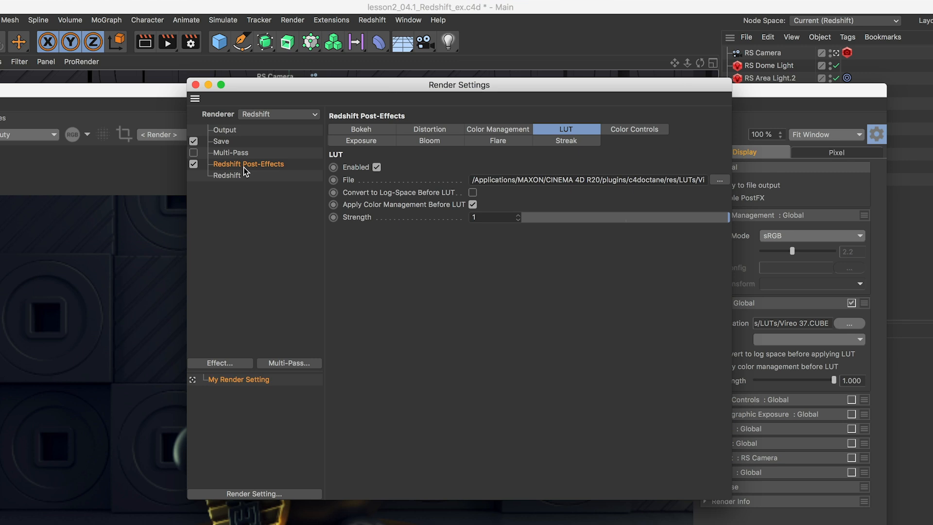
mouse_move(255, 175)
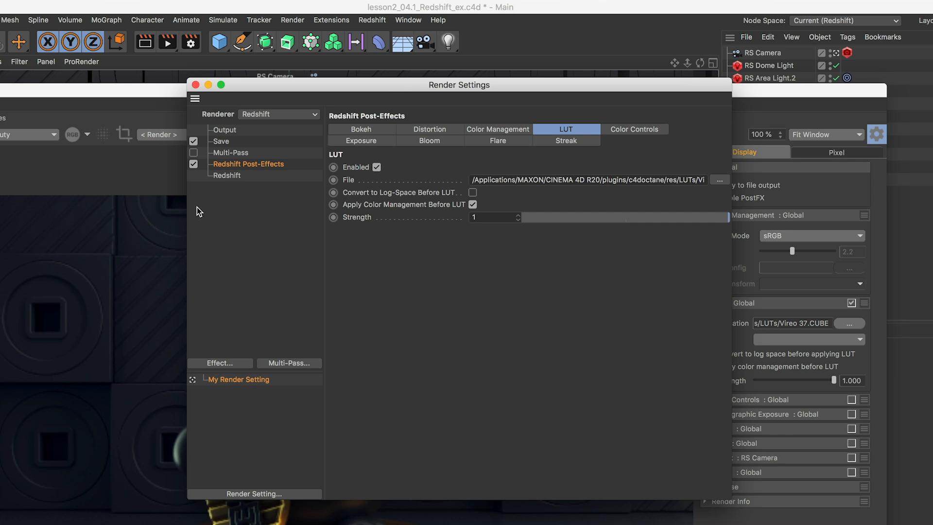
left_click(278, 114)
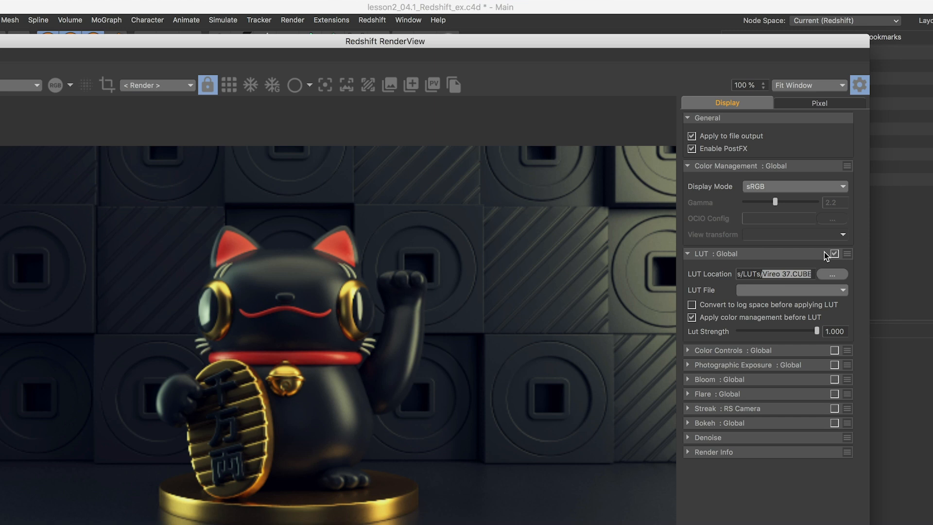
left_click(834, 254)
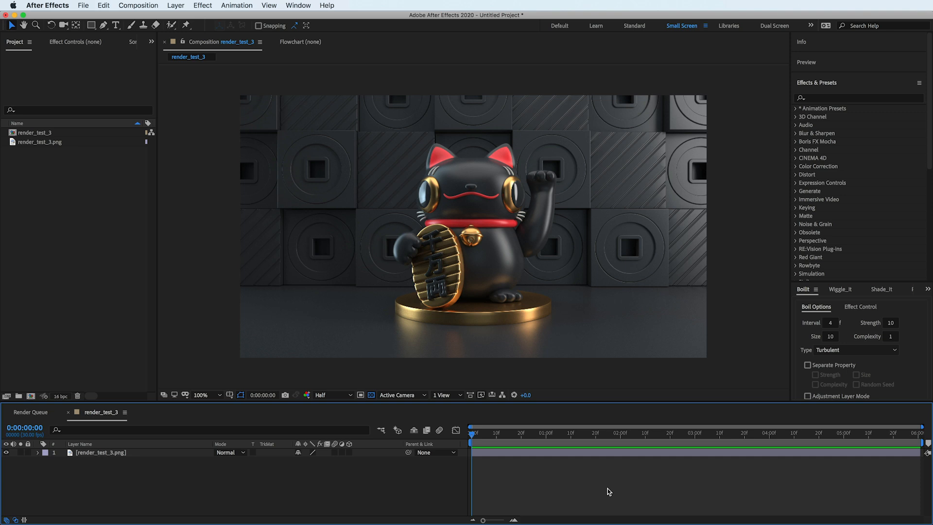
mouse_move(671, 388)
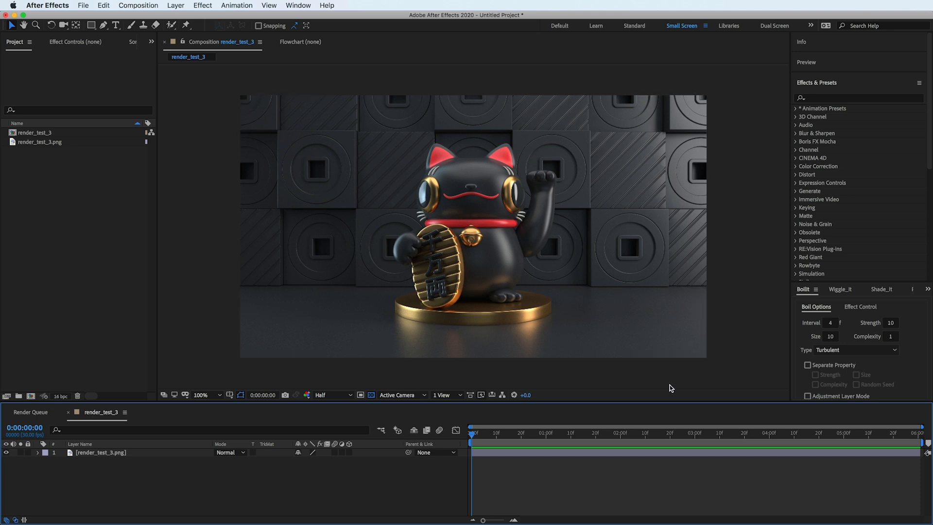
mouse_move(140, 463)
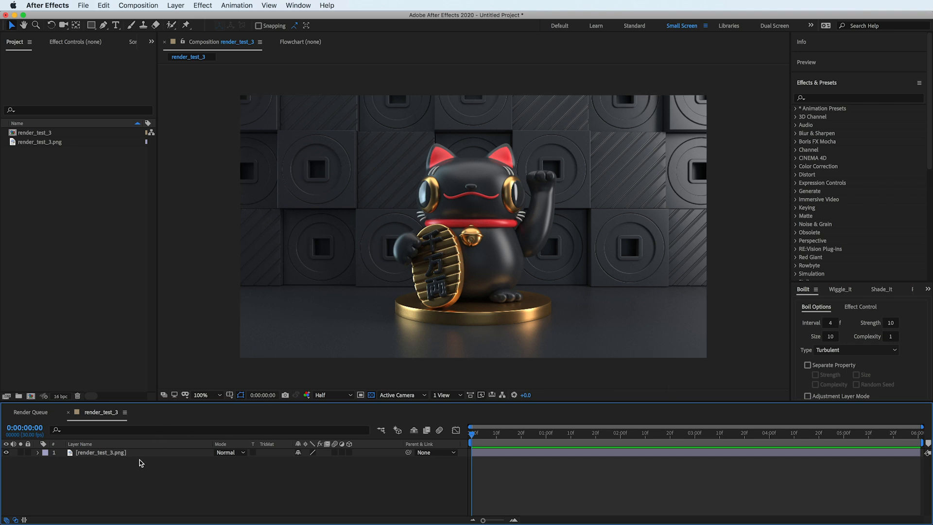
- Add an adjustment layer over the render, rename it LUT Adjustment and search Effects & Presets for LUT
left_click(176, 6)
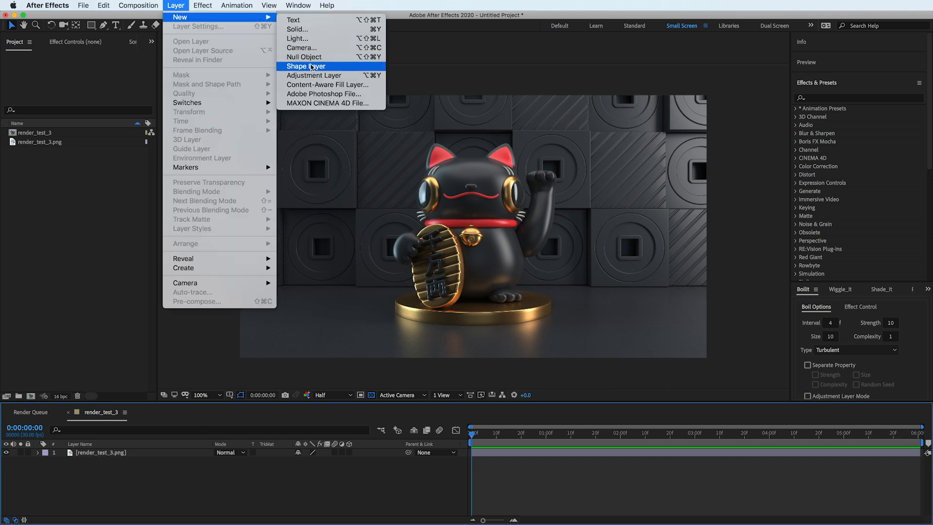
left_click(314, 75)
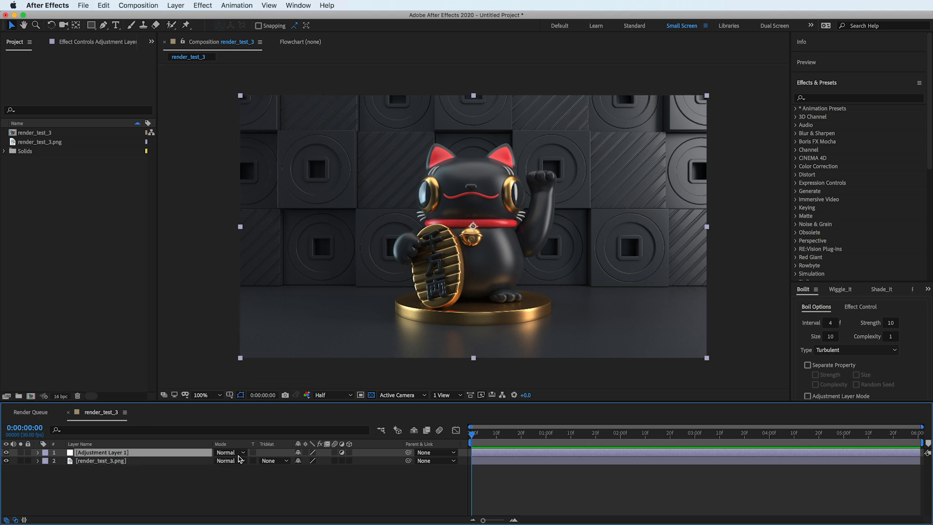
left_click(38, 452)
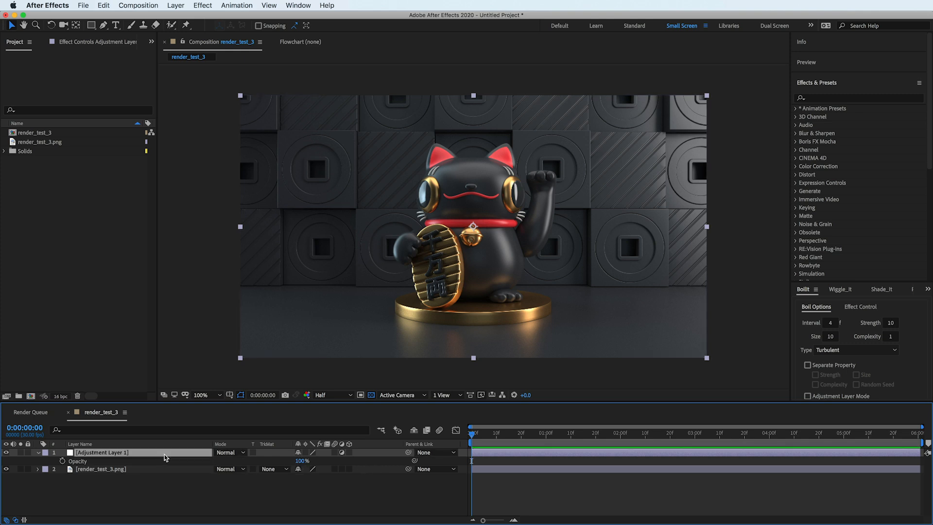
double_click(101, 452)
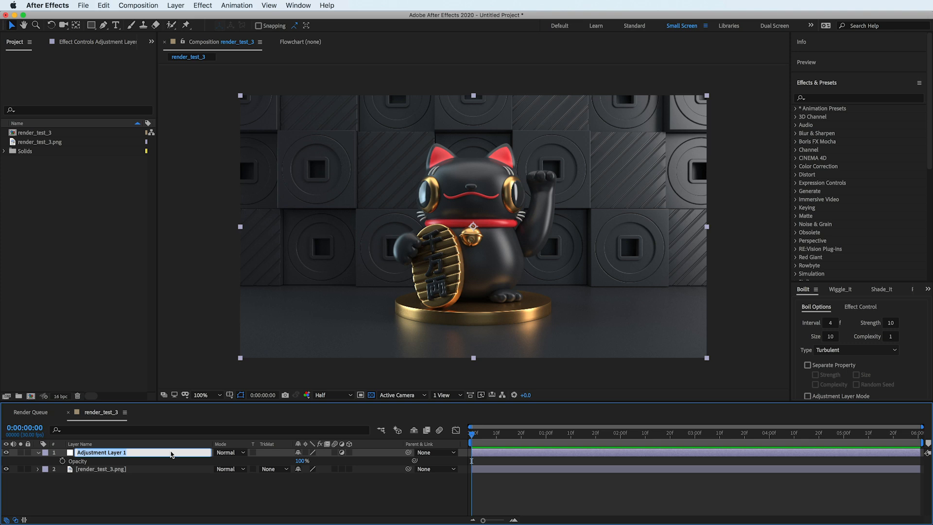
type("LUT A")
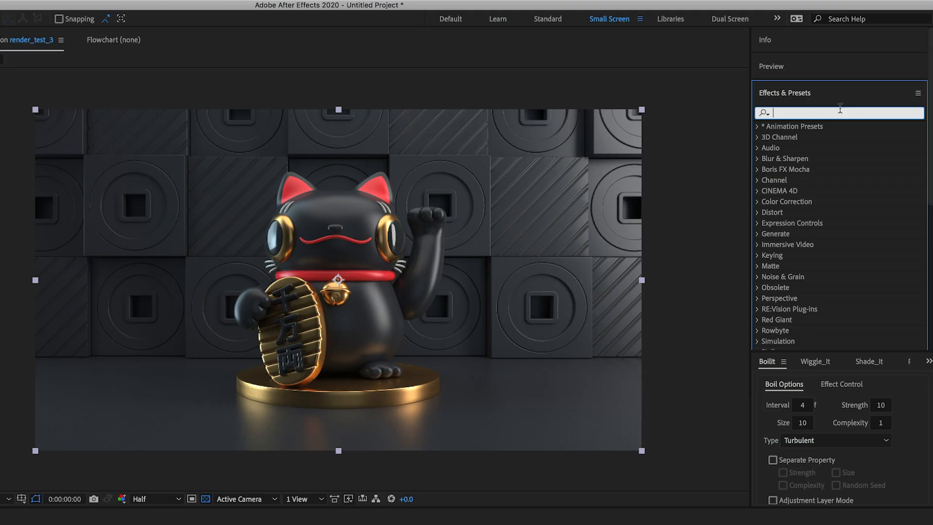
type("LUT")
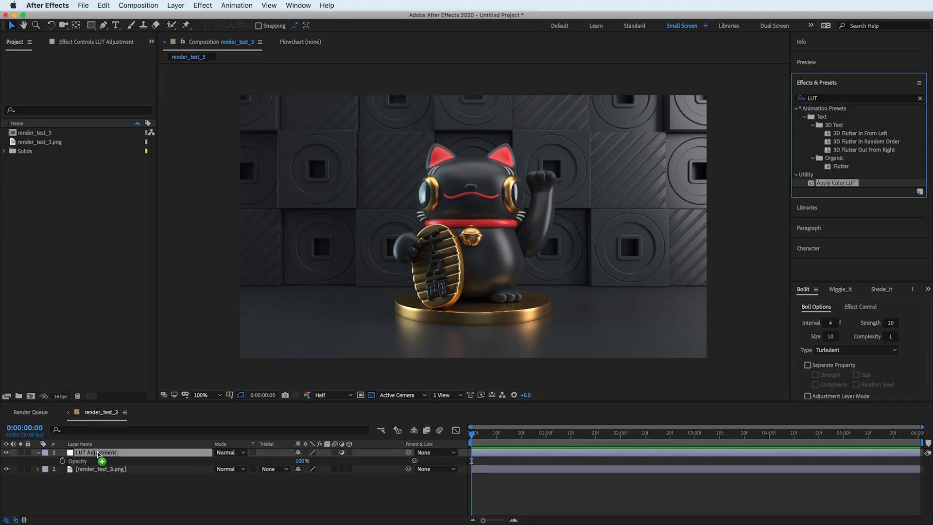
- Apply the Apply Color LUT effect and load the GSG Everyday blue LUT from the main LUTs folder
double_click(836, 183)
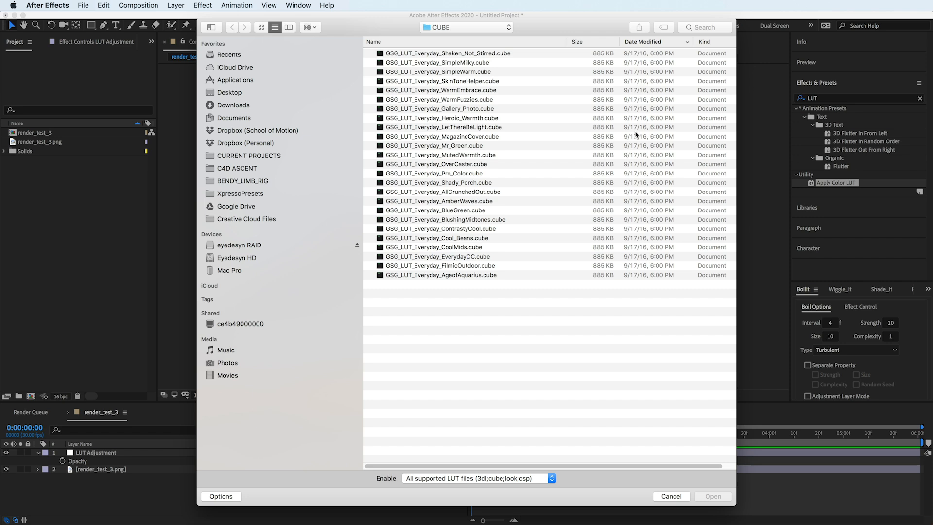
left_click(467, 27)
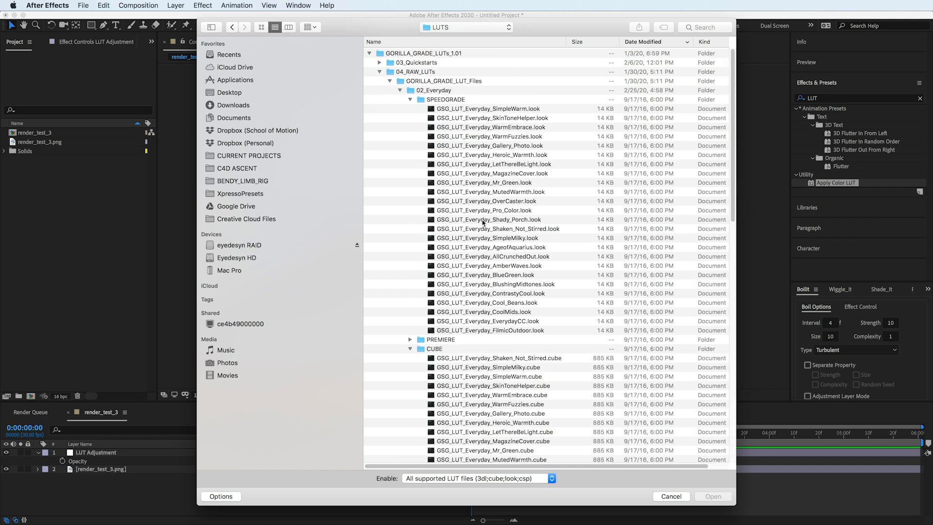
left_click(410, 99)
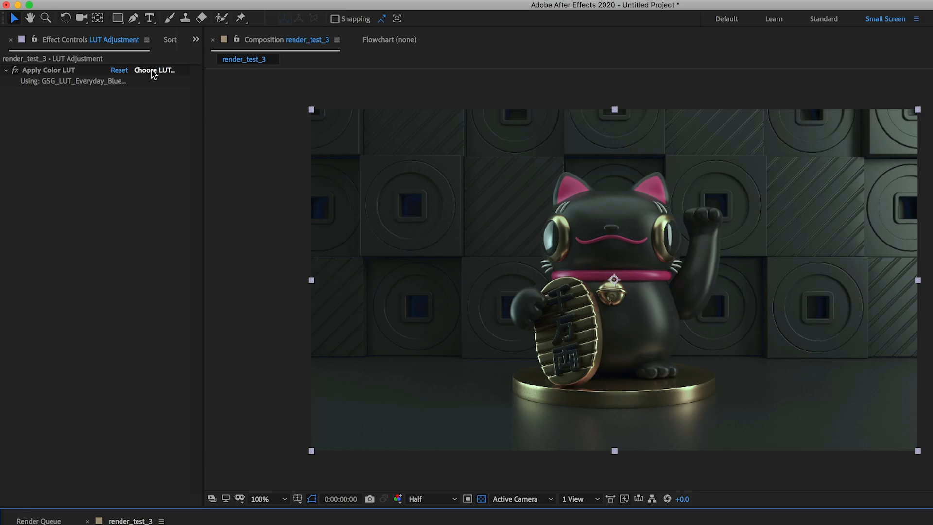
- Swap the effect's LUT to GSG Everyday Cool and lower the layer's opacity to about 74%
left_click(154, 70)
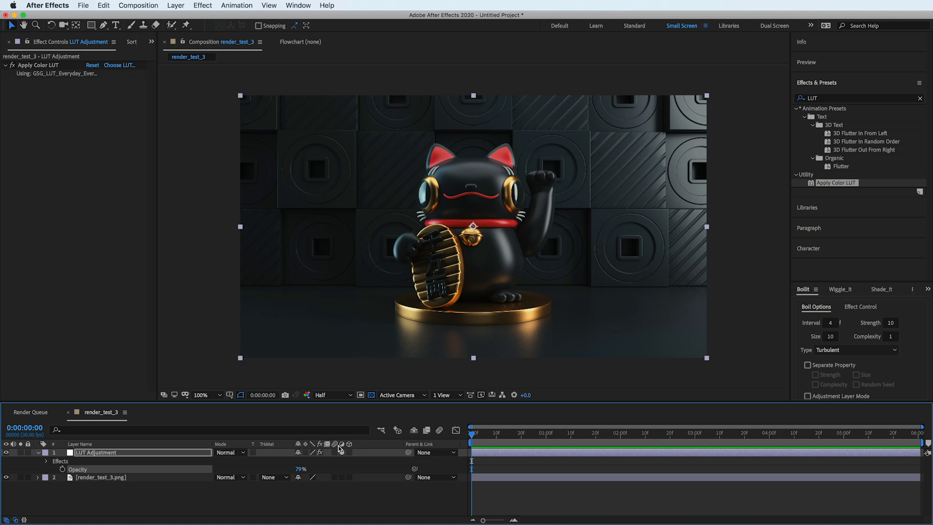
left_click(119, 65)
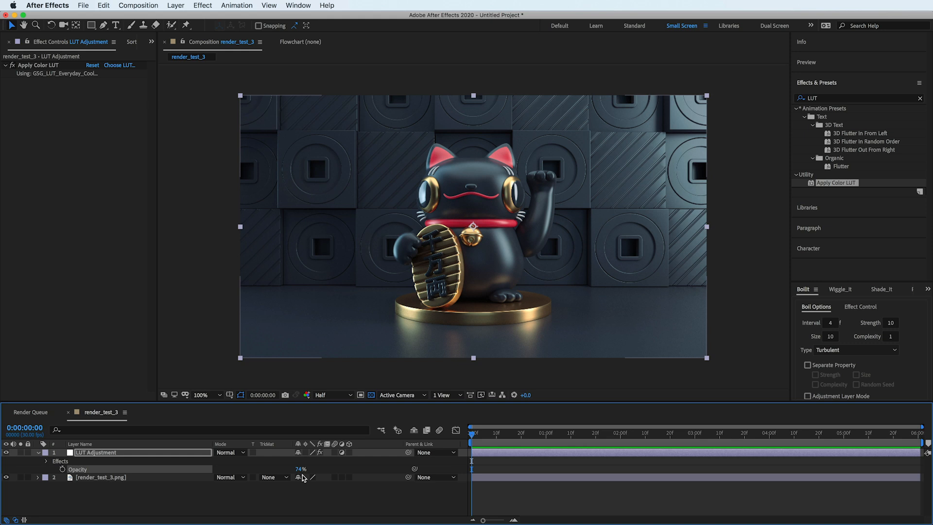
left_click(120, 65)
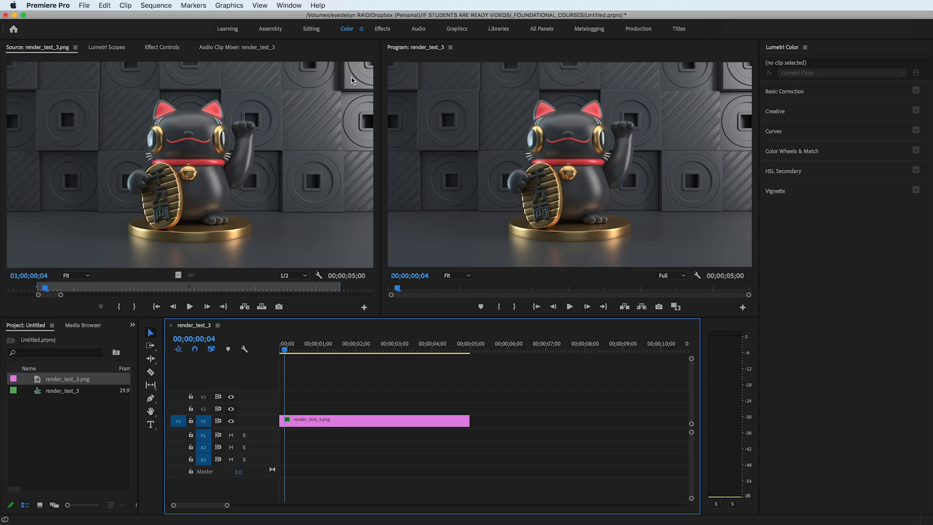
- Select the render_test_3.png clip on the timeline for Lumetri grading
left_click(373, 420)
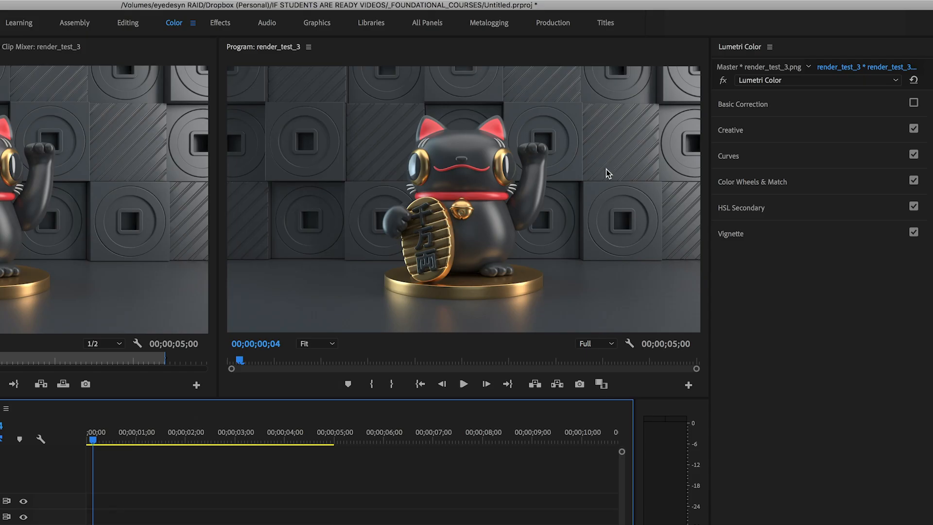
mouse_move(773, 132)
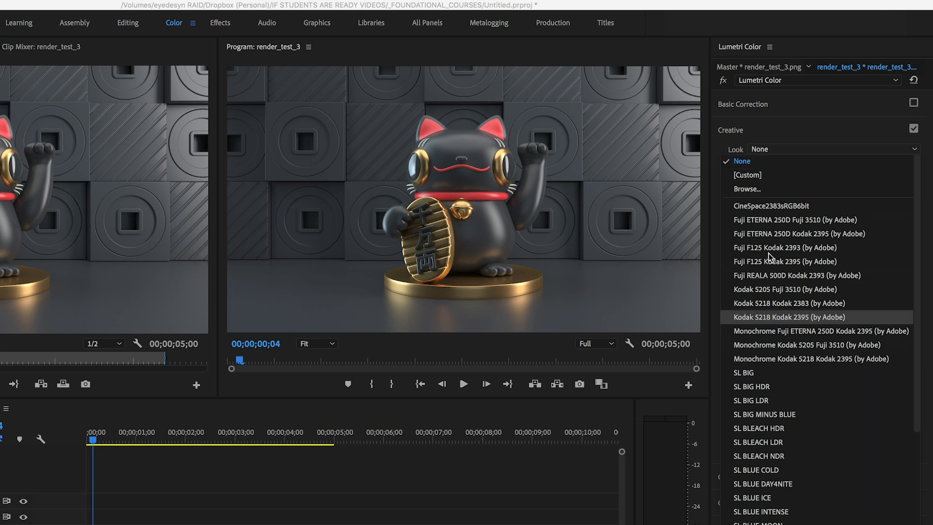
- Browse This Mac for .cube files and load GSG_LUT_Specialty_AfterSchoolSpecial.cube as the creative look
left_click(746, 189)
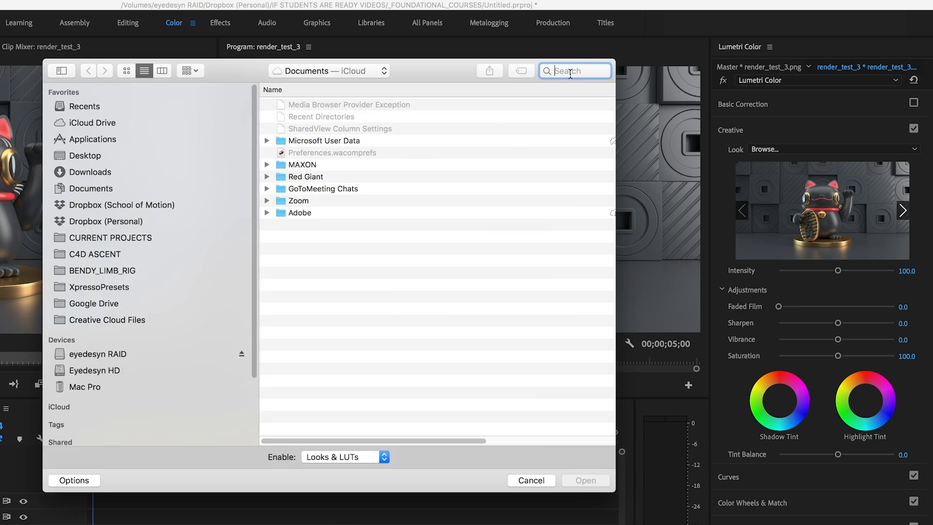
type(".cube")
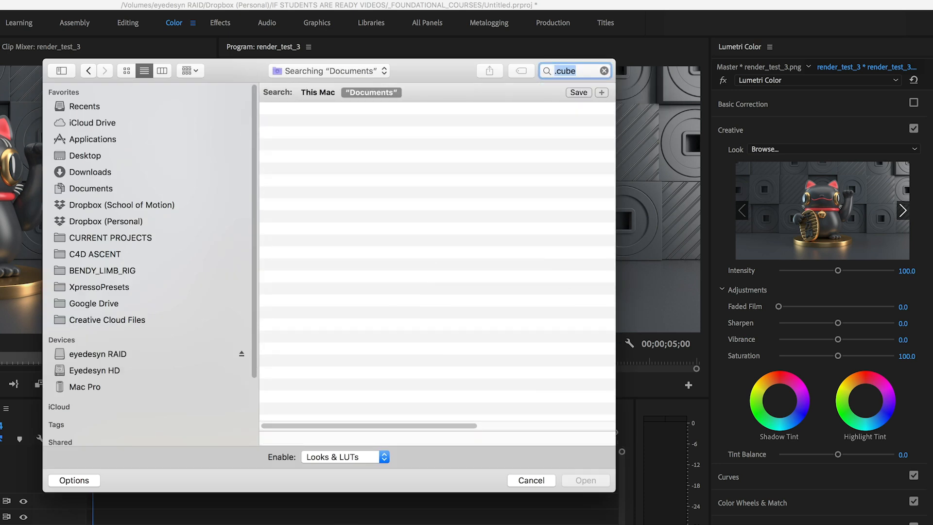
left_click(317, 93)
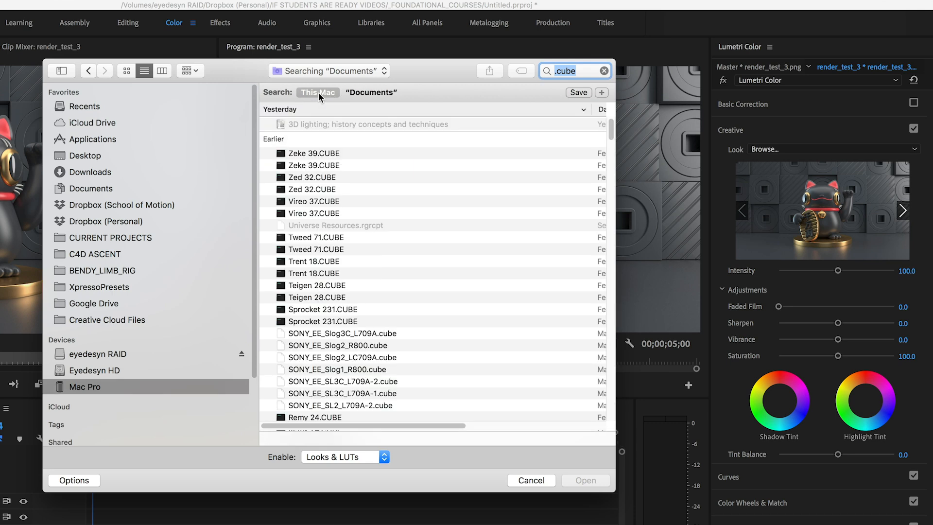
mouse_move(406, 303)
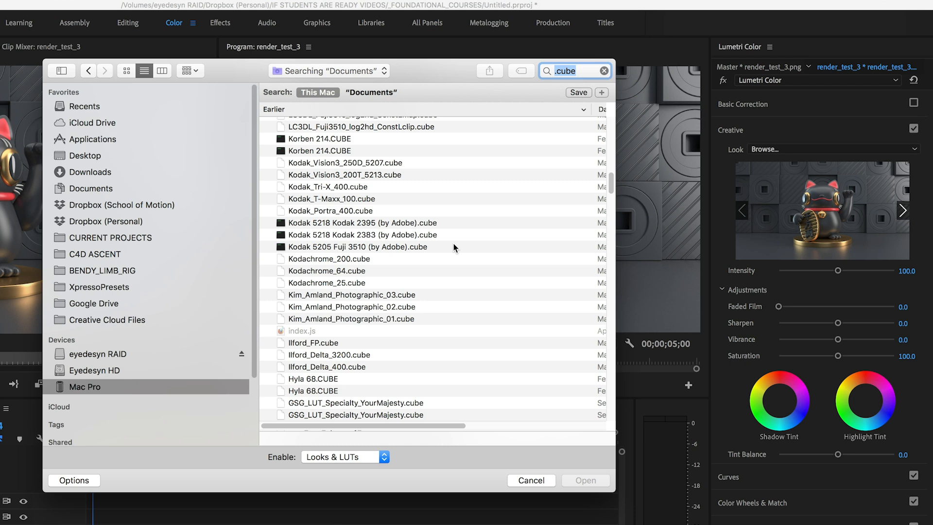
scroll("down", 3)
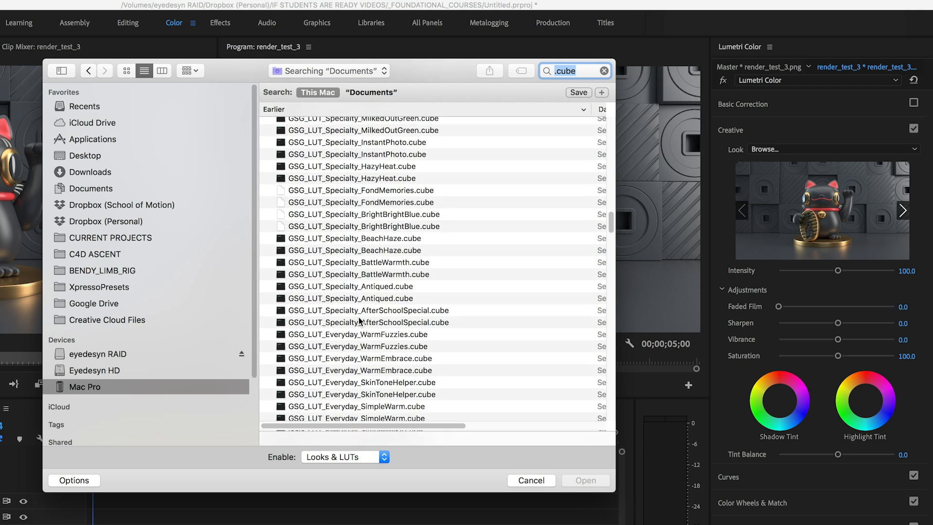
double_click(365, 310)
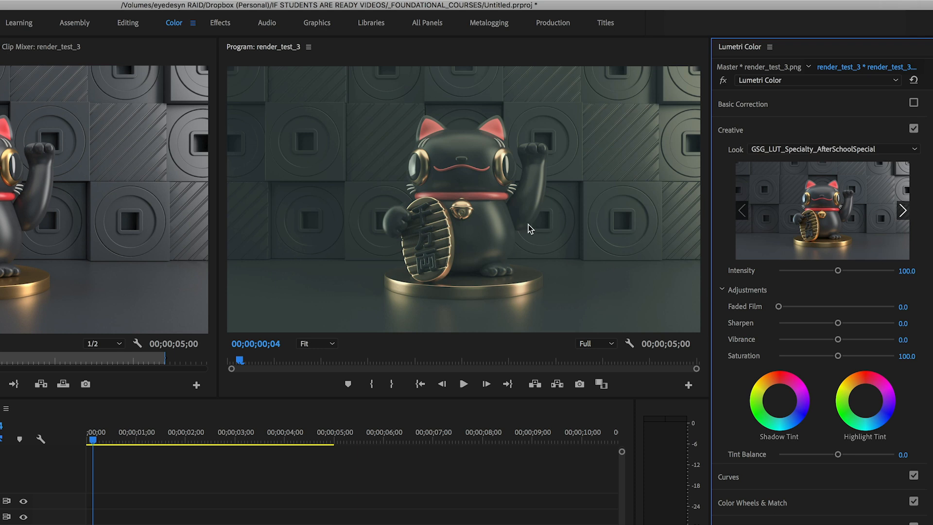
- Drag the Creative Intensity slider from about 78 down to 53, then back up to about 93
left_click_drag(839, 270, 825, 270)
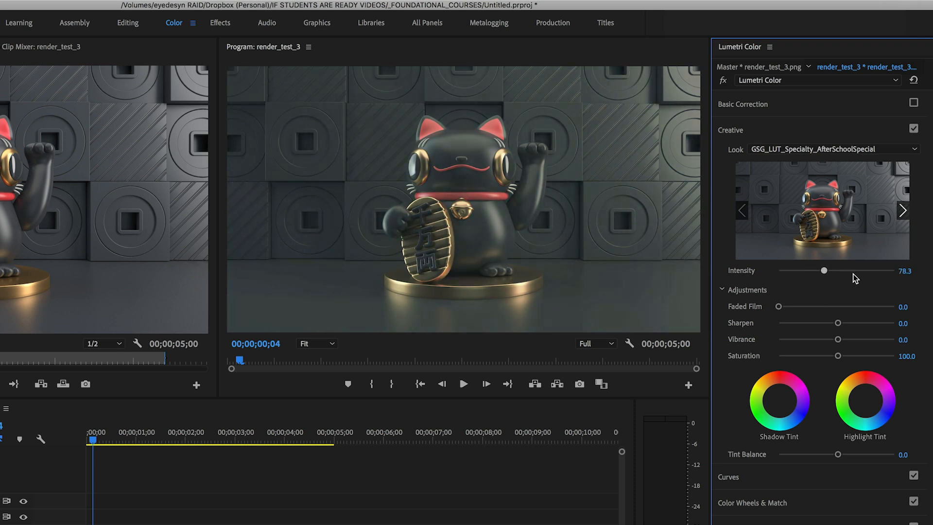
left_click_drag(825, 271, 809, 271)
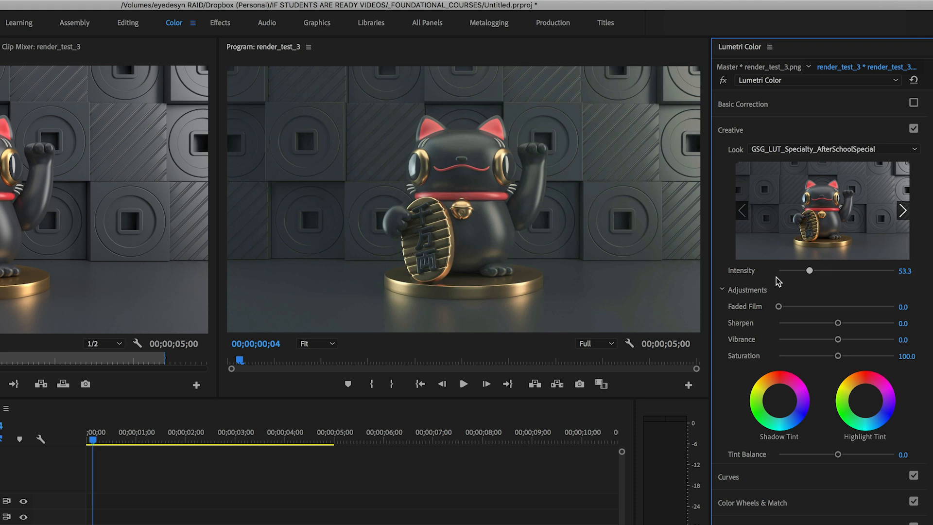
left_click_drag(810, 271, 833, 271)
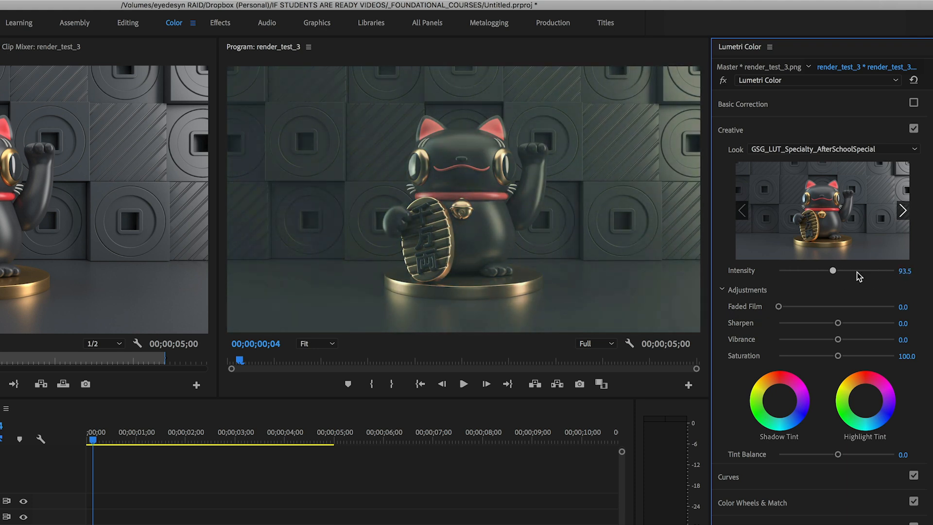
left_click_drag(833, 270, 837, 271)
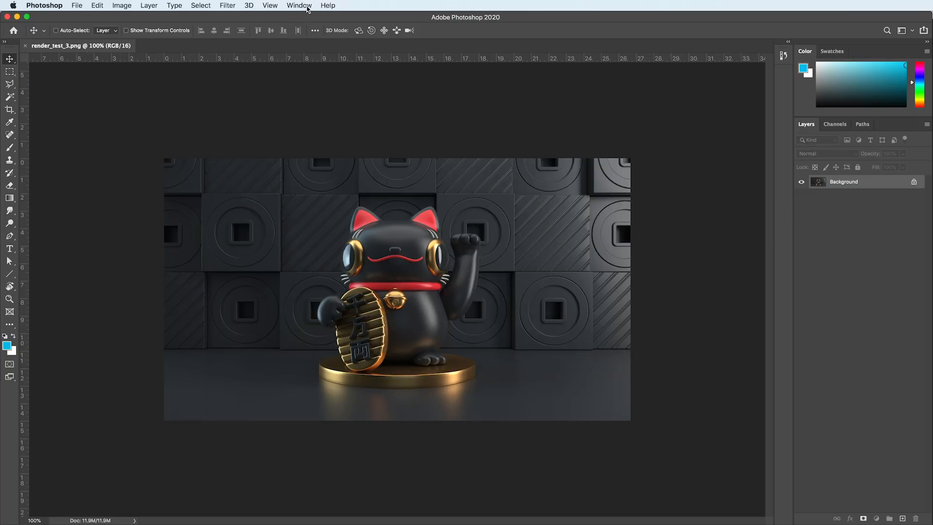
- Show the Adjustments panel and add a Color Lookup layer using LateSunset.3DL
left_click(298, 6)
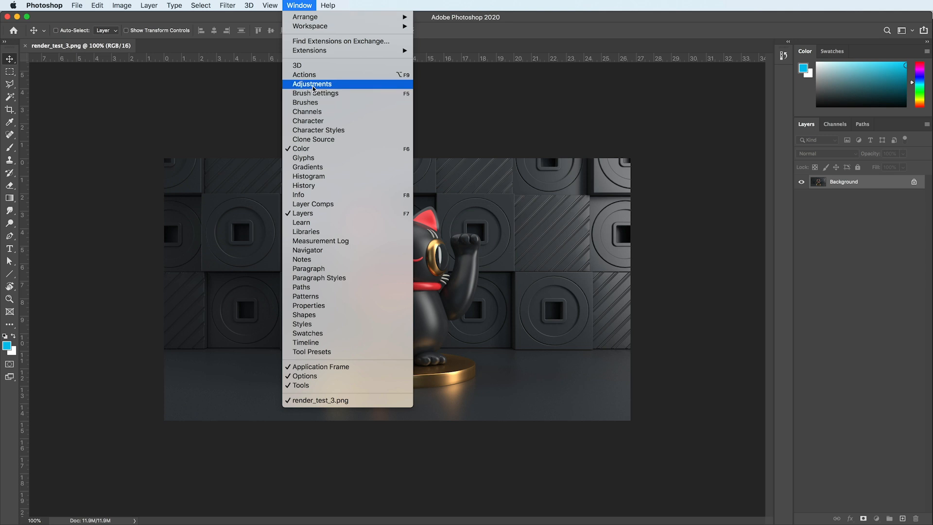
left_click(312, 83)
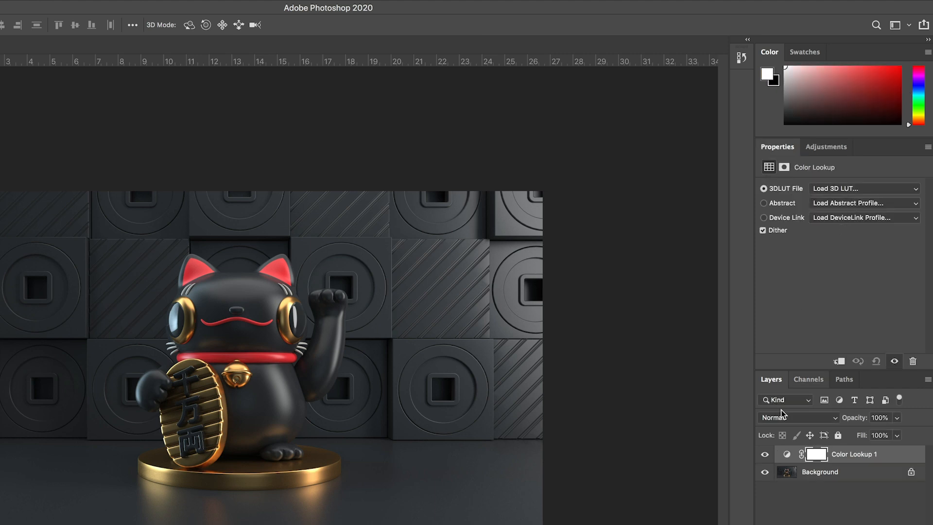
mouse_move(851, 459)
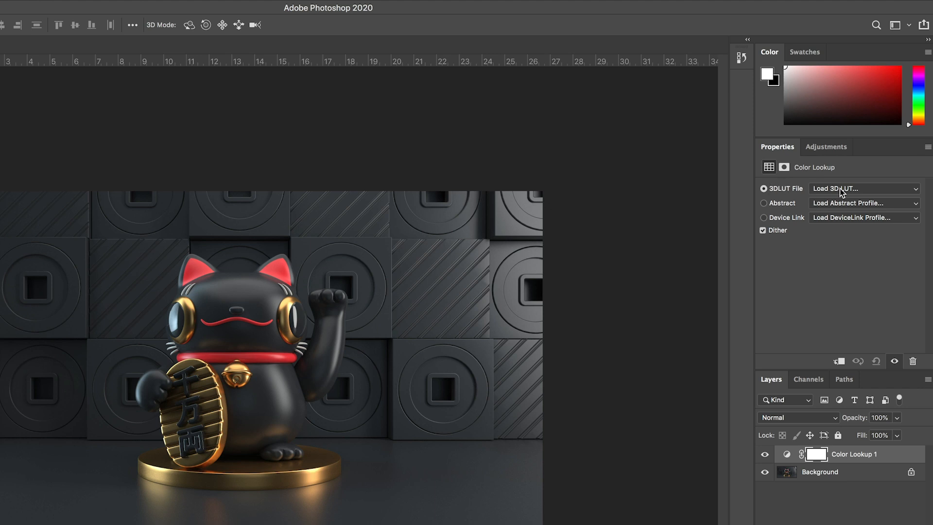
left_click(864, 188)
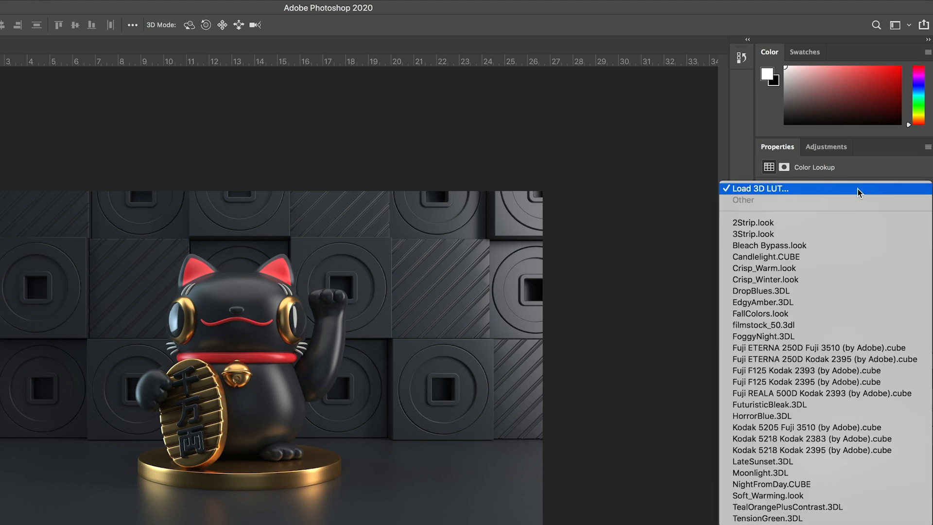
left_click(762, 461)
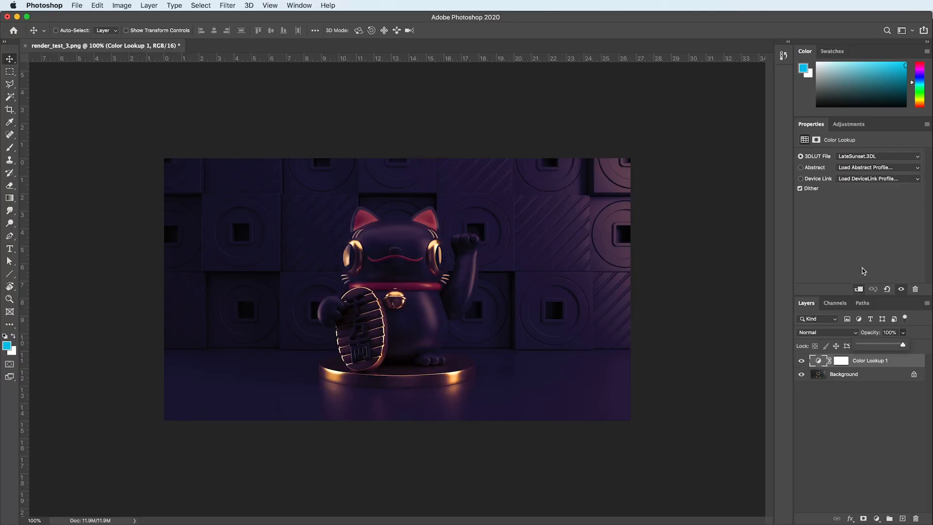
- Load Filmic Medium High Contrast.cube from the LUT folder into the Color Lookup layer
left_click(878, 156)
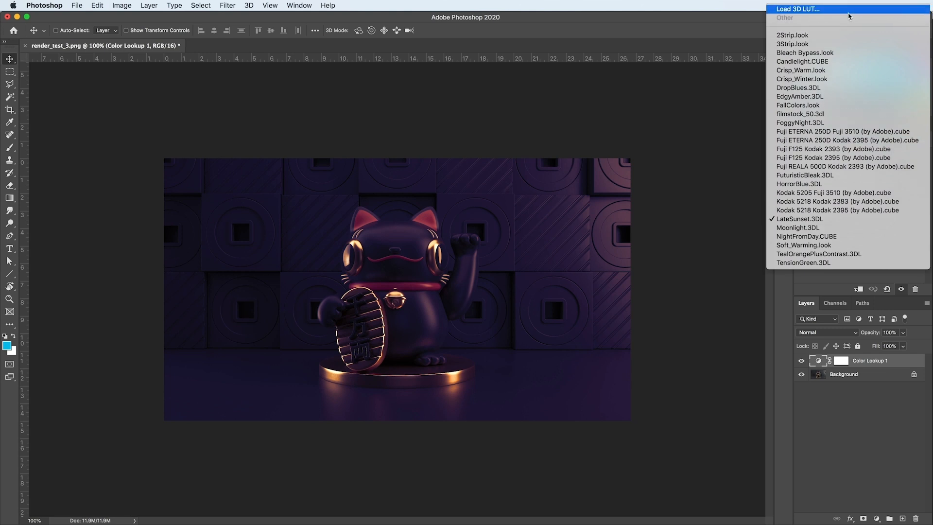
left_click(798, 8)
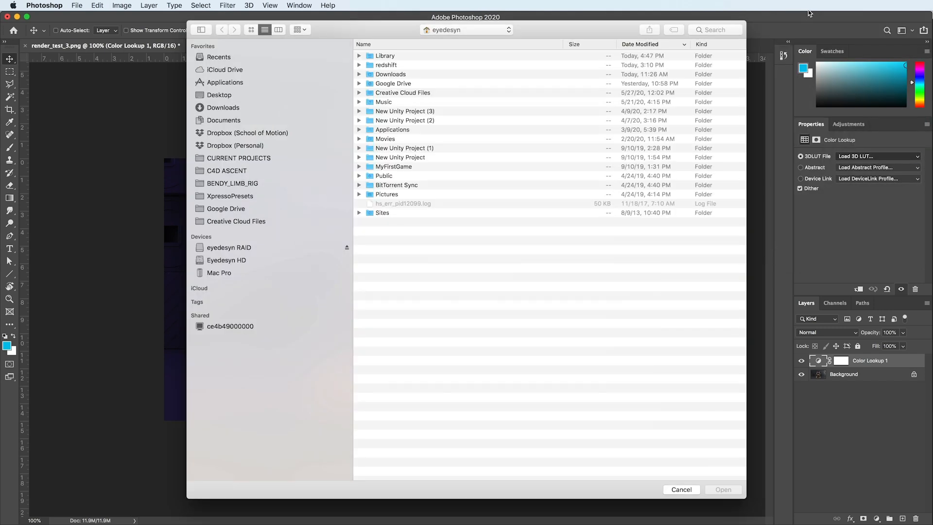
left_click(465, 30)
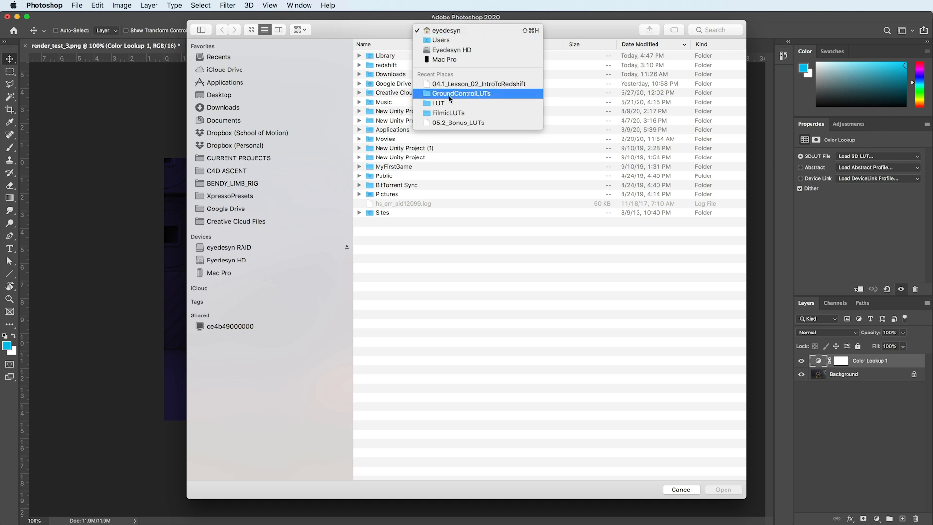
left_click(439, 104)
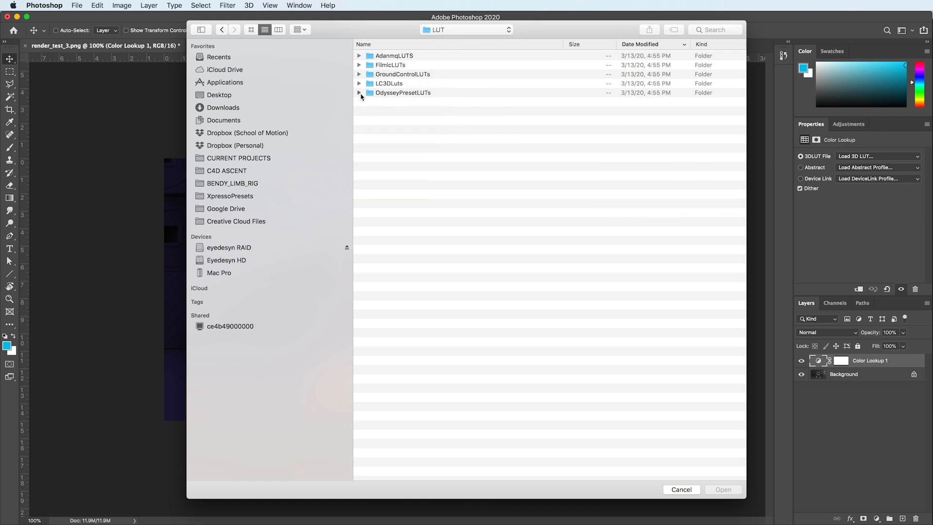
left_click(360, 73)
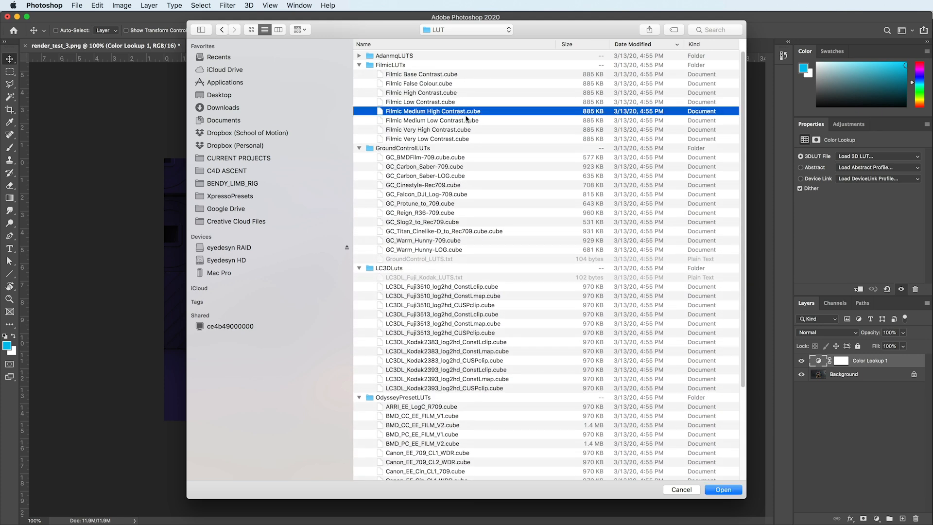
left_click(723, 489)
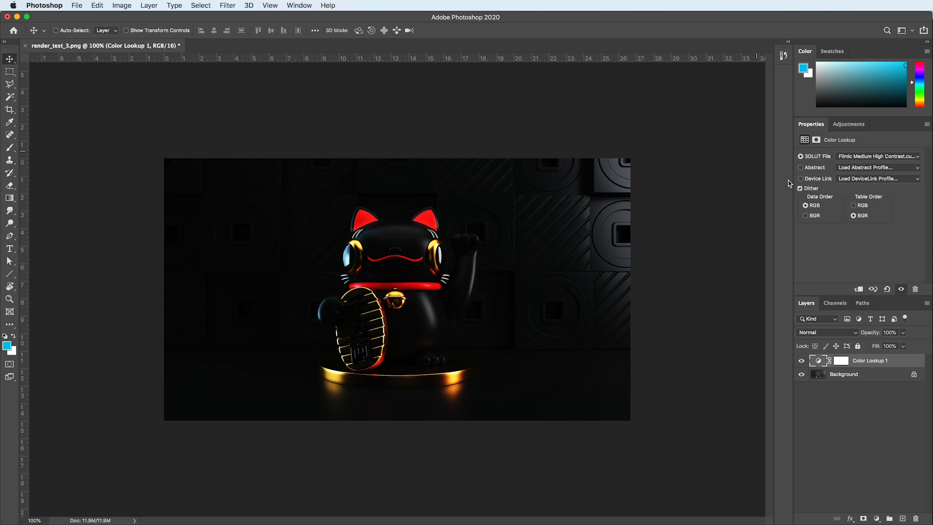
- Lower the Color Lookup layer's opacity to about 67%
left_click(898, 333)
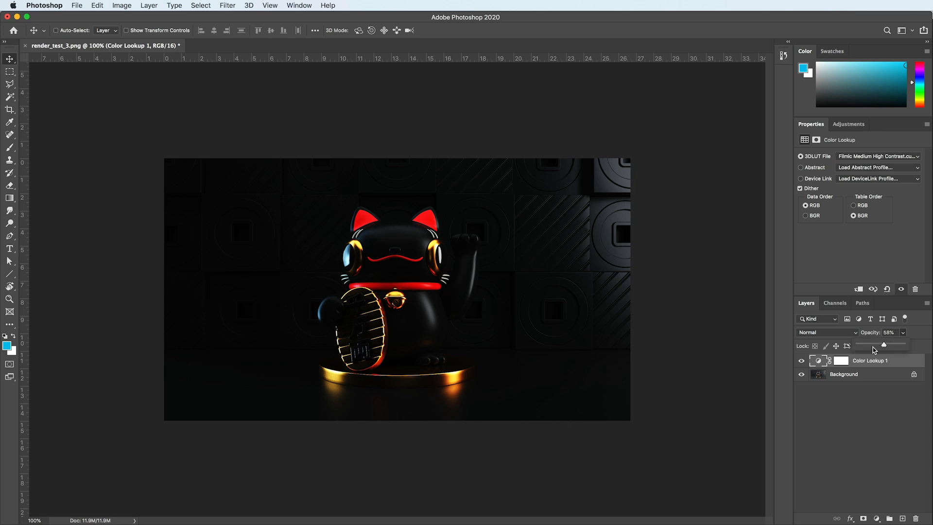
left_click_drag(884, 345, 889, 345)
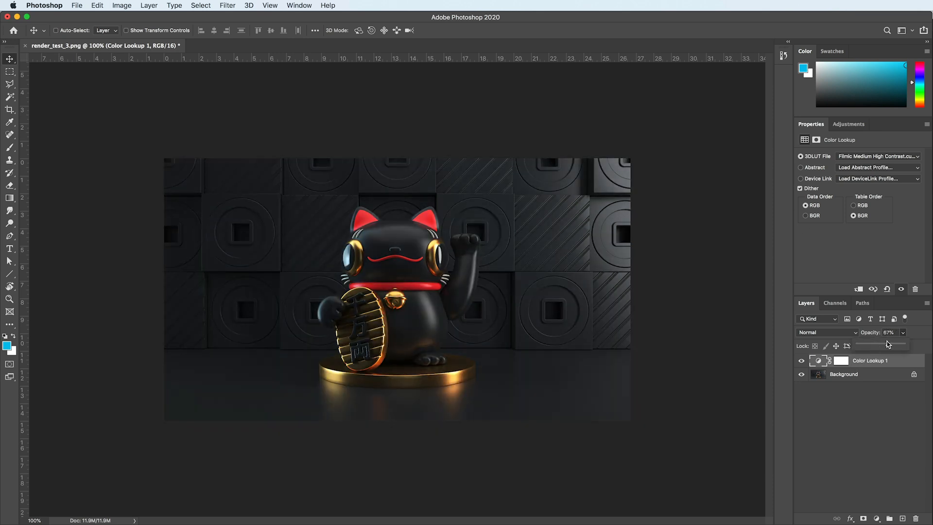